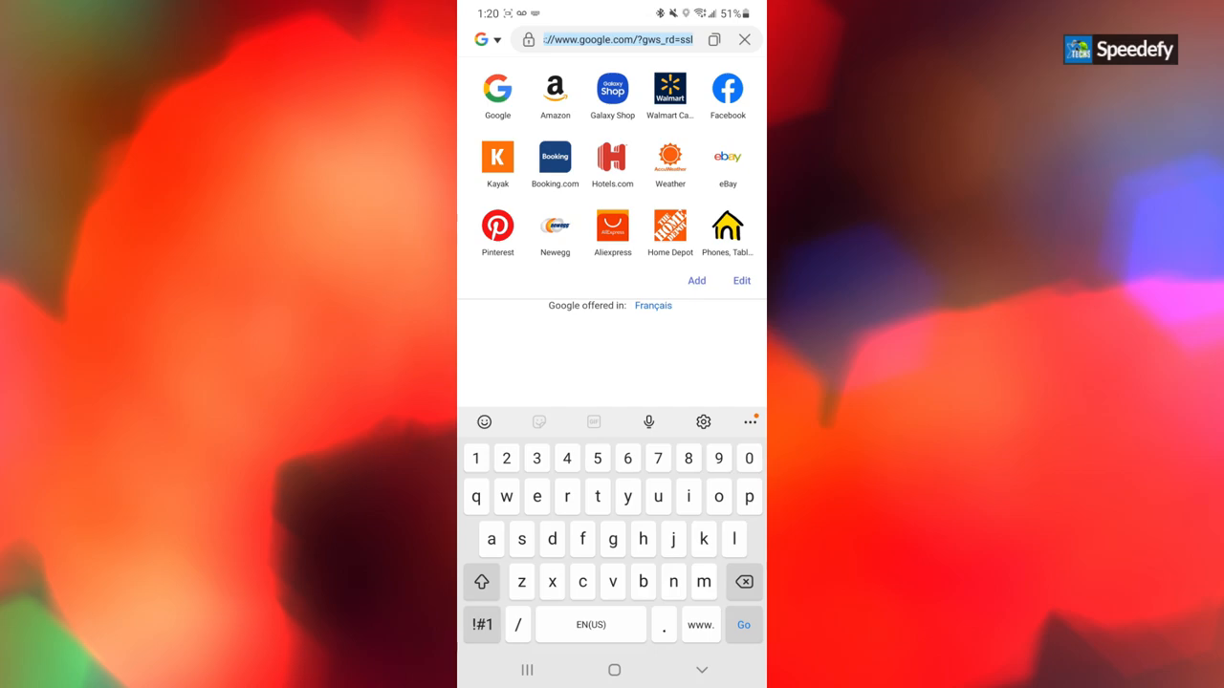
- Go to 192.168.3.1, start quick setup and keep Dynamic IP Address as the connection type
type("192.")
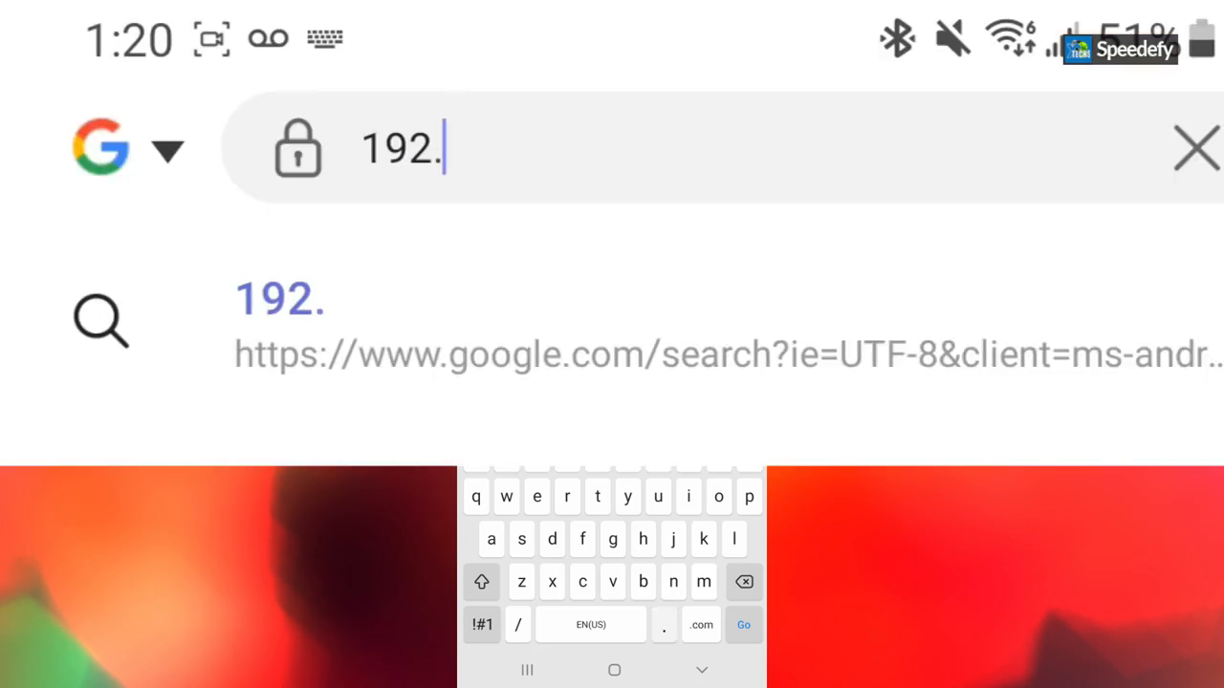
type("168.3.1")
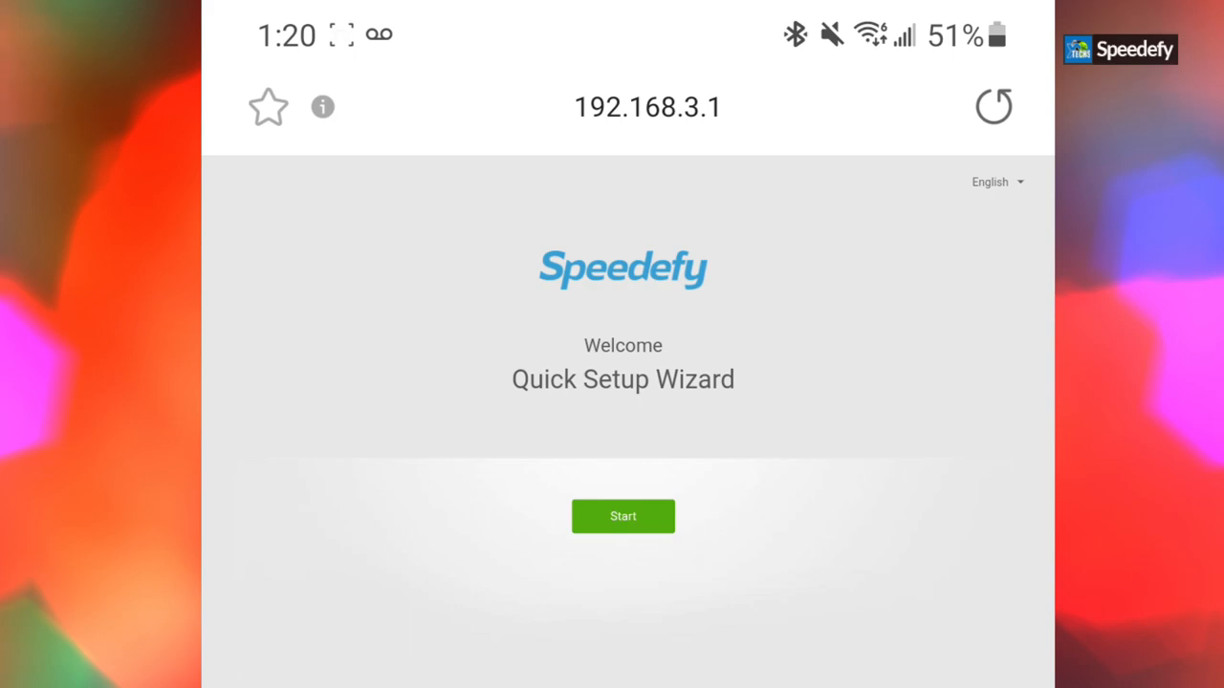
left_click(623, 517)
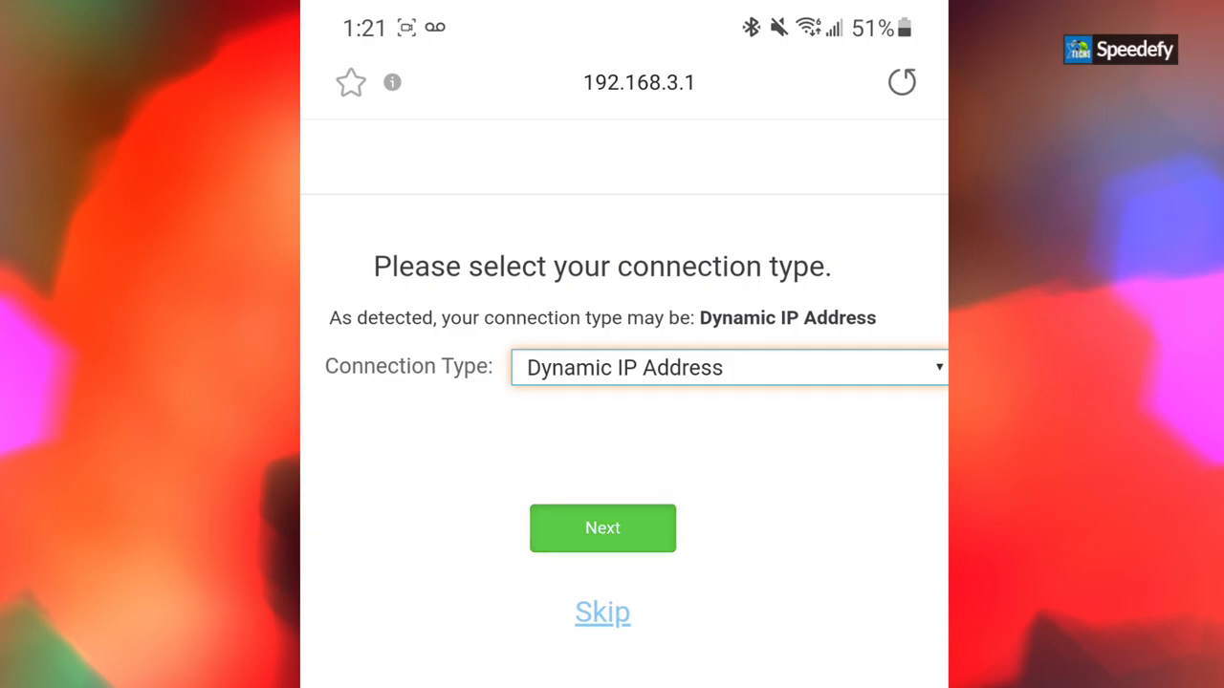
left_click(603, 528)
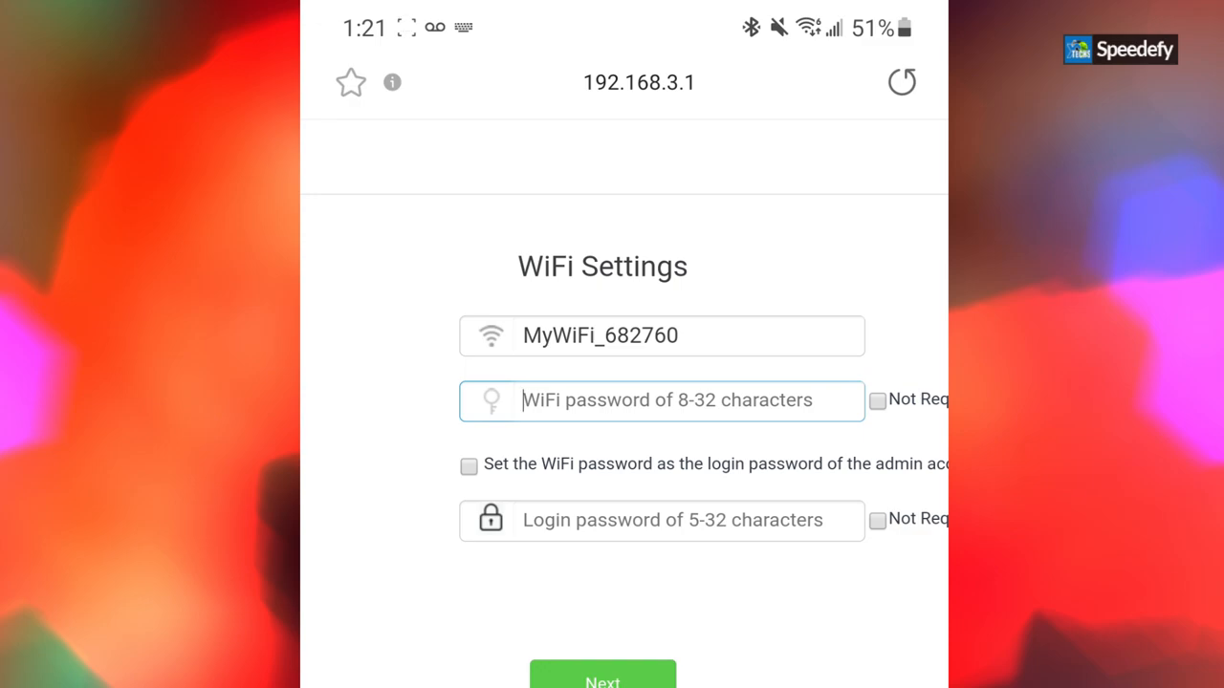
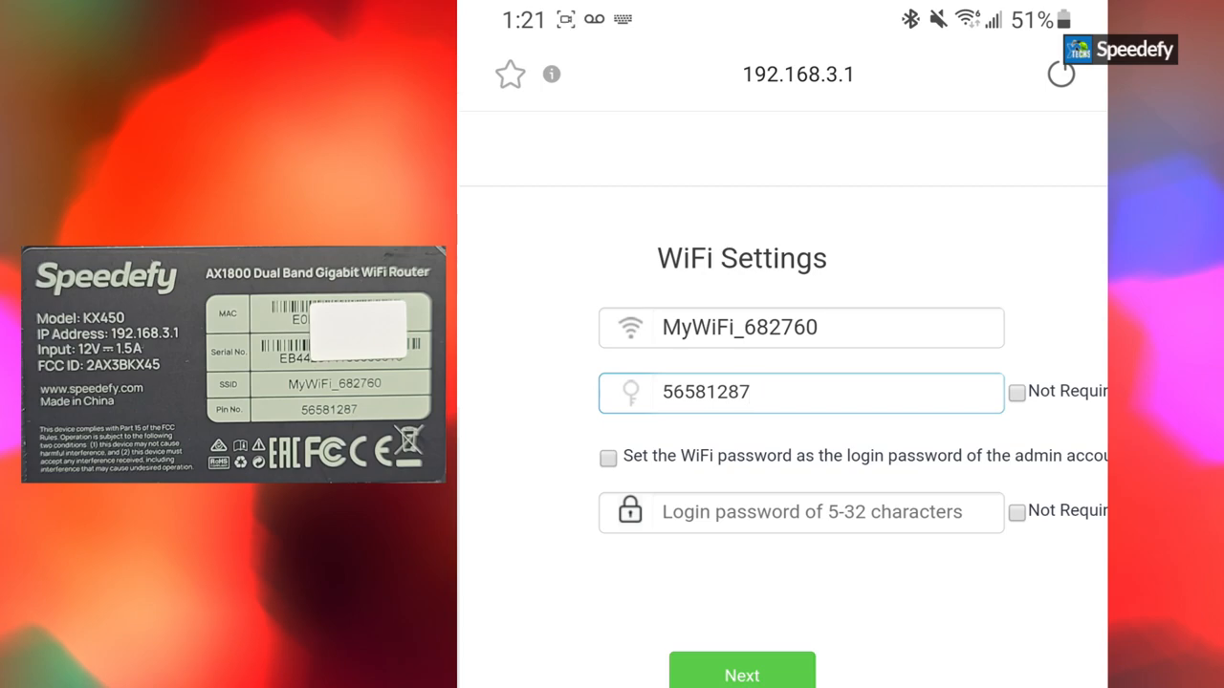
left_click(742, 675)
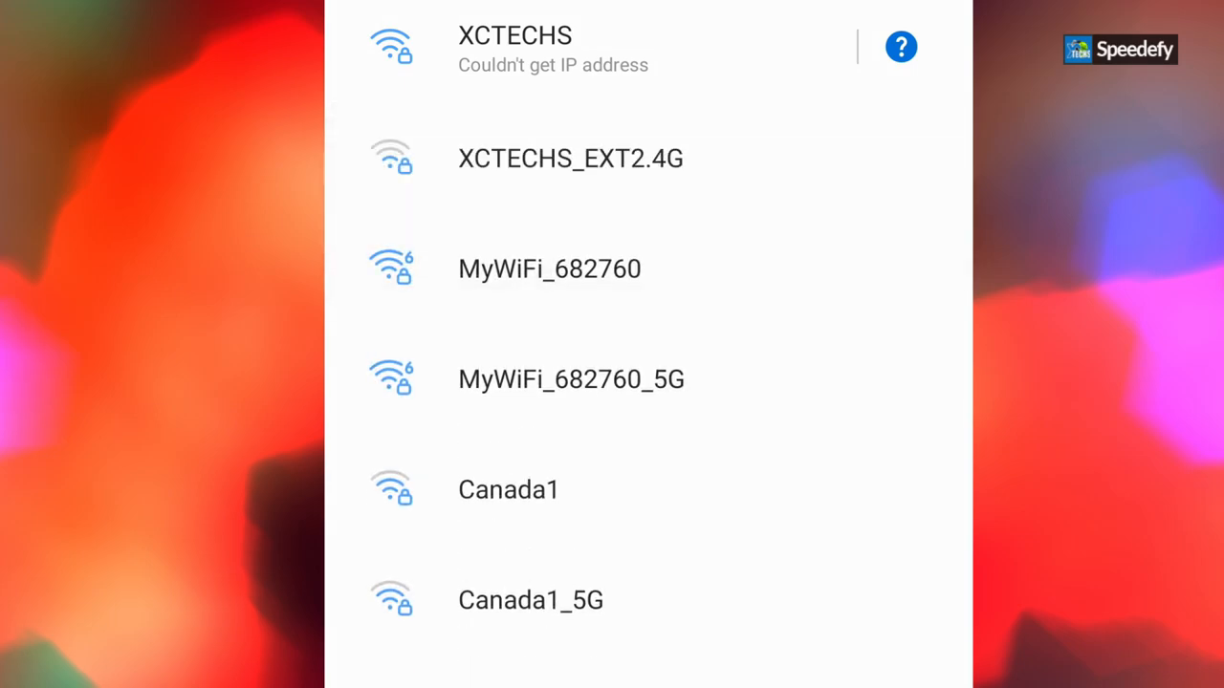
- Choose MyWiFi_682760_5G, connect to it and reach its password prompt
left_click(570, 378)
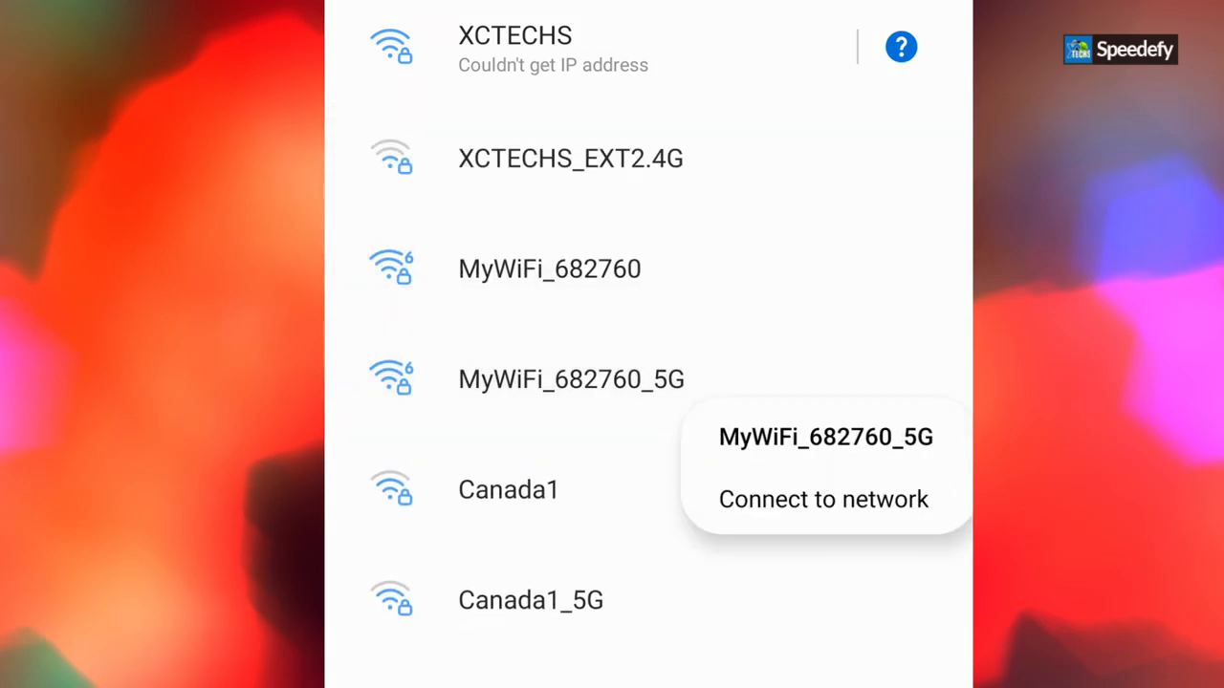
left_click(823, 499)
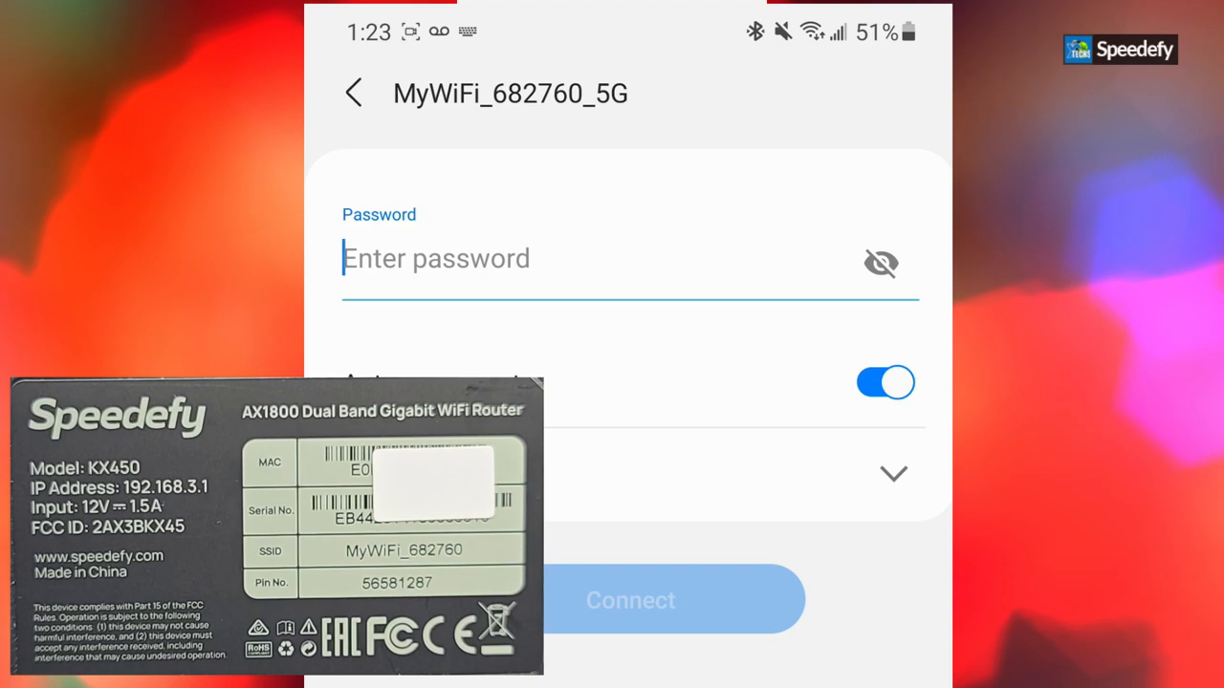
left_click(631, 601)
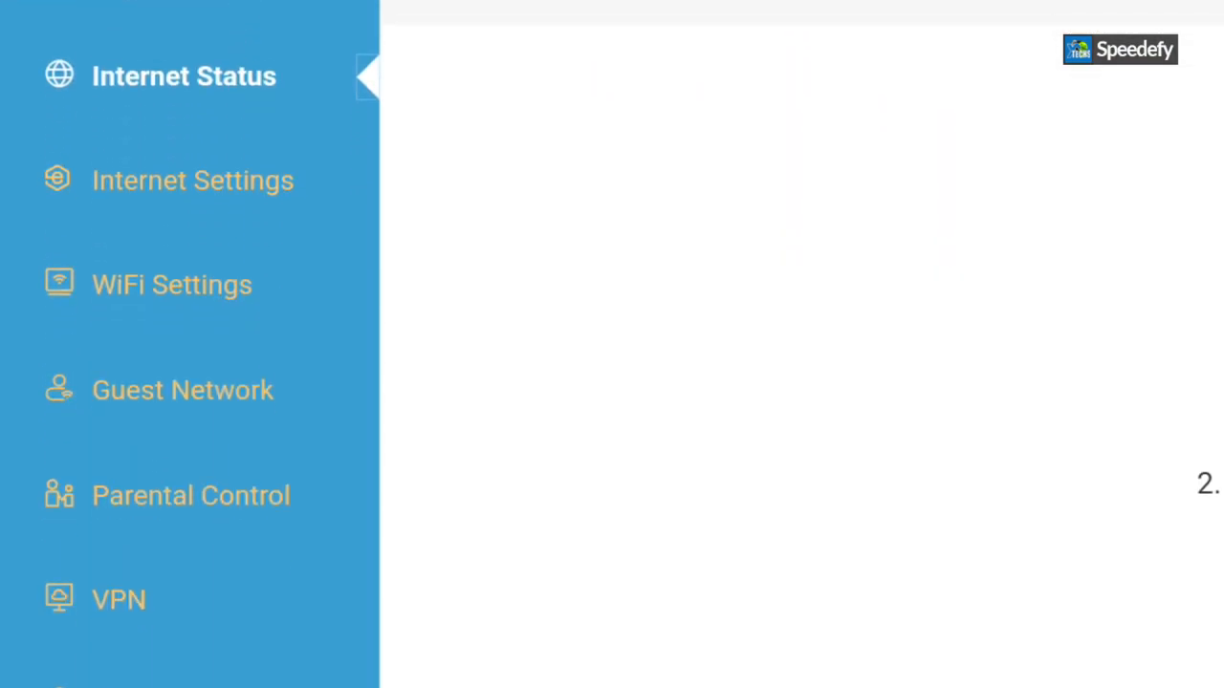
scroll("down", 3)
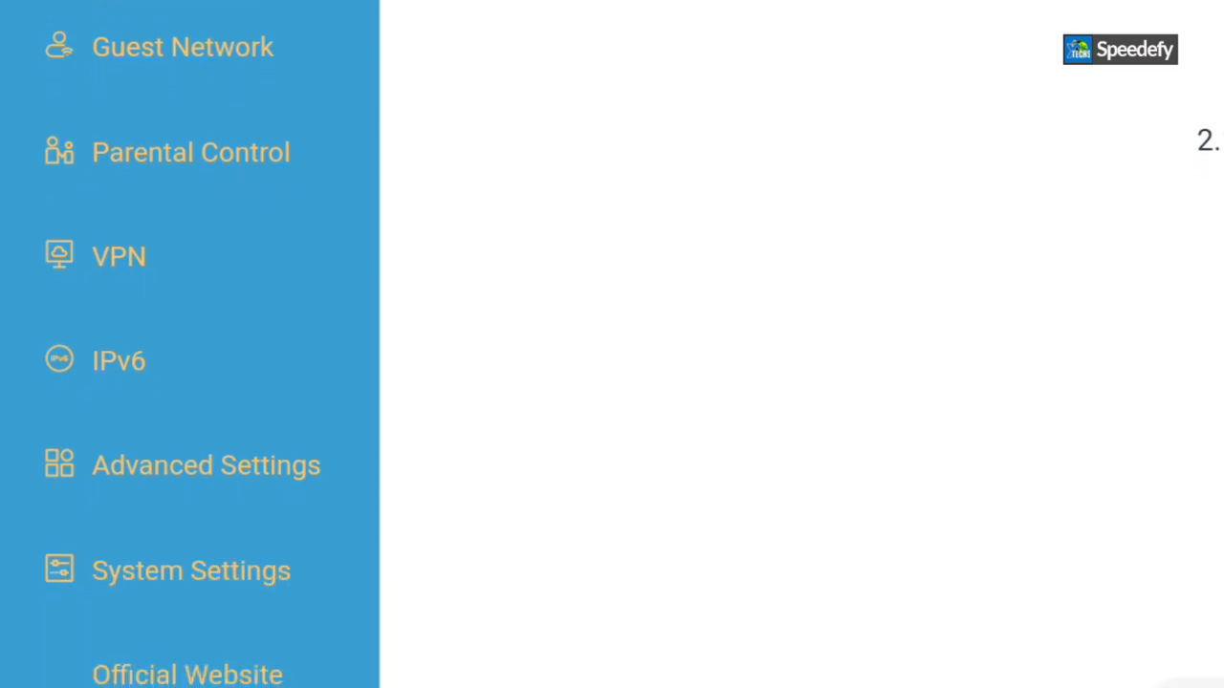
scroll("down", 3)
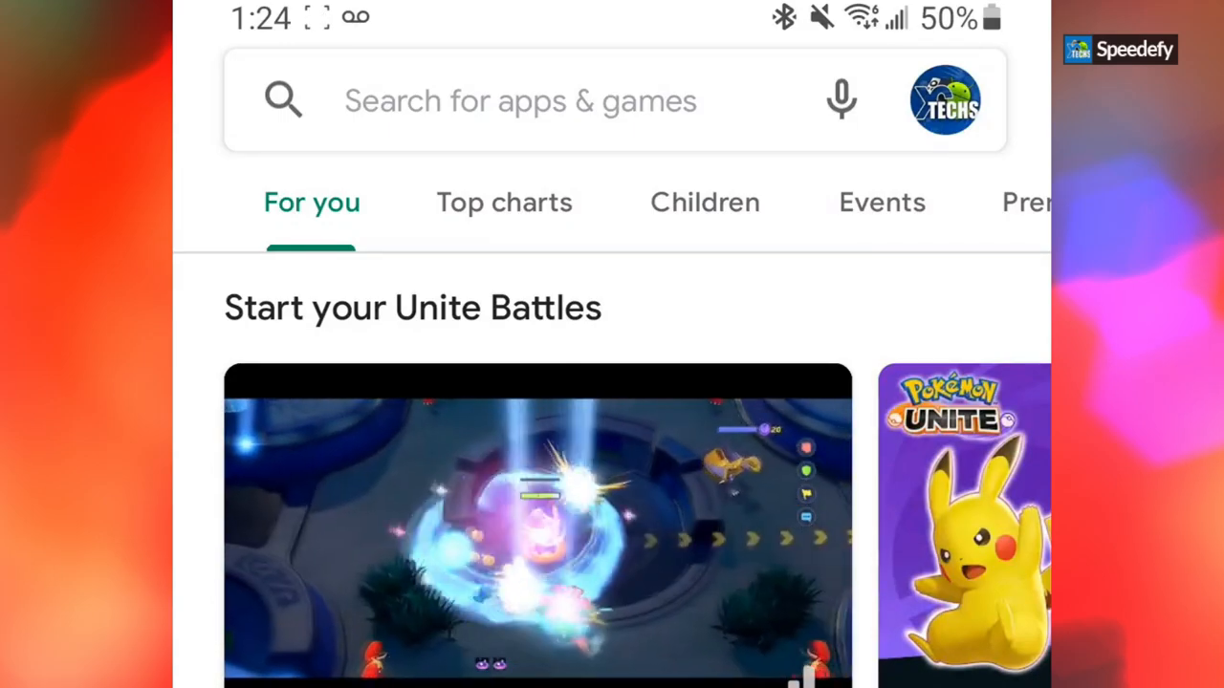
- Search Play Store for 'speedy wifi' and launch Speedy WiFi by Speedefy
left_click(520, 99)
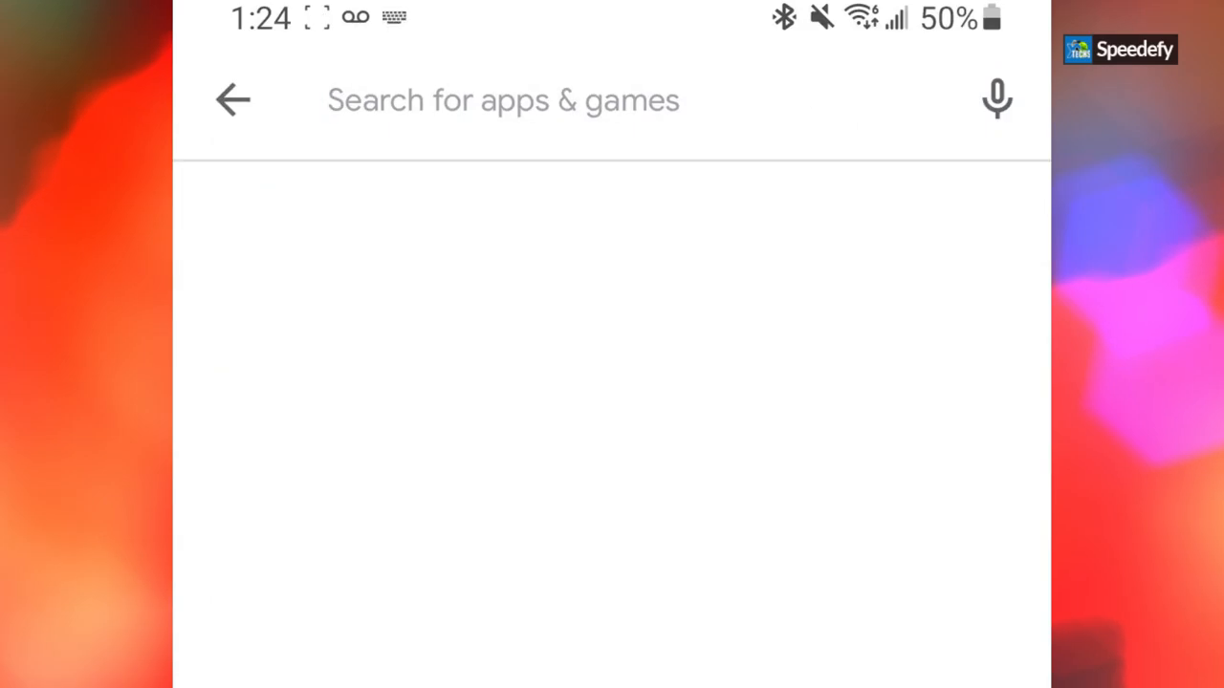
type("speedy wi")
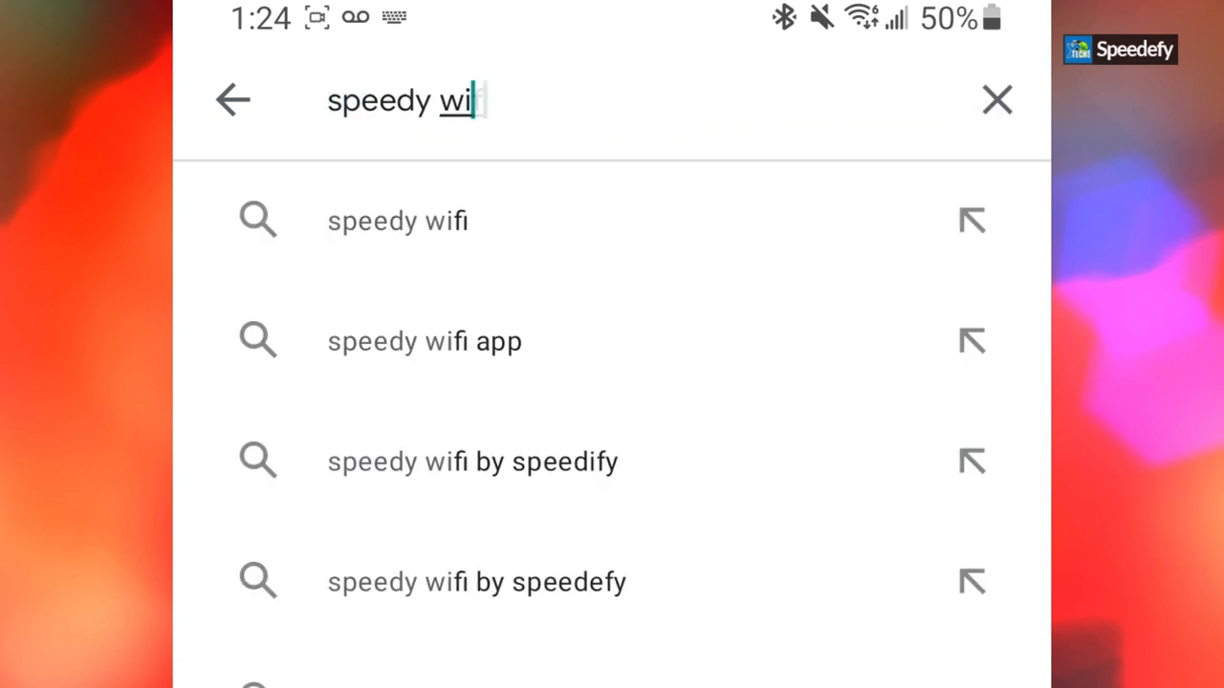
type("fi")
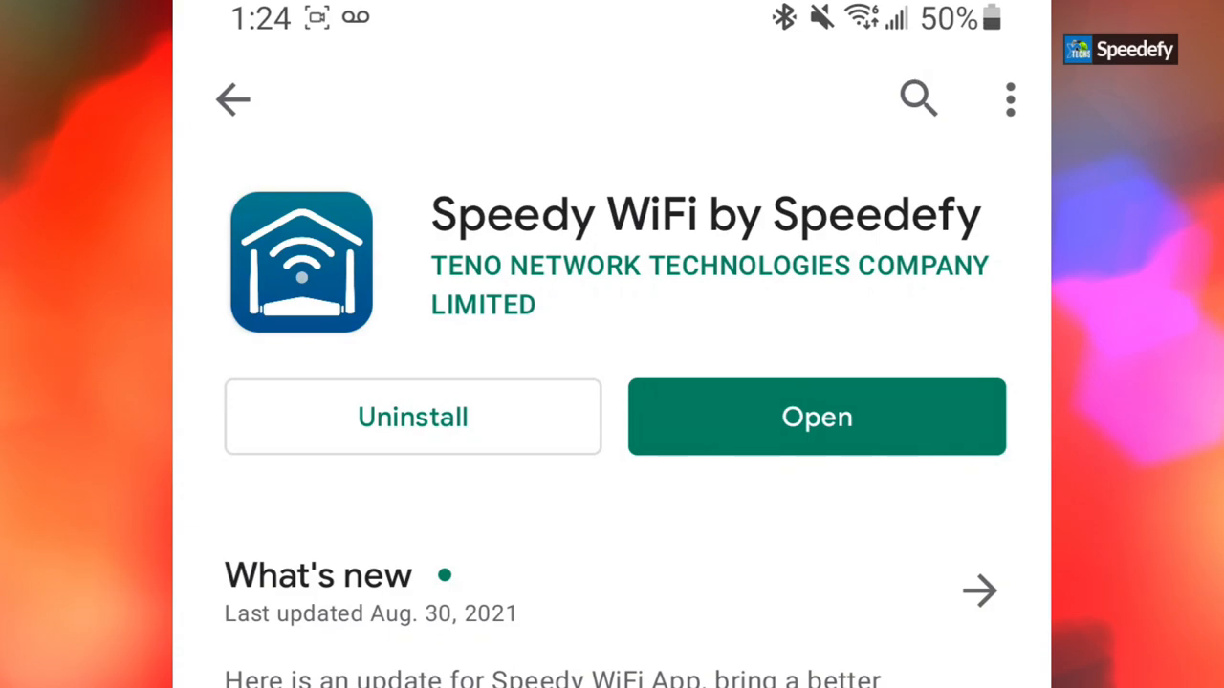
left_click(815, 416)
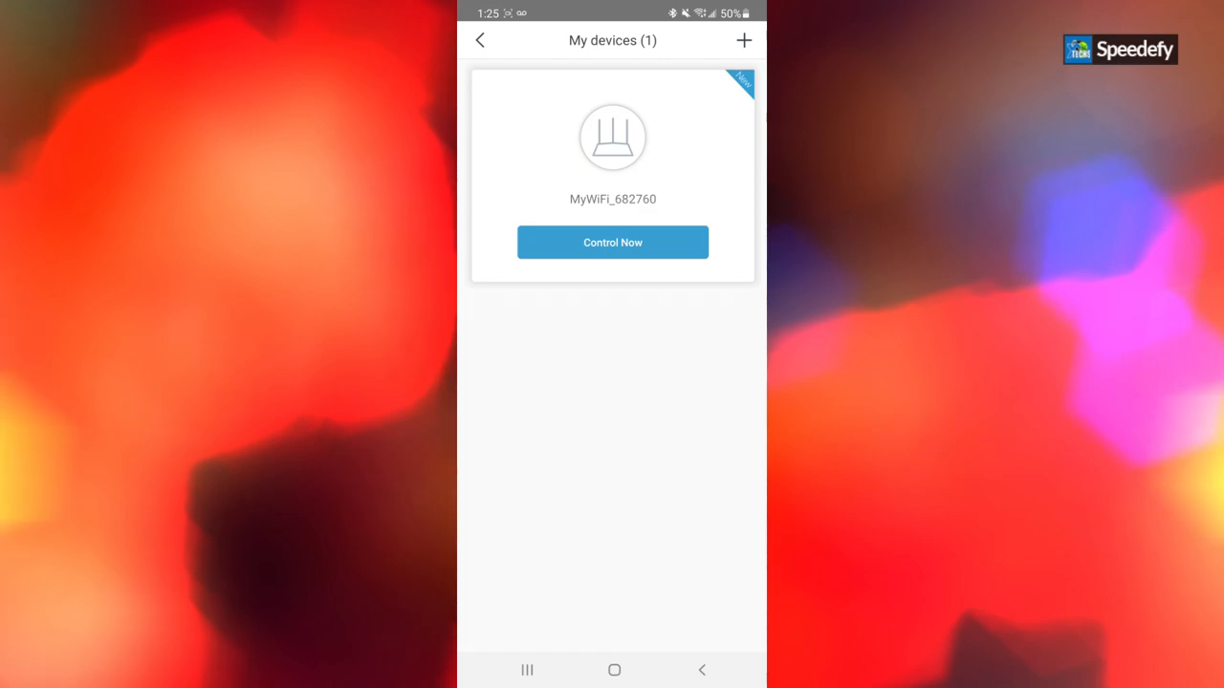
- Manage MyWiFi_682760, view its Internet Info, then go to WiFi Name & Password
left_click(612, 241)
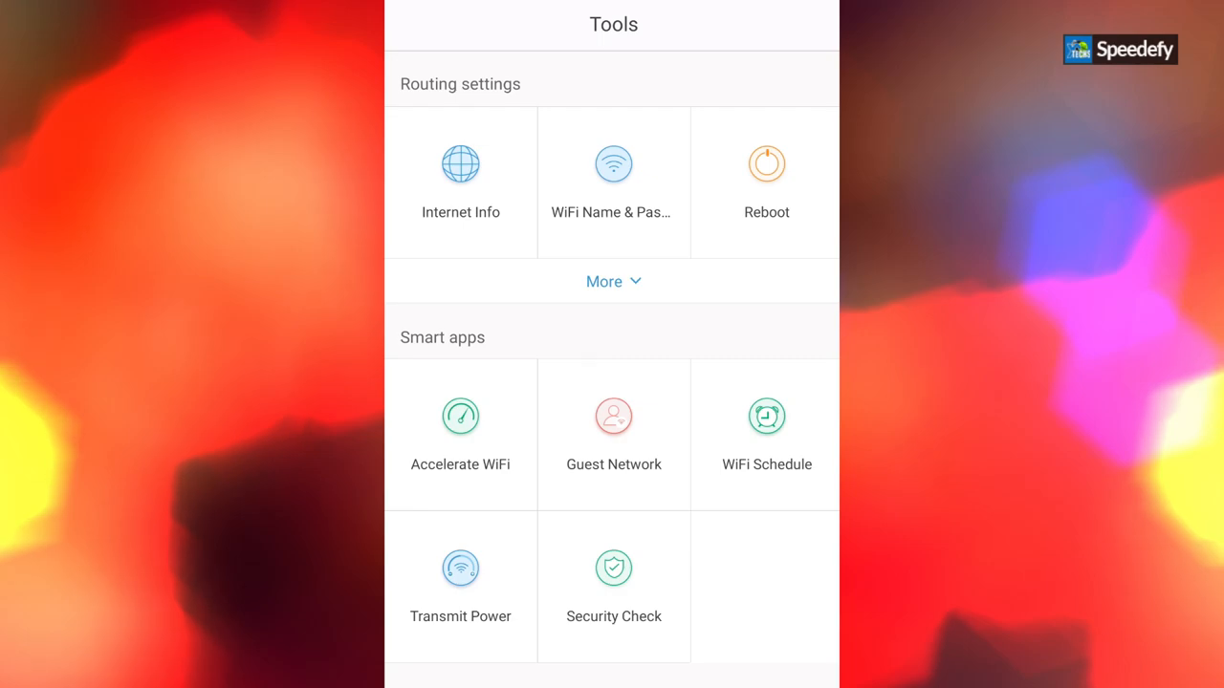
left_click(459, 182)
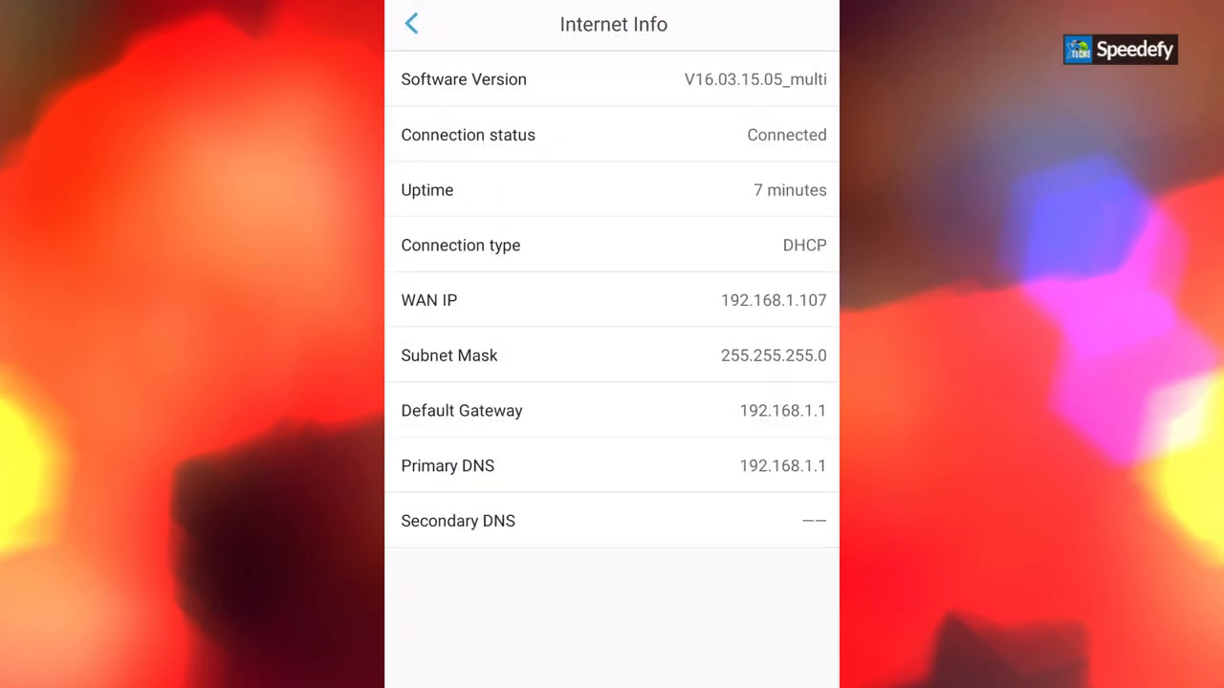
left_click(413, 23)
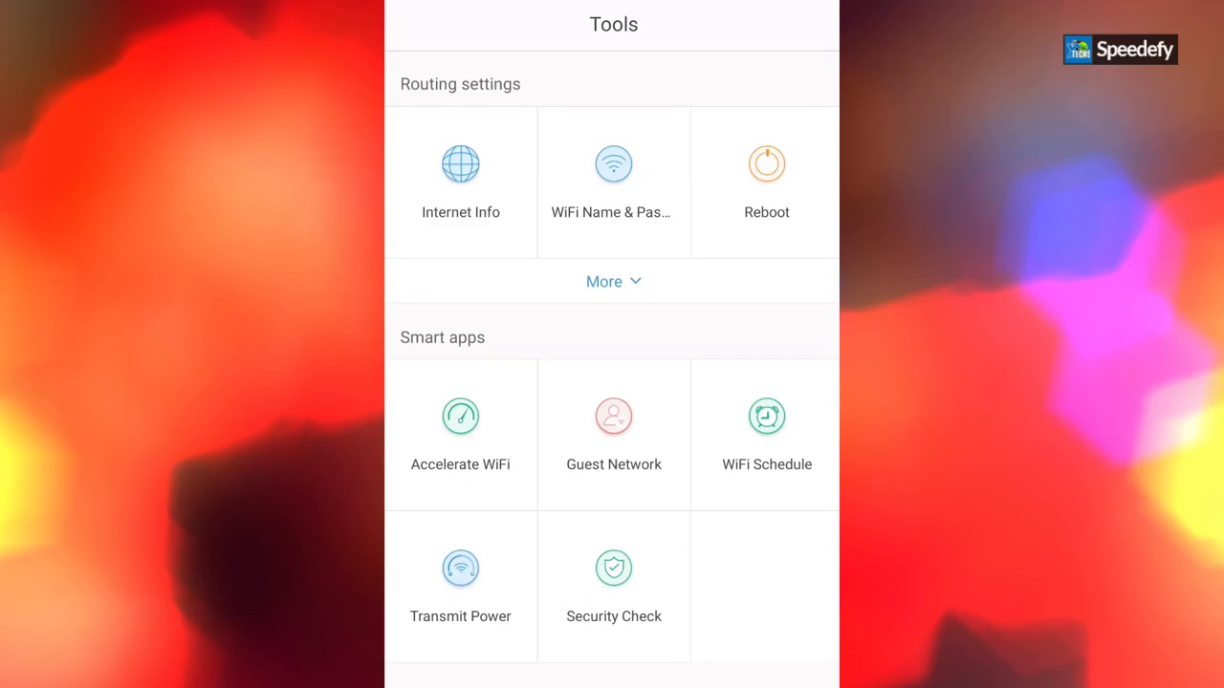
left_click(612, 181)
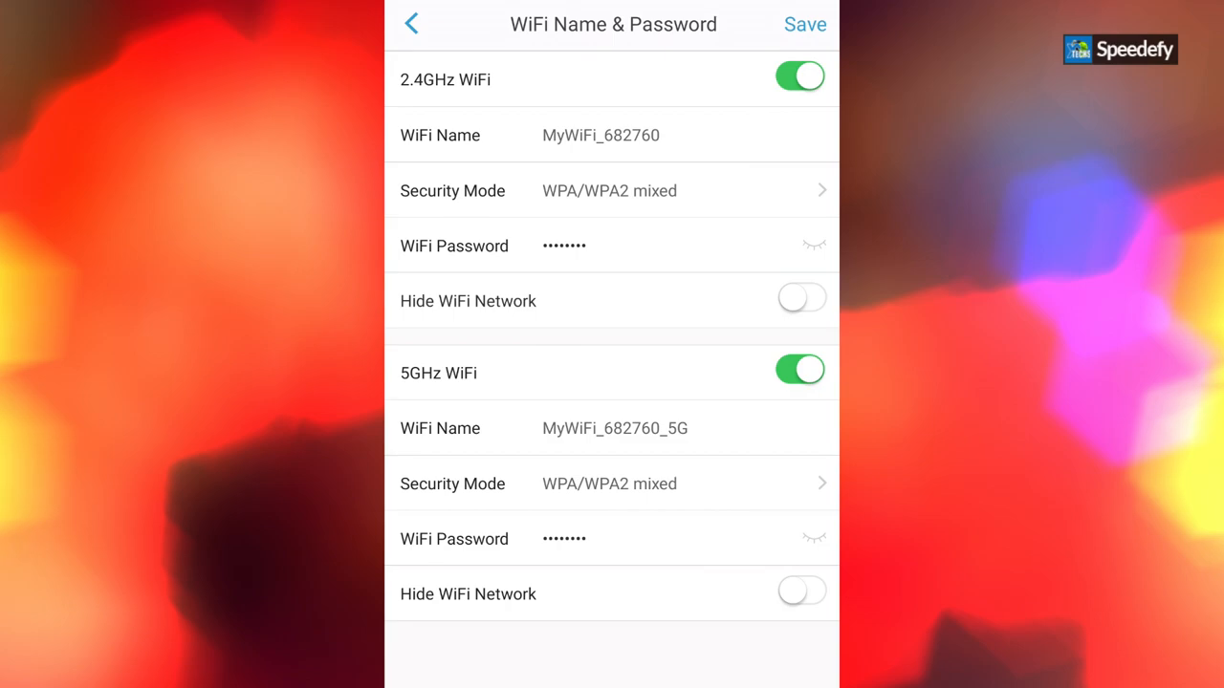
- Rename the 2.4GHz network to xctechs-Kx450 and clear the 5GHz name for xctechs-kx450-5G
left_click(601, 134)
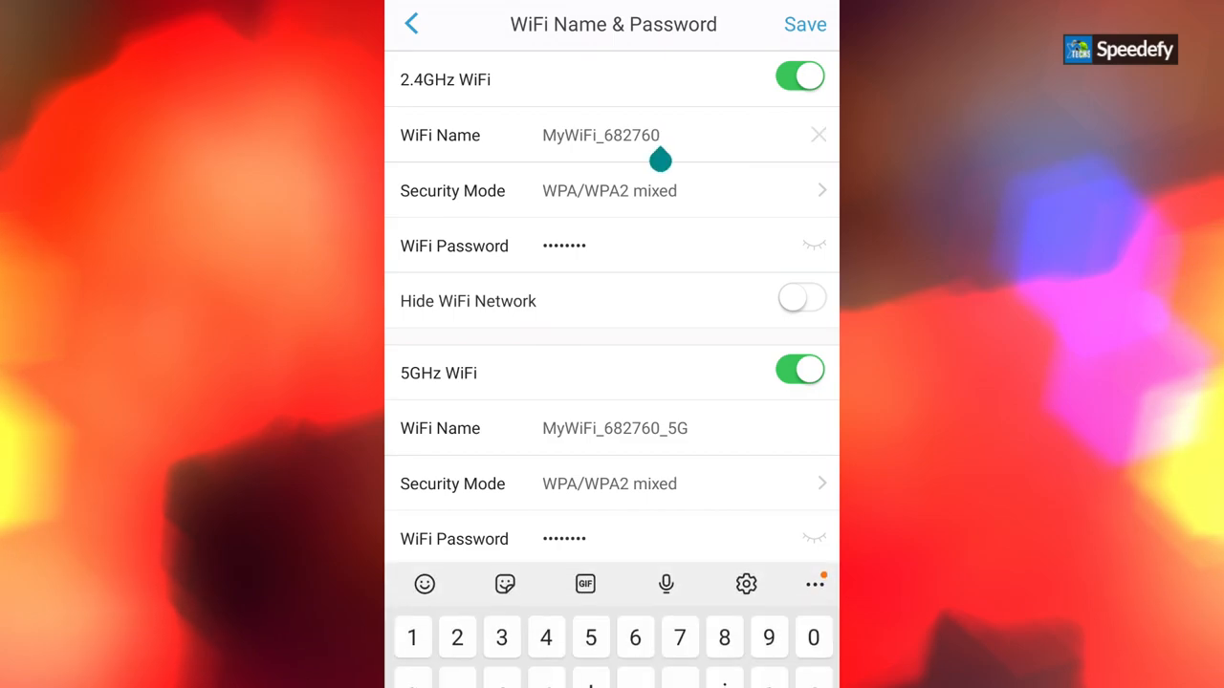
left_click(818, 134)
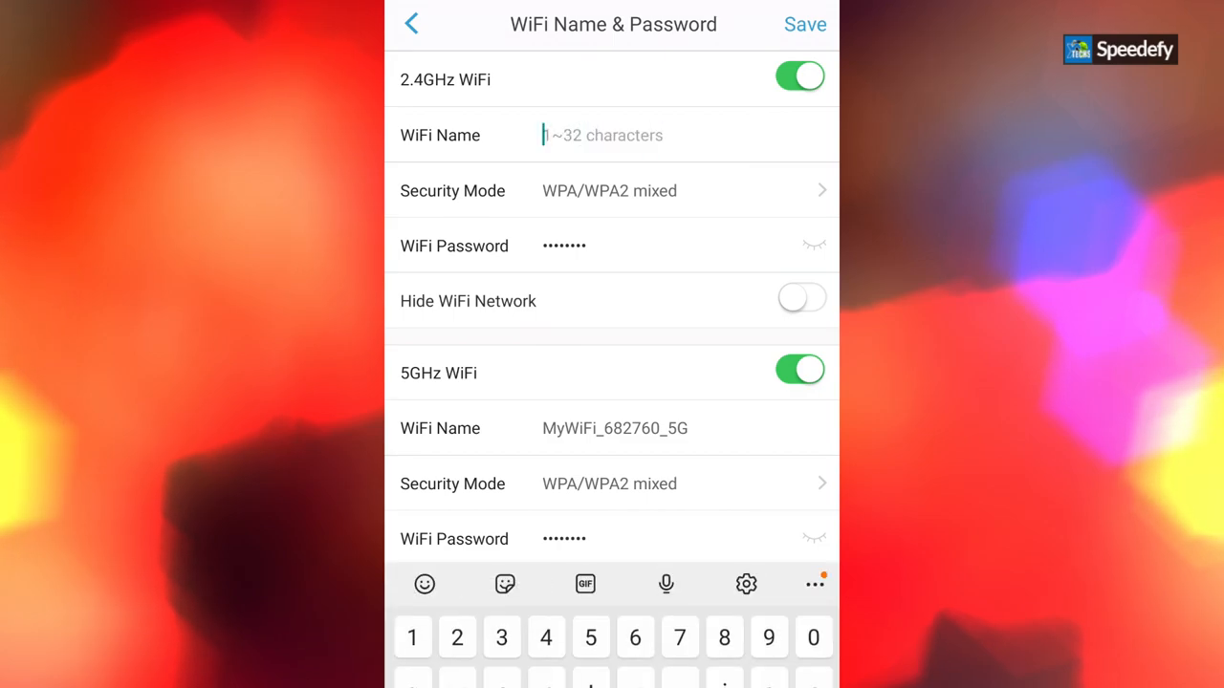
type("xctechs")
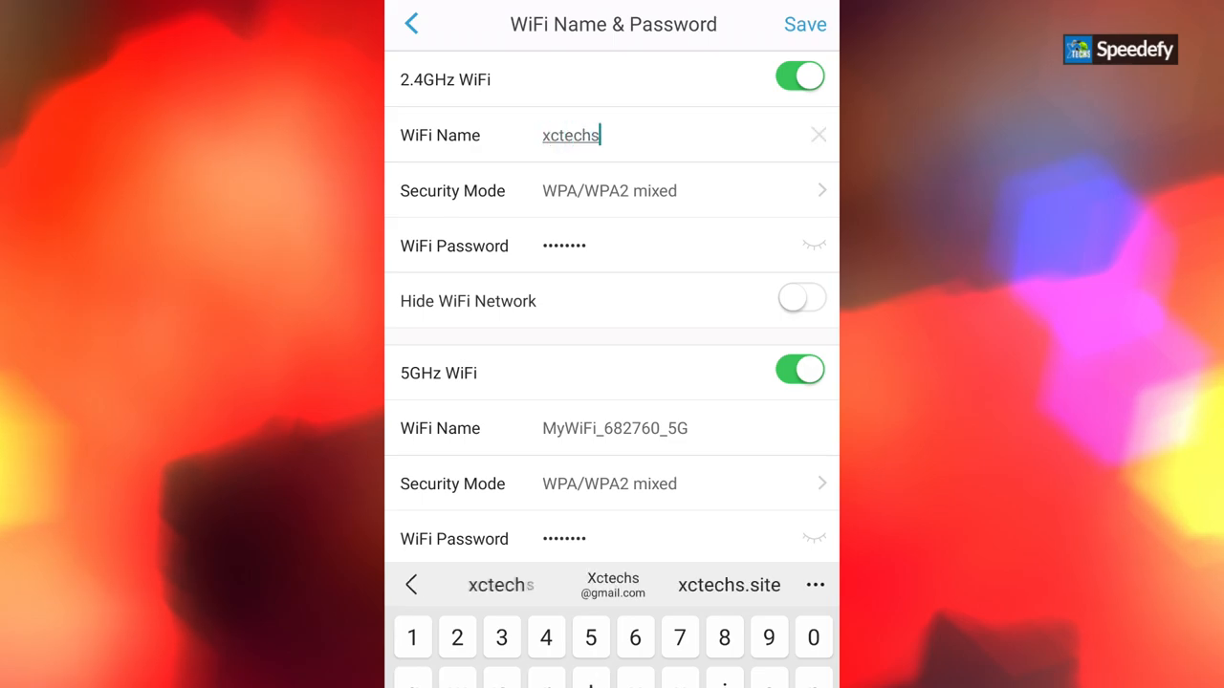
type("-Kx450")
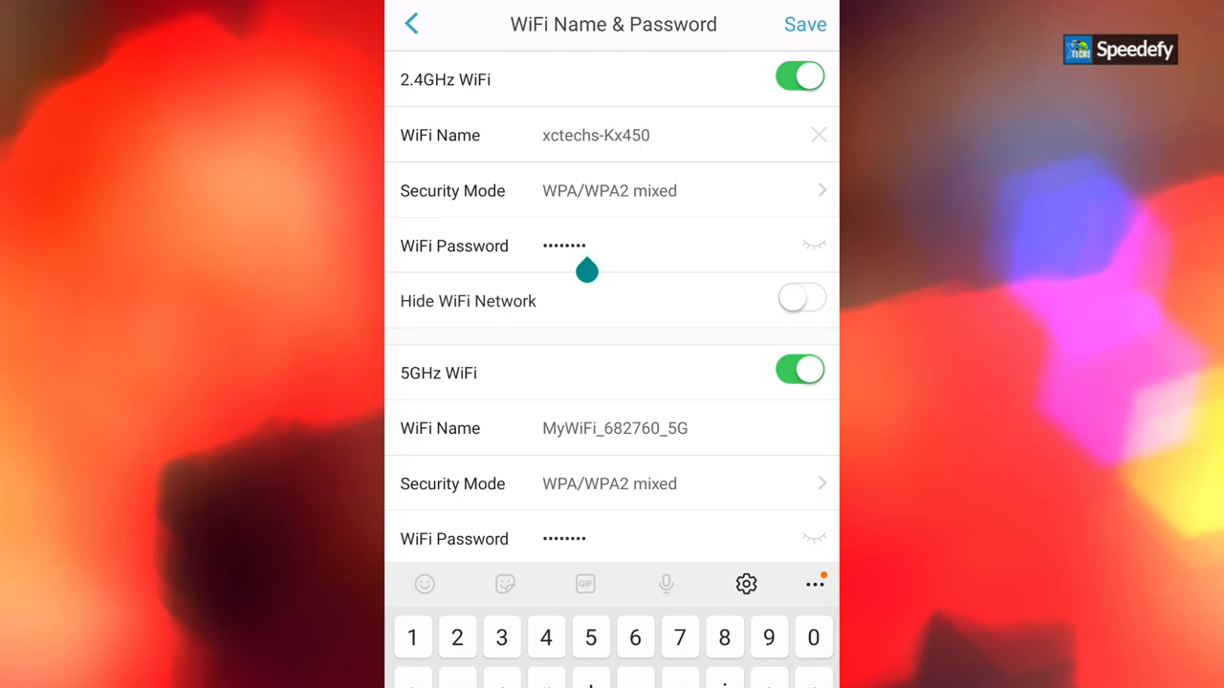
left_click(616, 429)
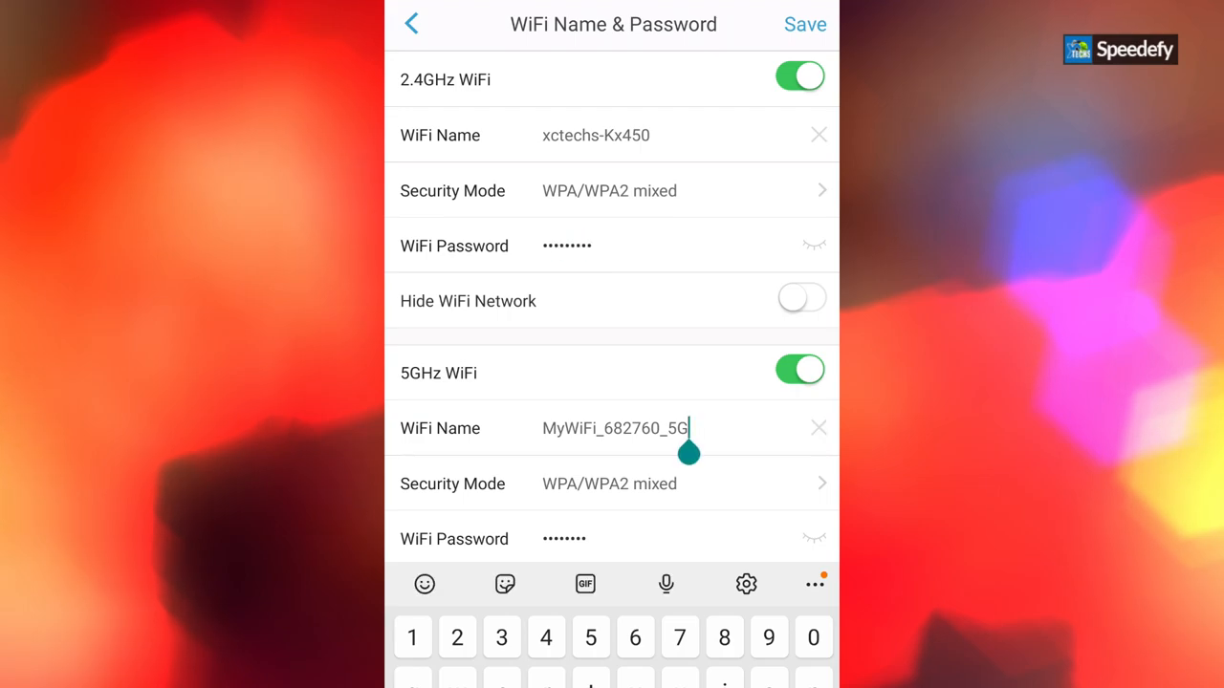
left_click(818, 429)
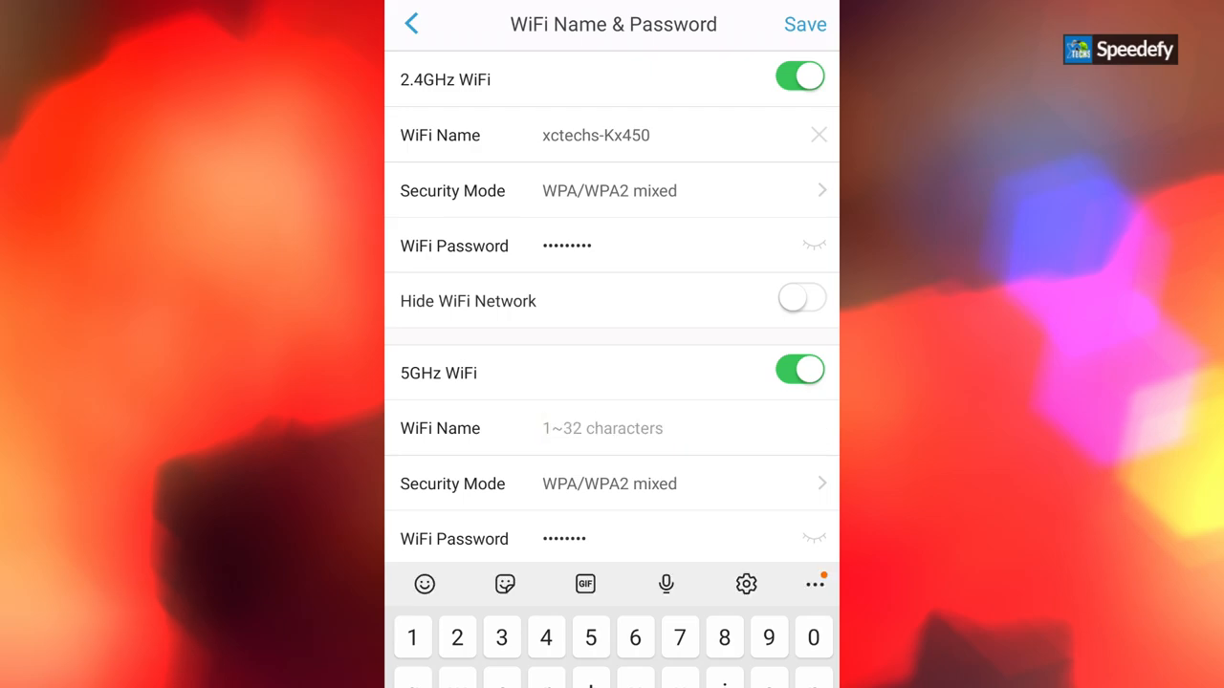
scroll("up", 3)
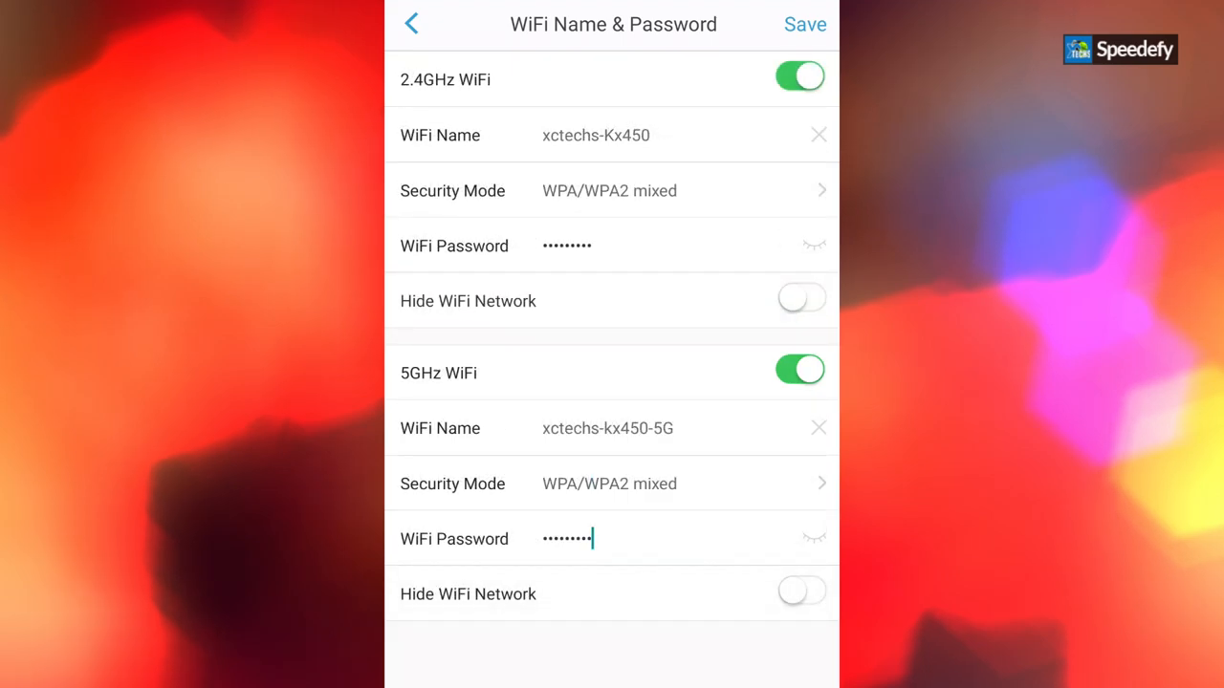
- Save the new WiFi names and password, retrying after the 'Failed to save it' message
left_click(803, 23)
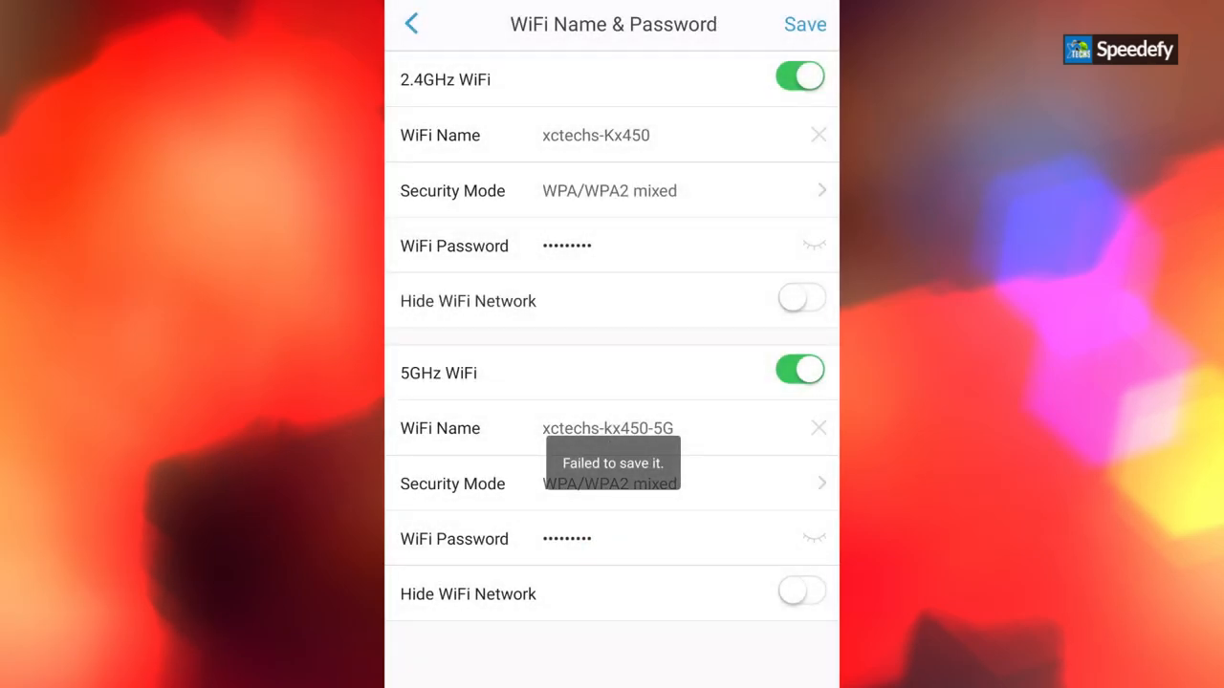
left_click(803, 23)
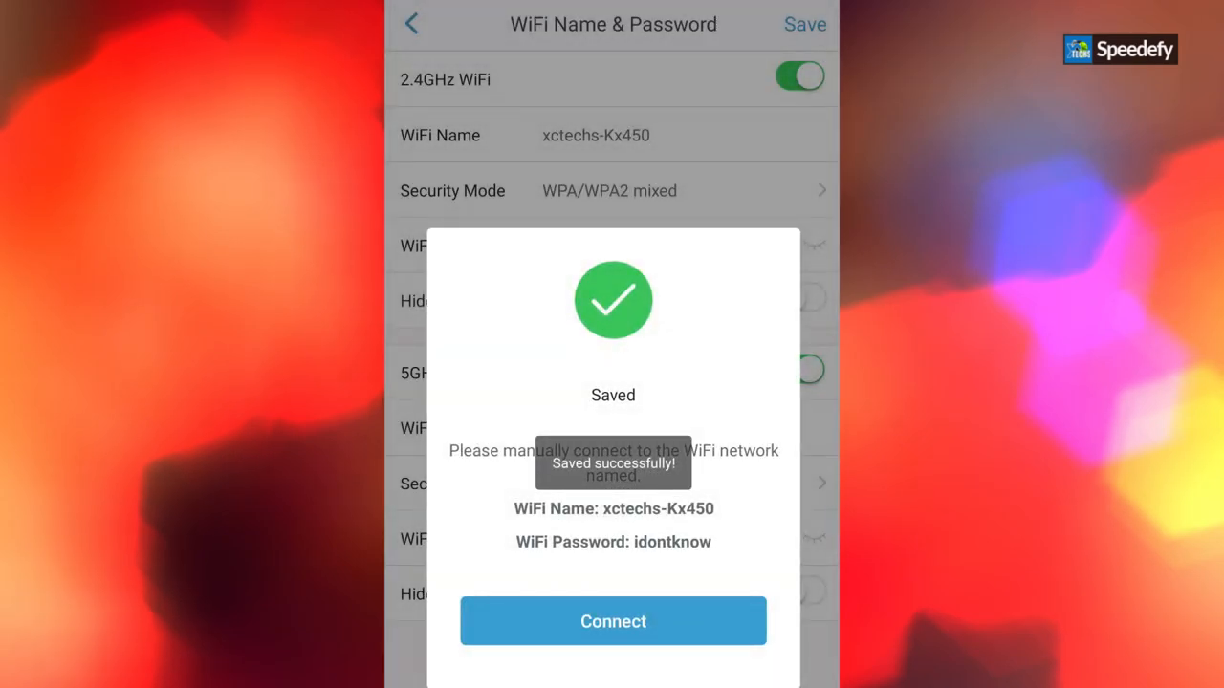
- From the Saved dialog, join the phone to the xctechs-kx450-5G network
left_click(612, 620)
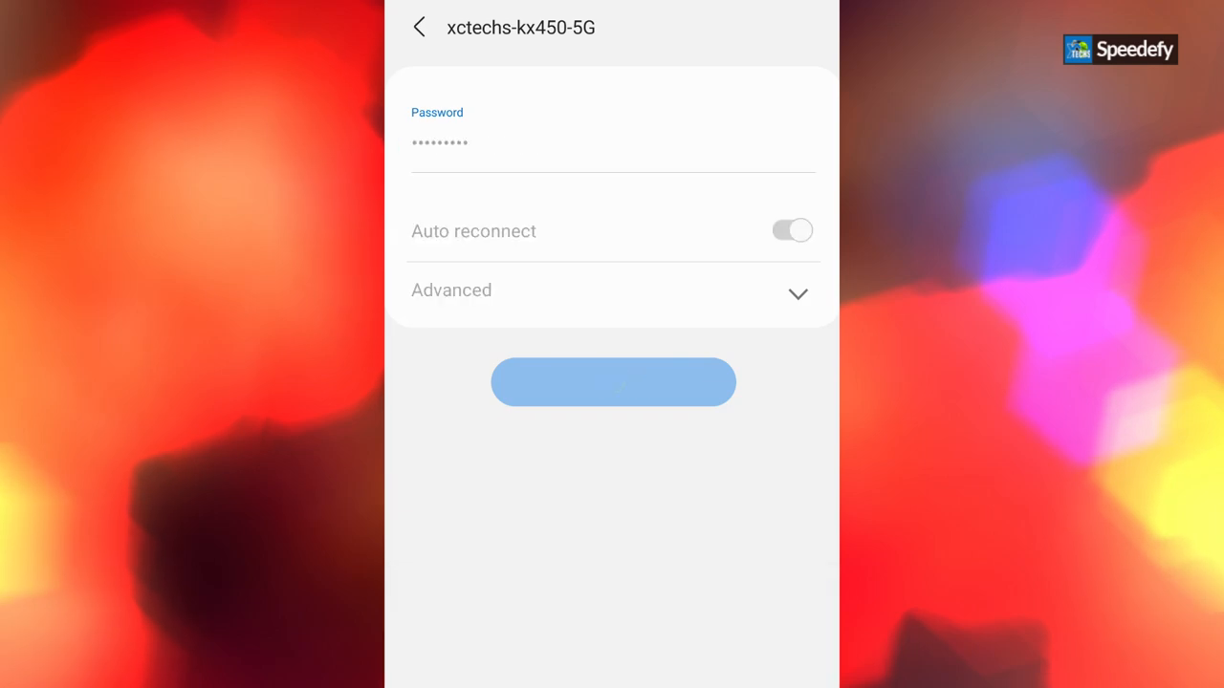
left_click(612, 382)
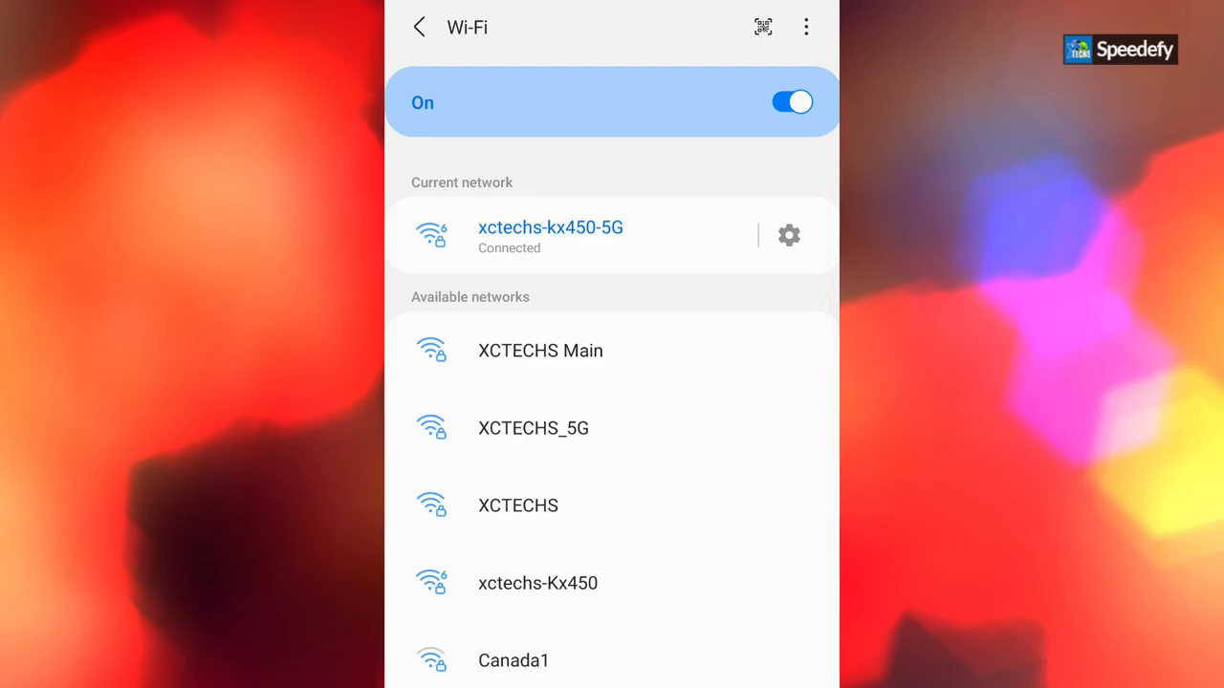
left_click(419, 26)
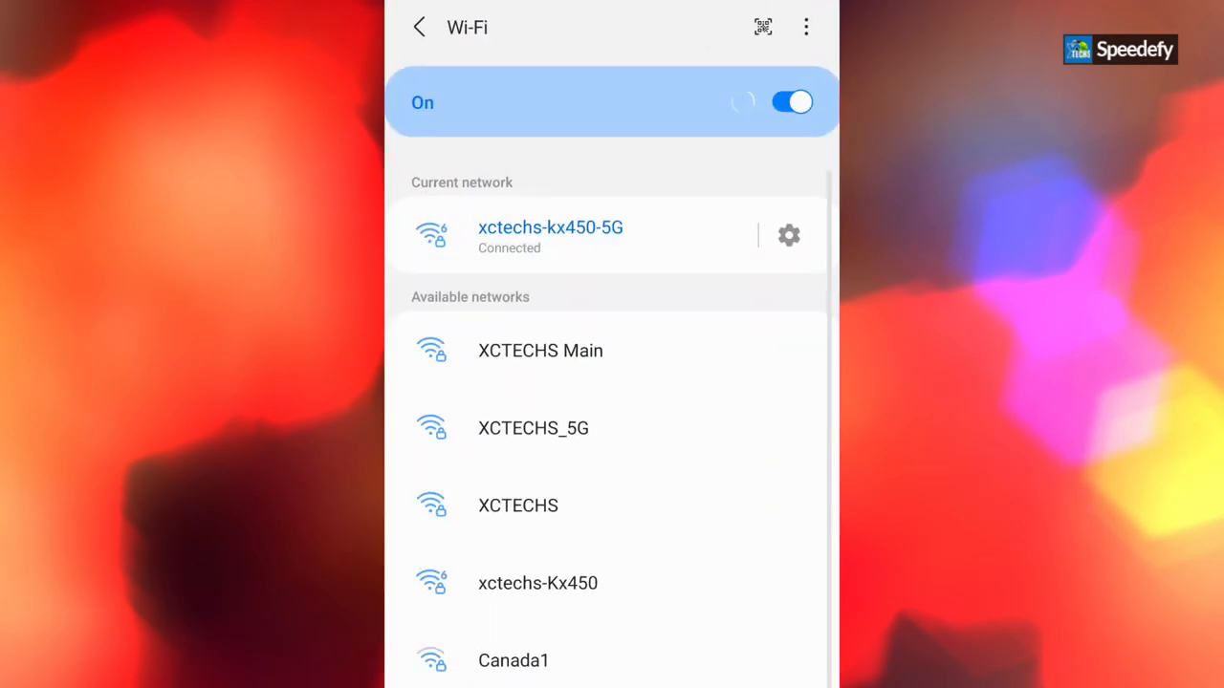
- Return to Speedy WiFi, back out to the Tools page and leave the app
left_click(787, 235)
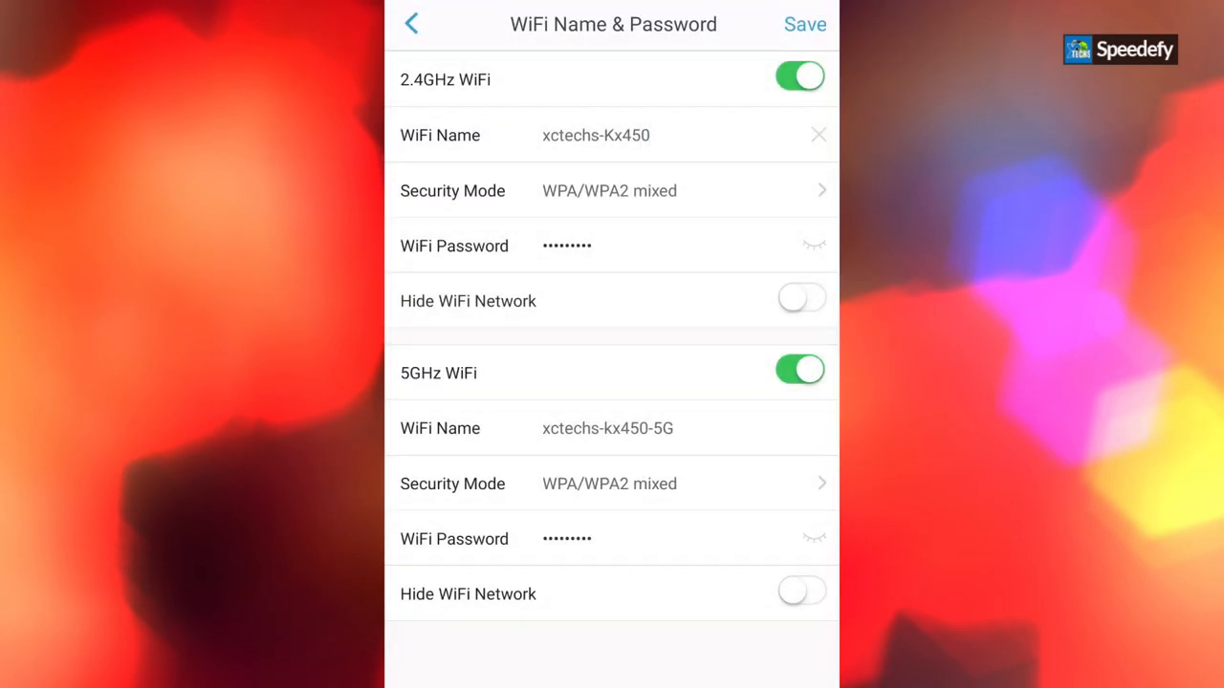
left_click(411, 23)
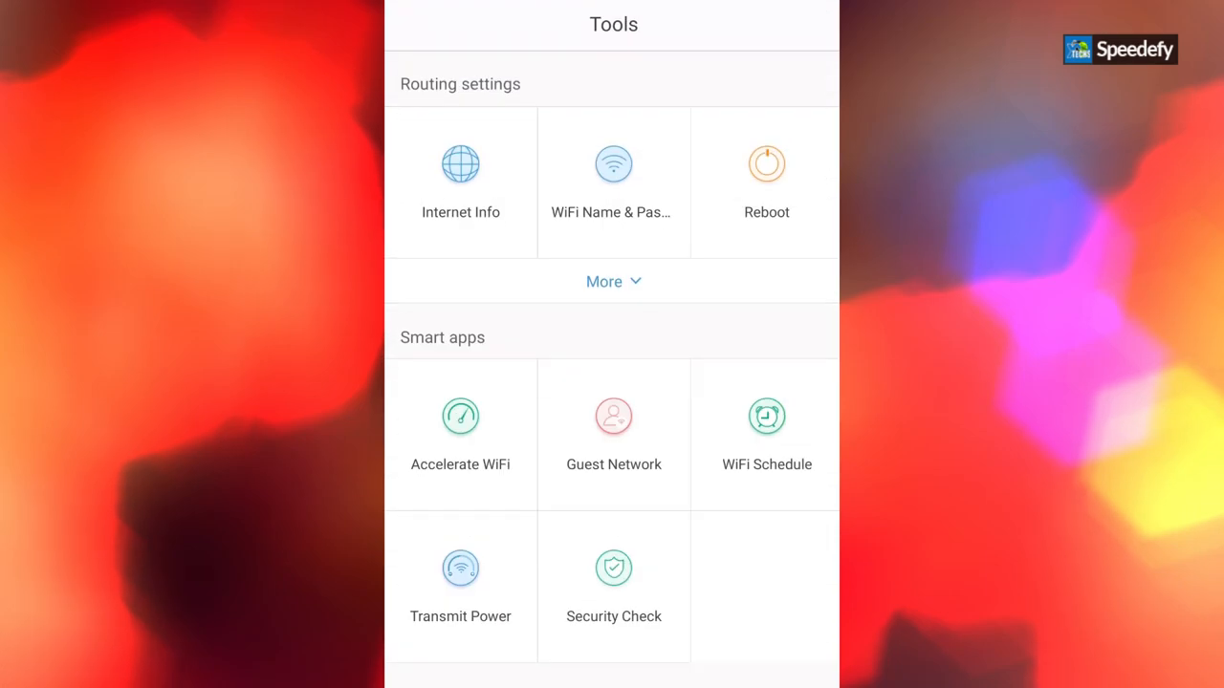
left_click(612, 281)
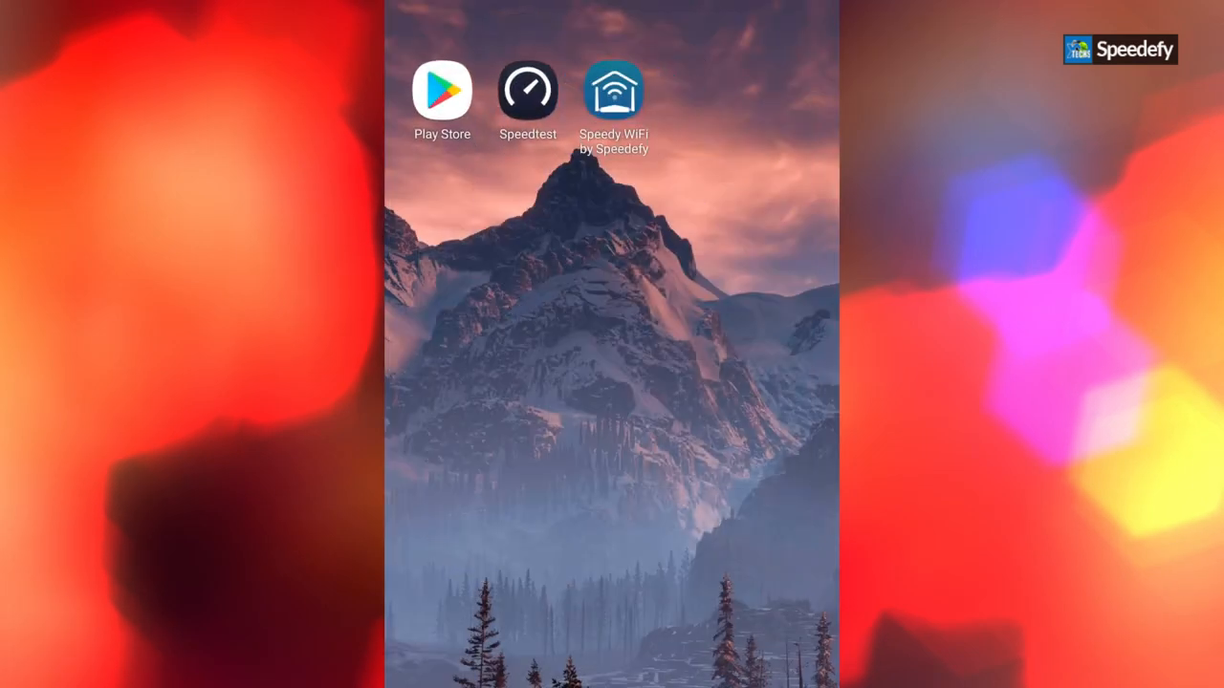
- Launch Speedtest and run a test, getting 684 Mbps download and 32.6 Mbps upload
left_click(528, 92)
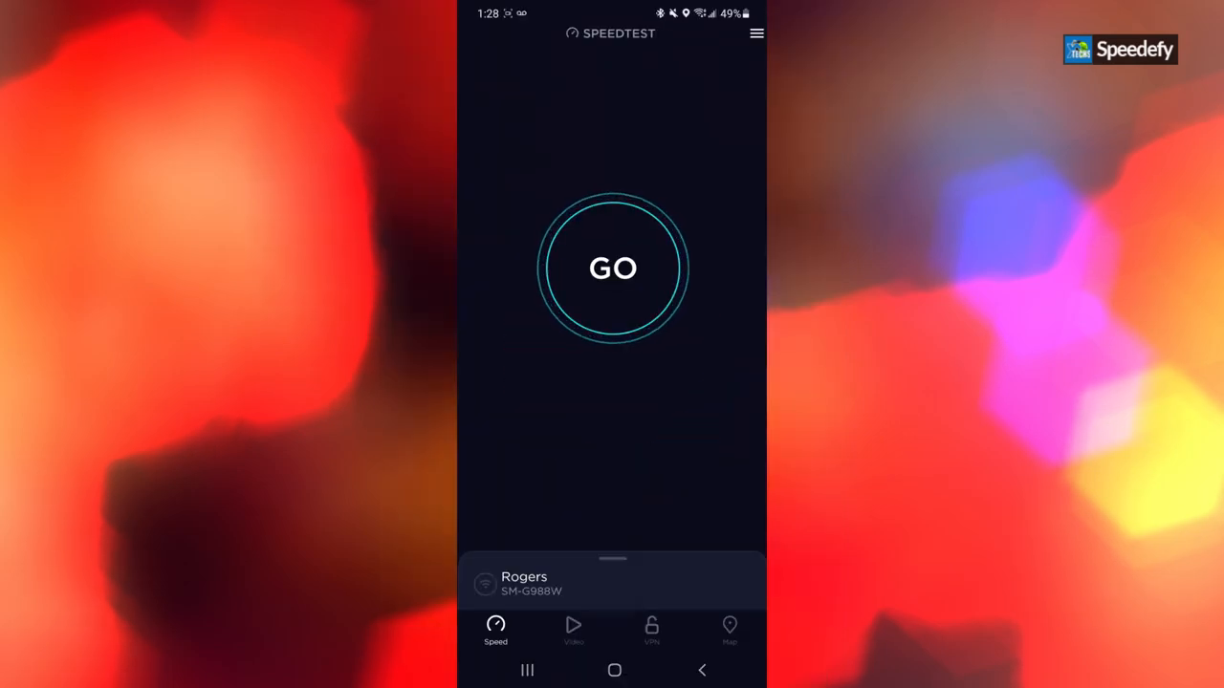
left_click(611, 268)
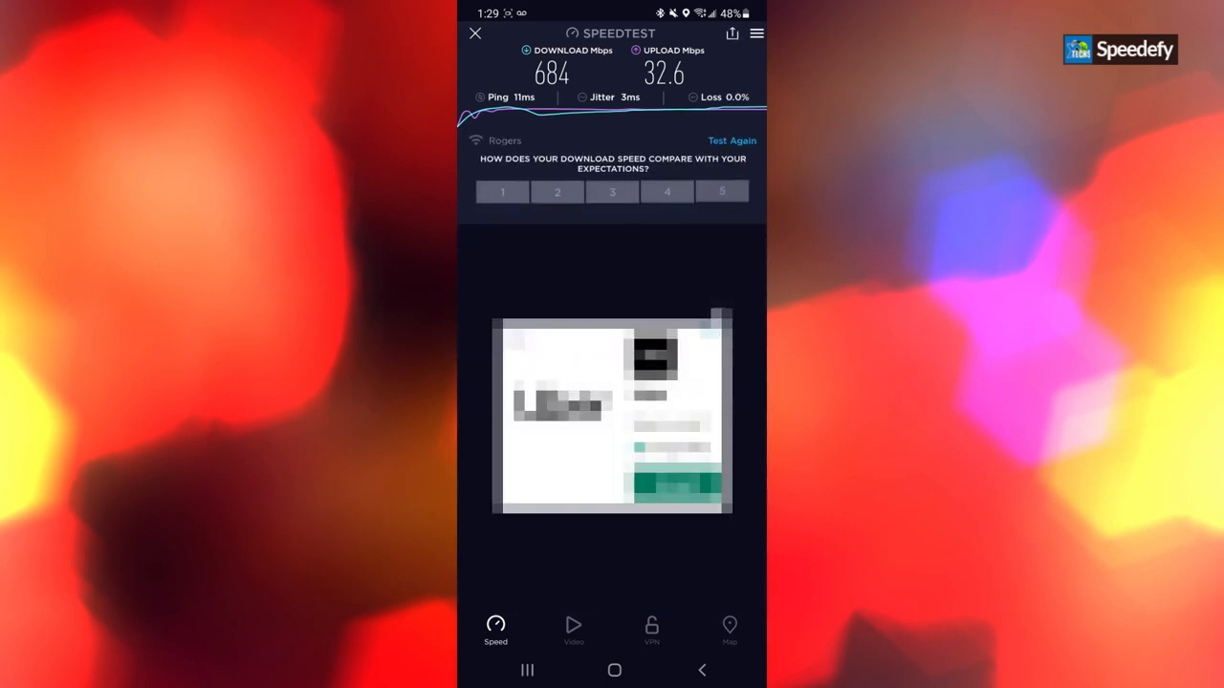
- Dismiss the 684 / 32.6 Mbps result and return to the GO screen
left_click(474, 35)
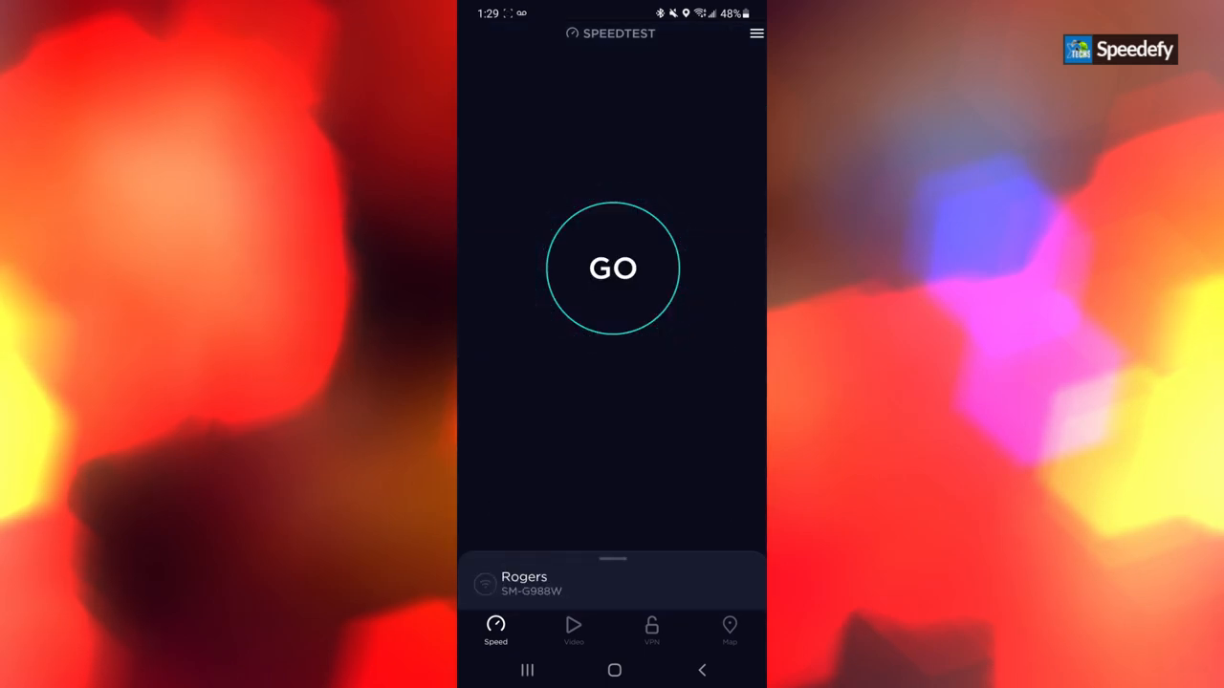
left_click(612, 267)
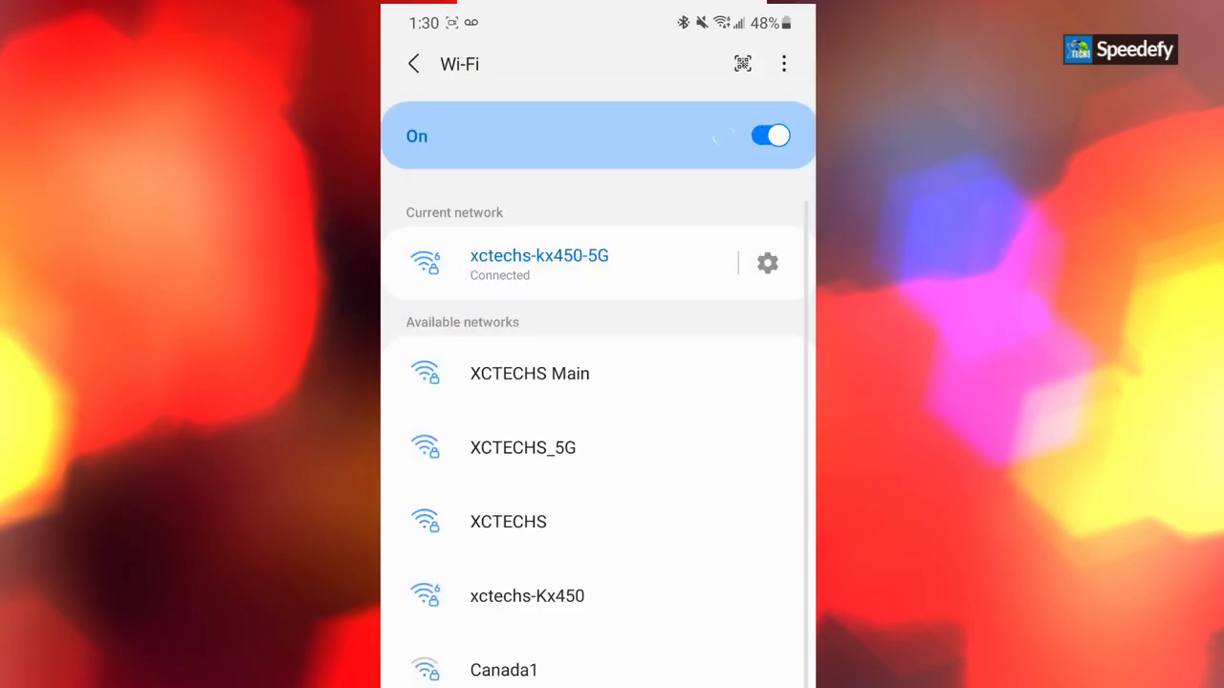
- Open the xctechs-Kx450 network in Wi-Fi settings, then switch back to Speedtest
left_click(528, 597)
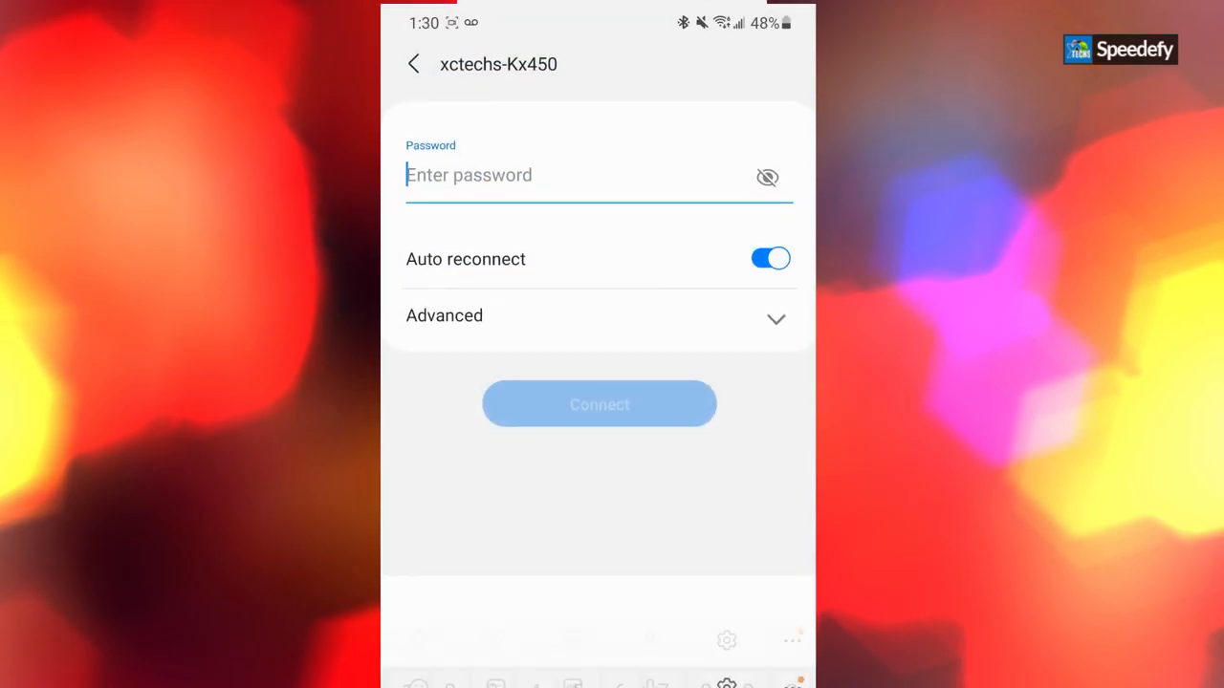
left_click(413, 63)
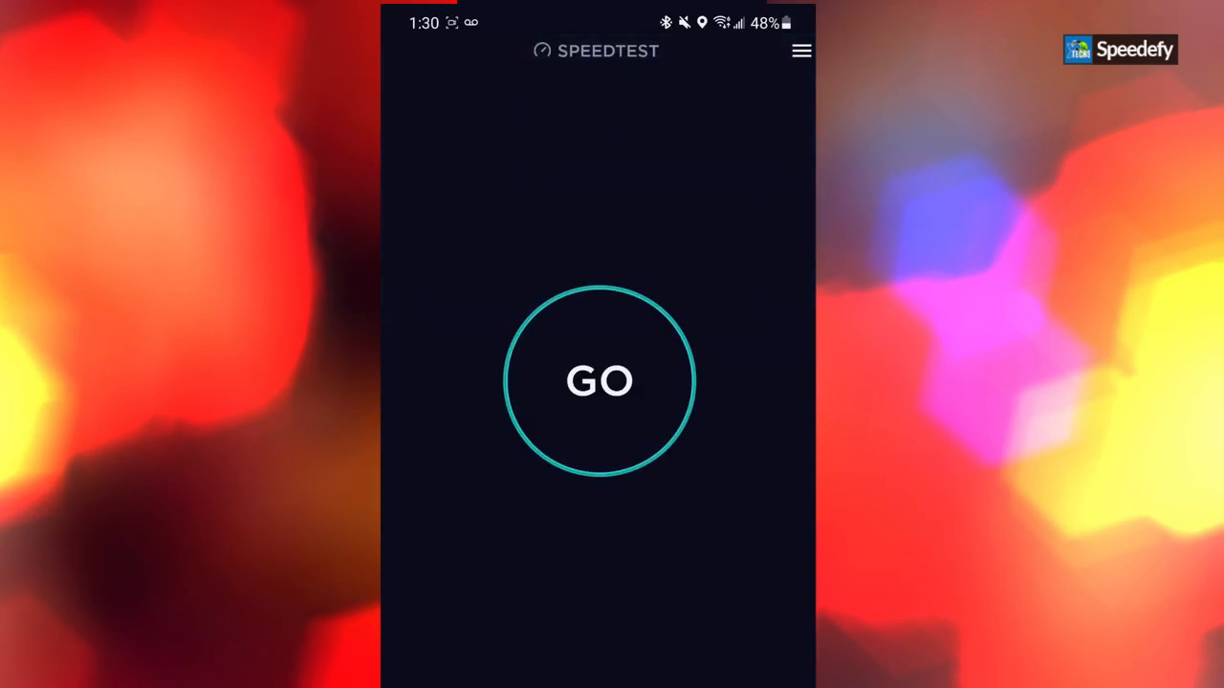
- Run a second speed test reaching 104 Mbps down and 26.0 Mbps up, then dismiss the results
left_click(599, 380)
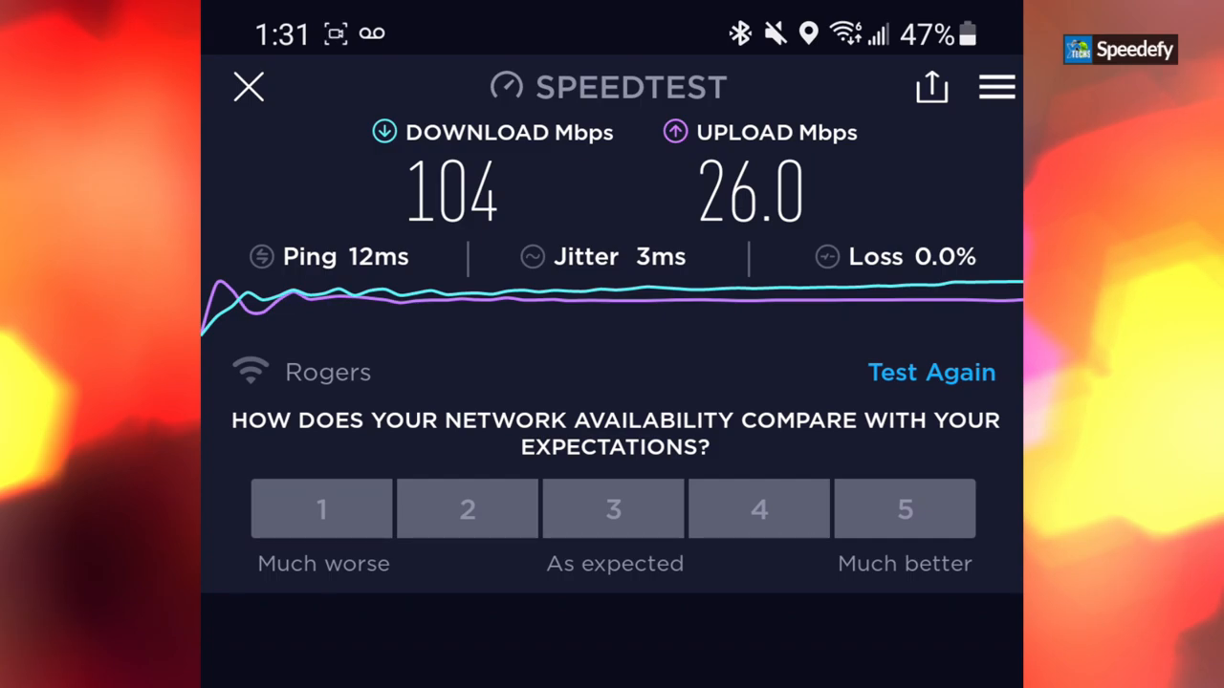
left_click(929, 371)
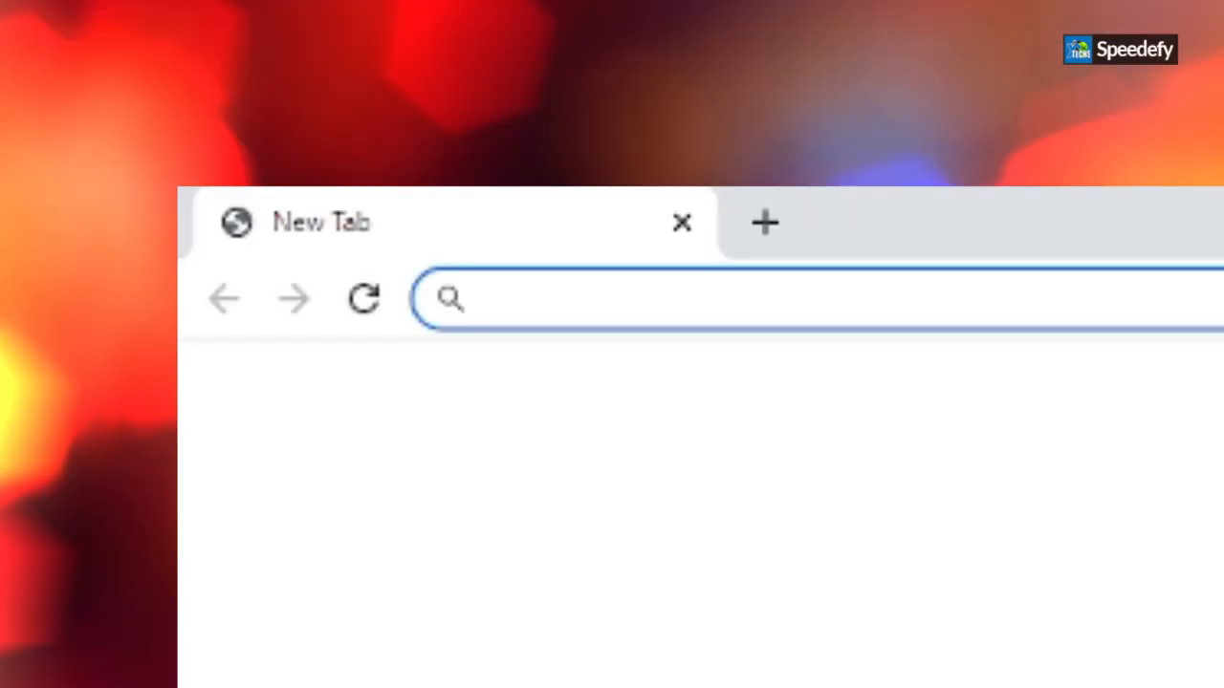
- Load the router admin at 192.168.3.1 in Chrome and log in to Internet Status
type("192.168")
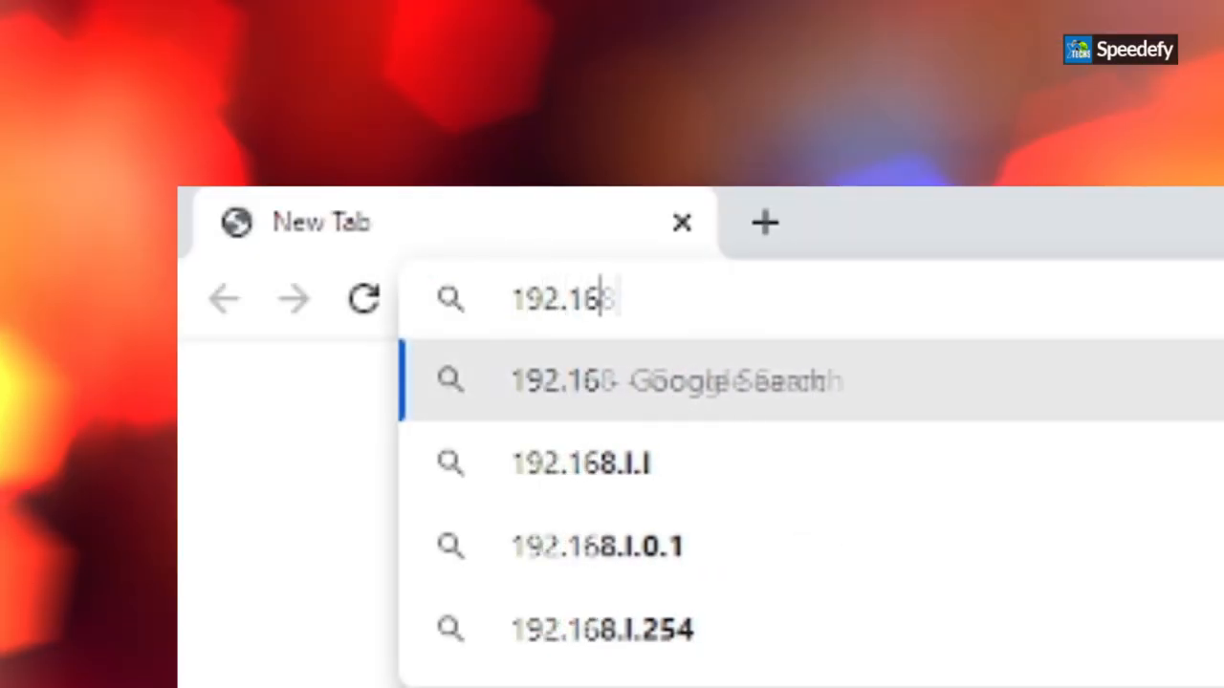
type(".")
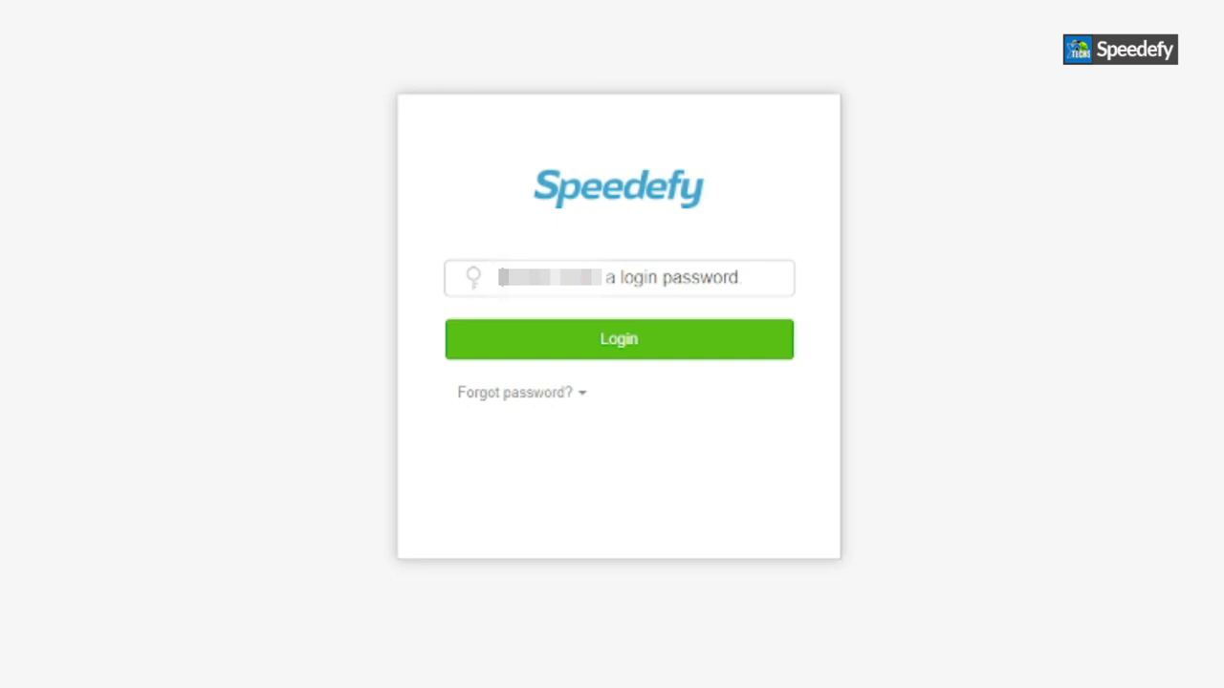
left_click(620, 338)
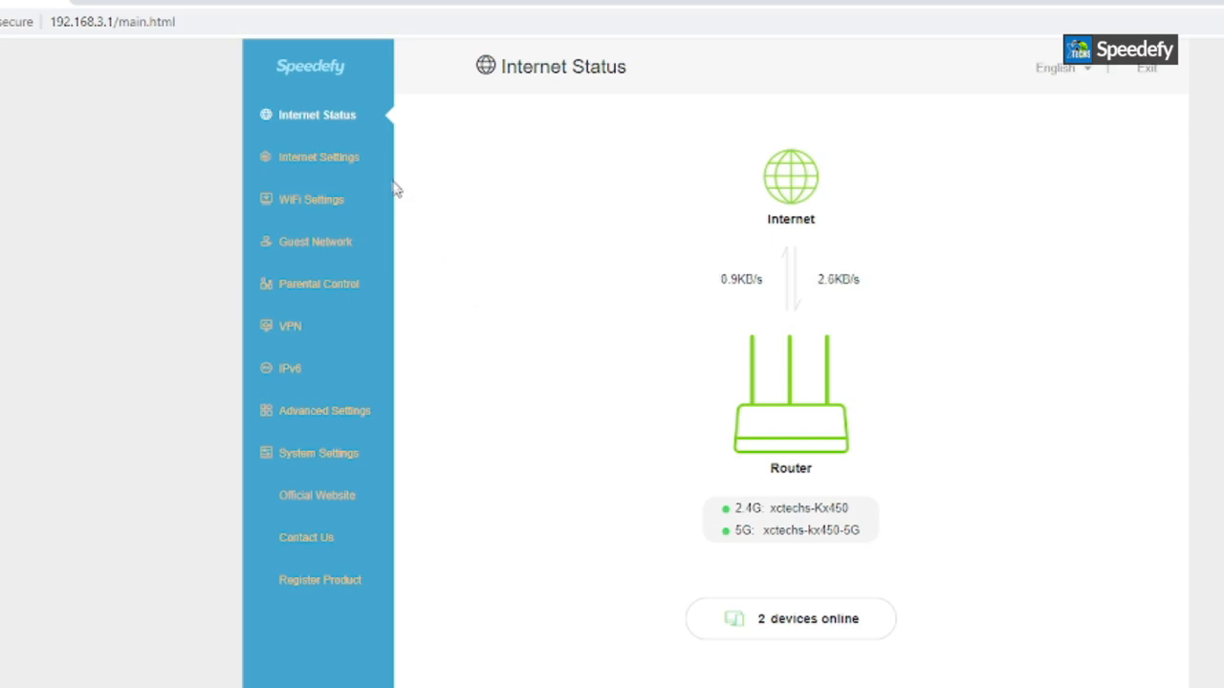
mouse_move(325, 562)
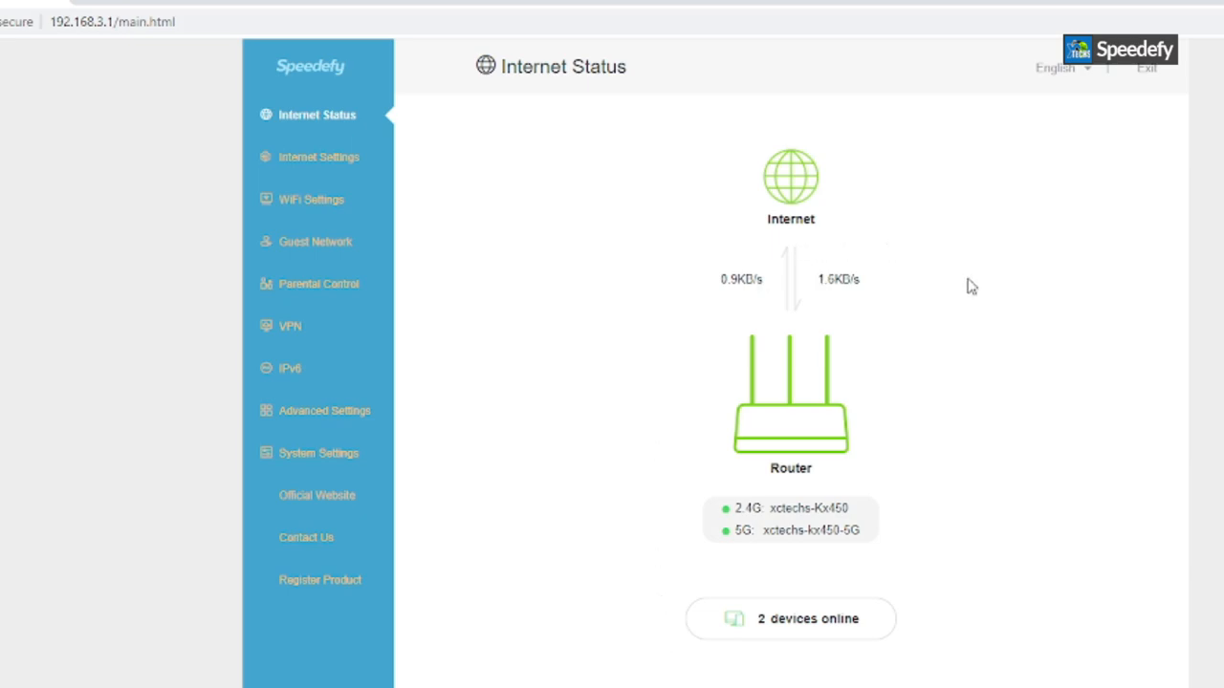
mouse_move(776, 288)
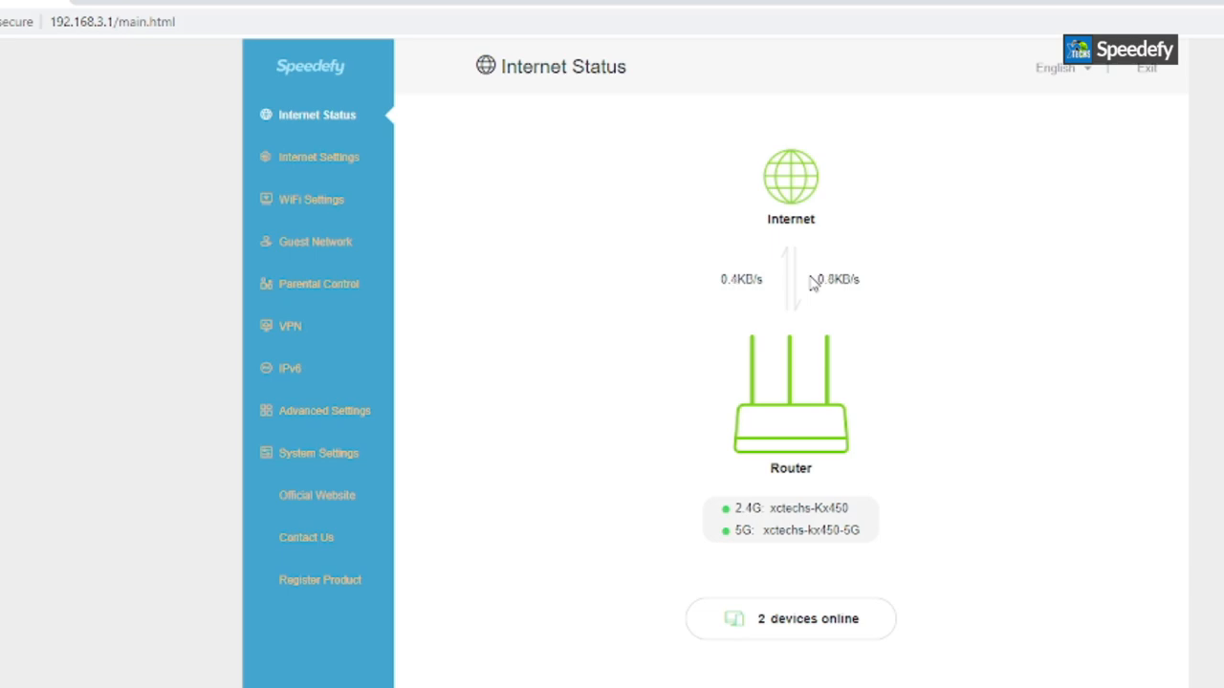
mouse_move(819, 310)
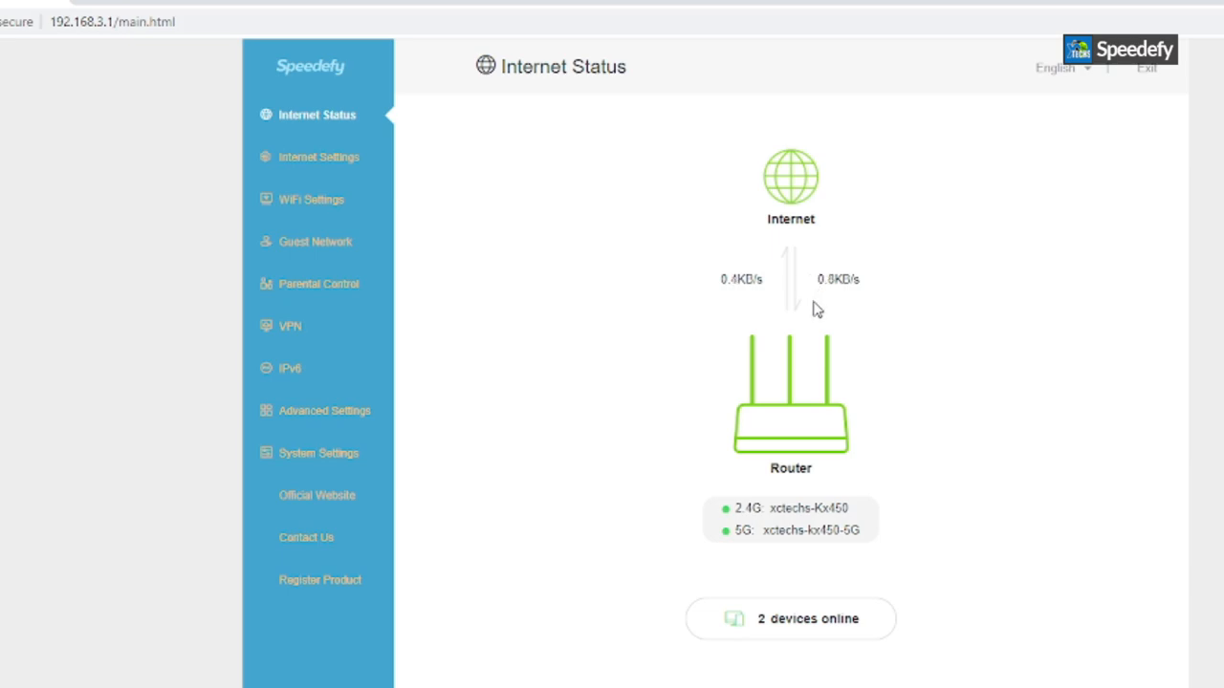
mouse_move(933, 304)
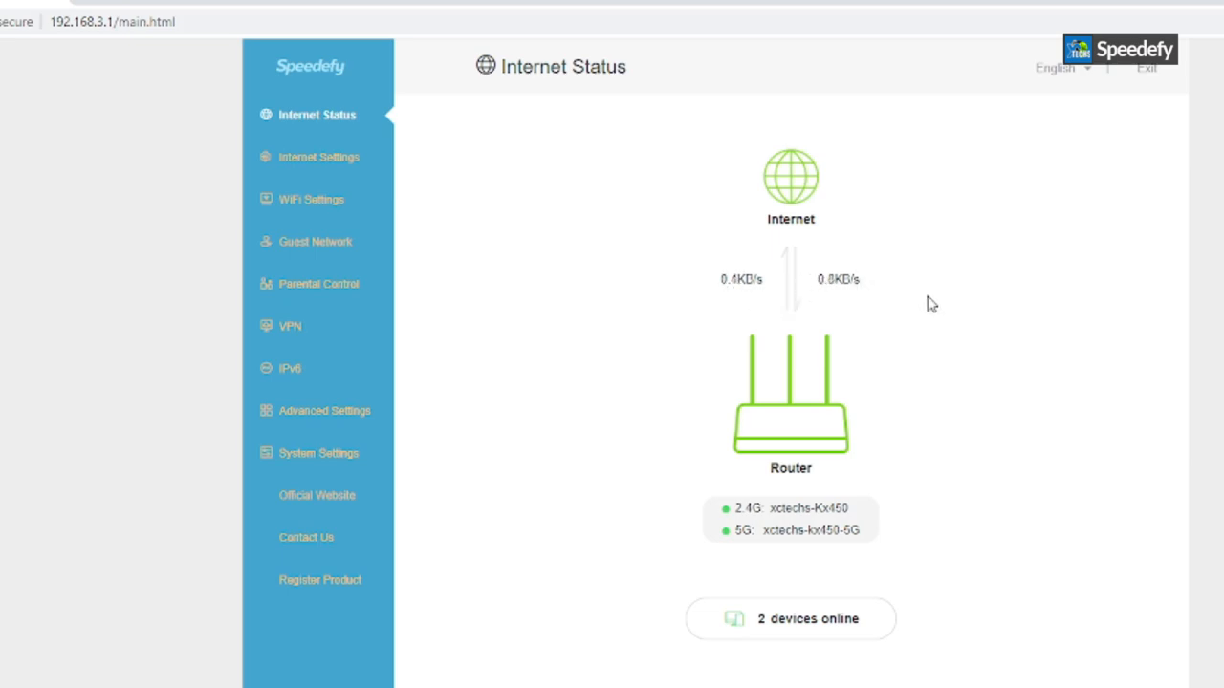
mouse_move(902, 315)
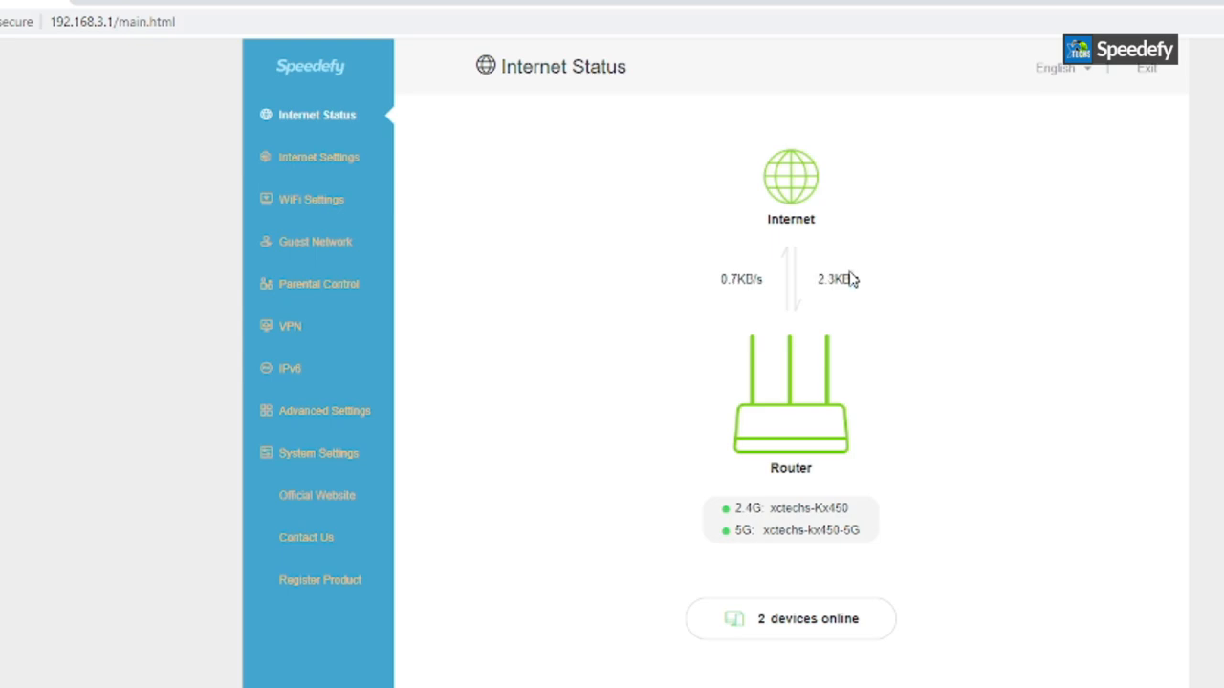
mouse_move(851, 424)
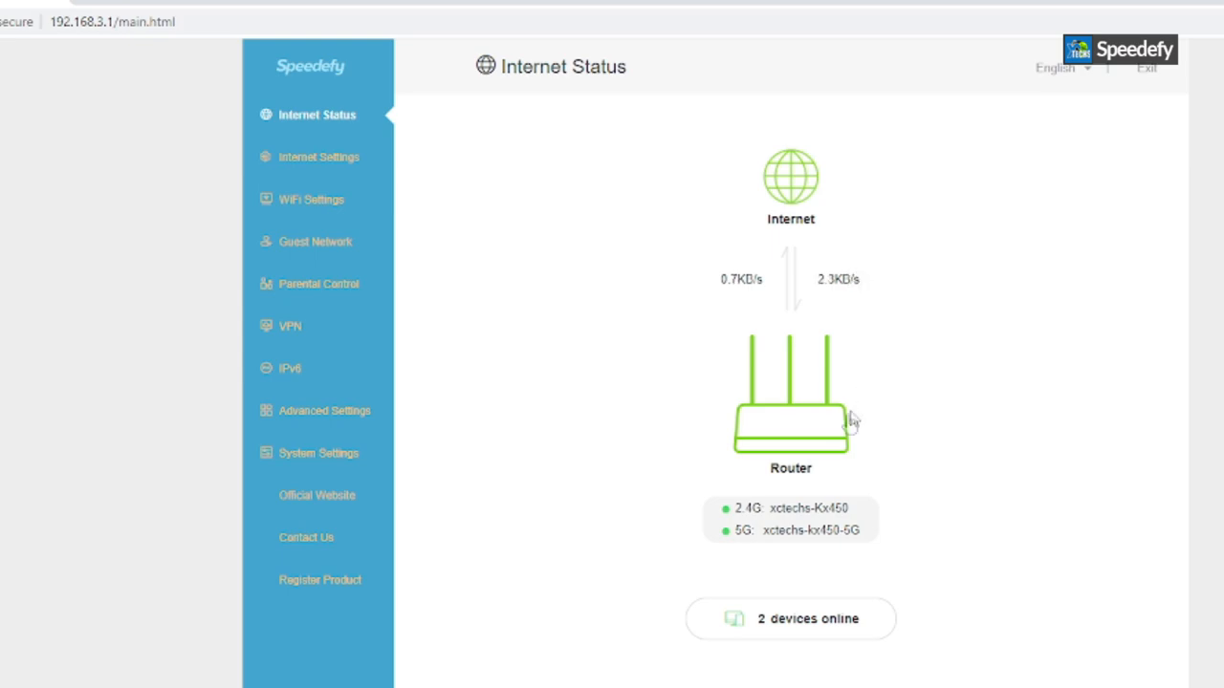
mouse_move(831, 457)
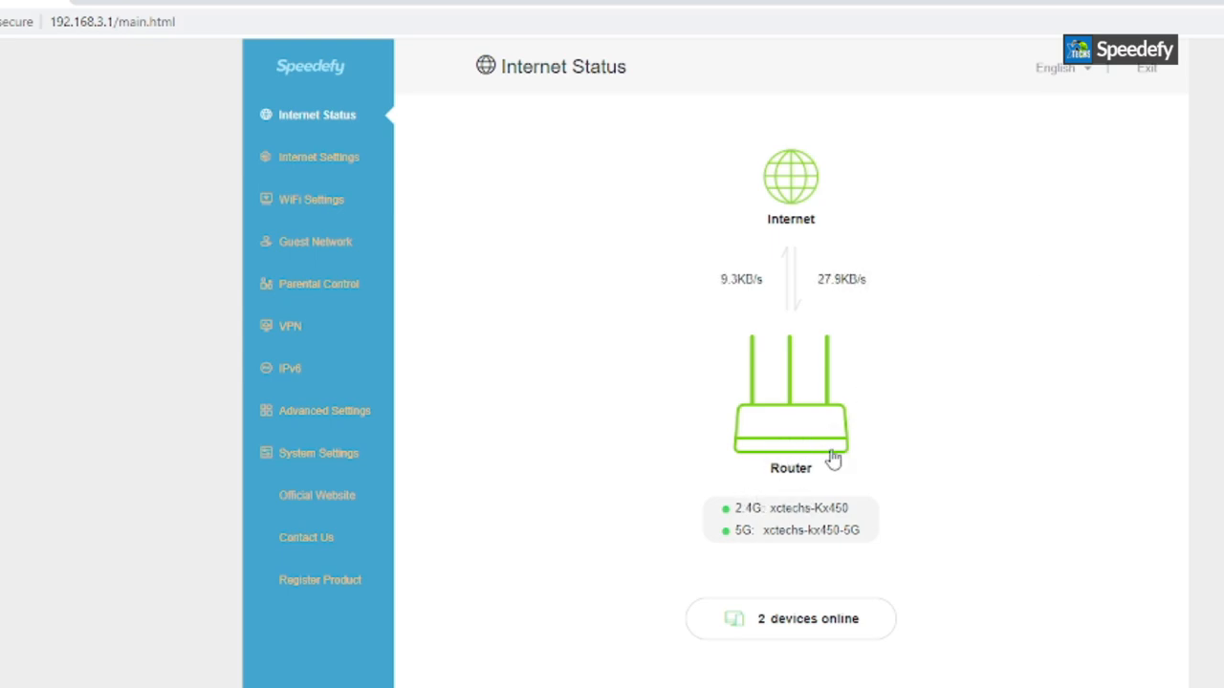
mouse_move(833, 463)
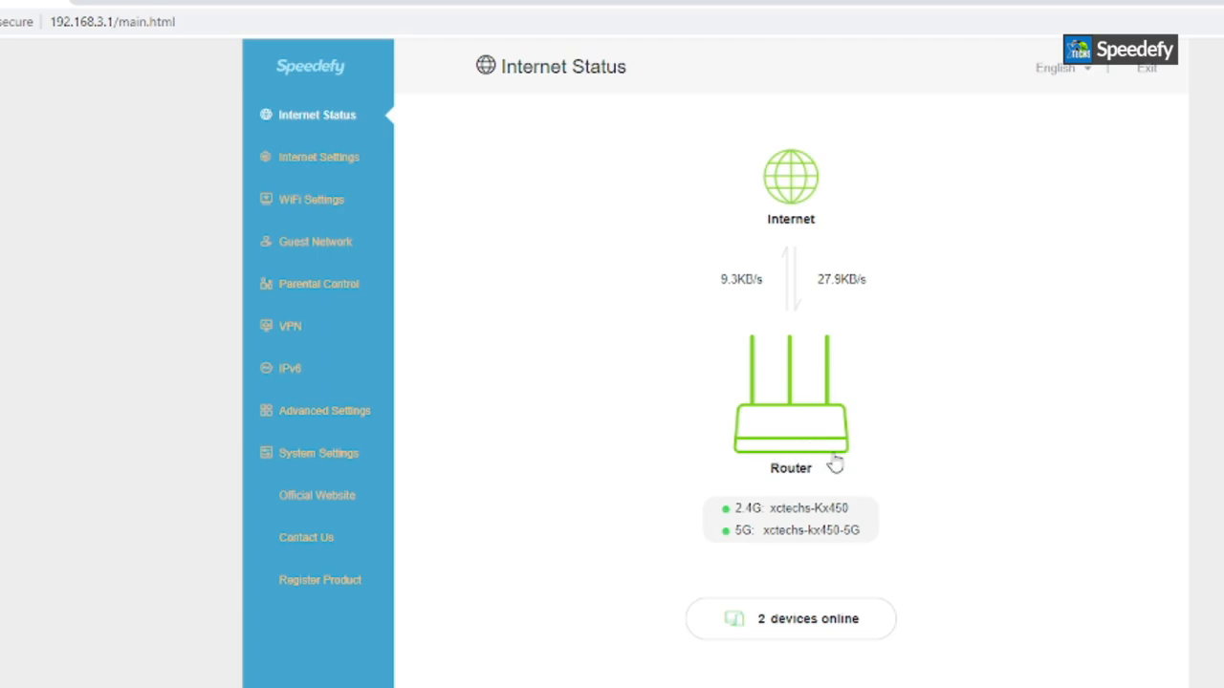
mouse_move(780, 524)
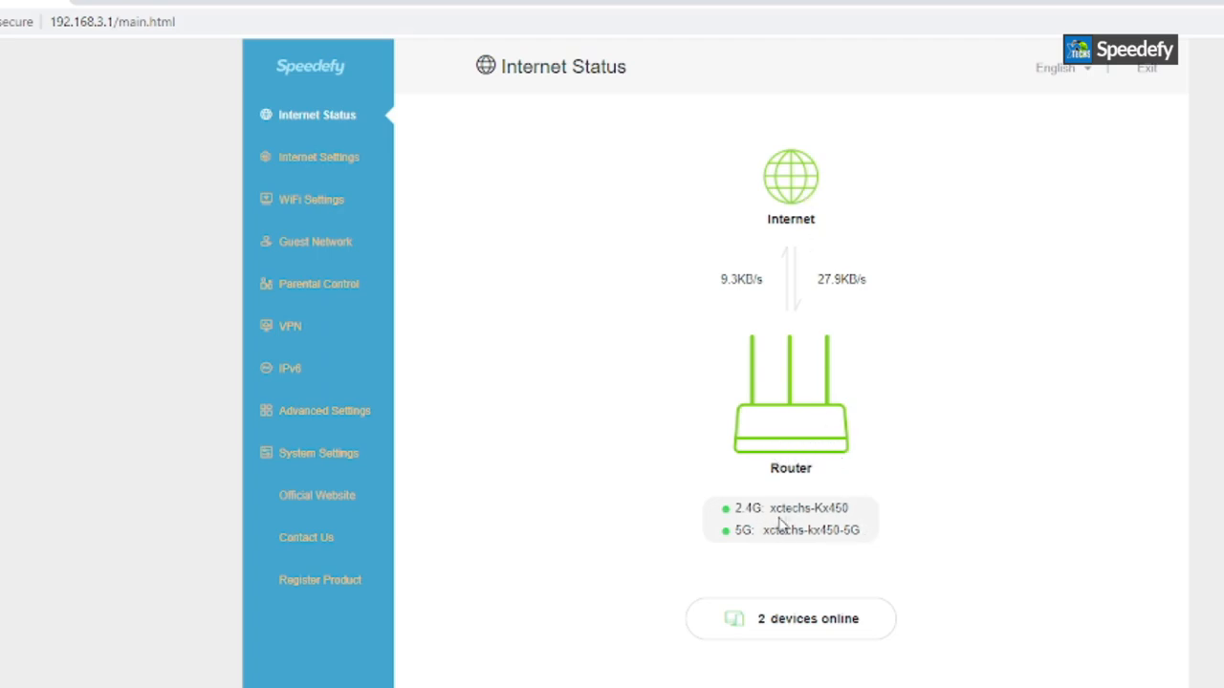
double_click(746, 508)
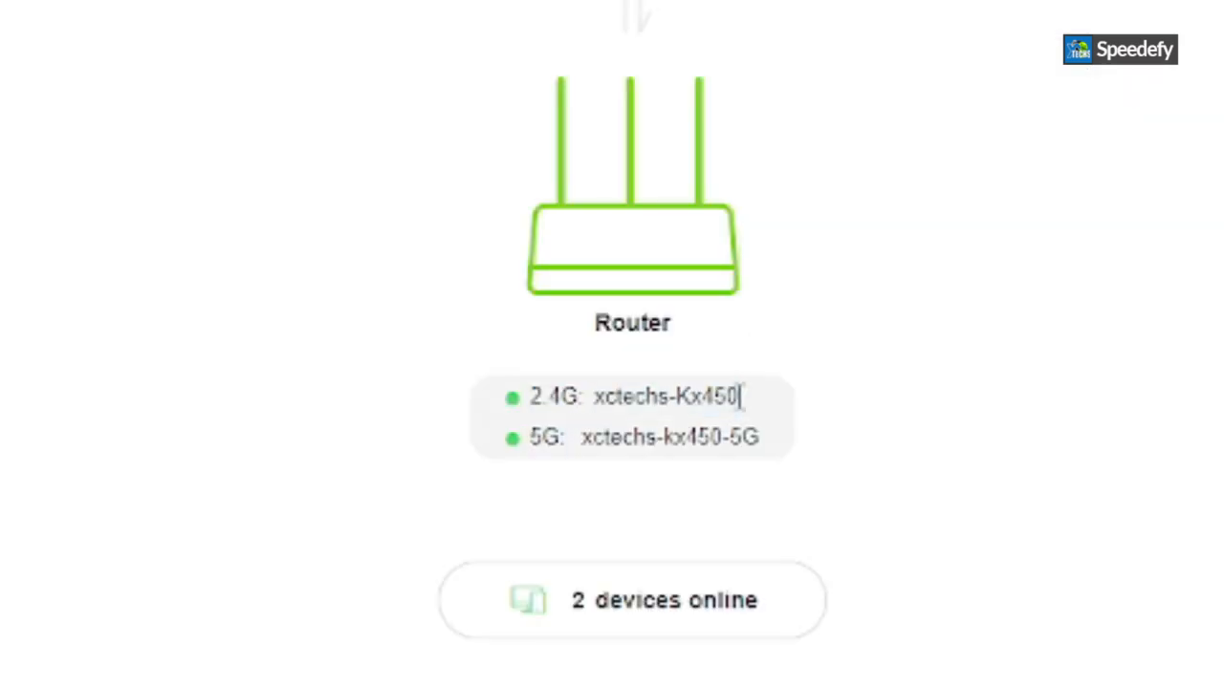
mouse_move(669, 436)
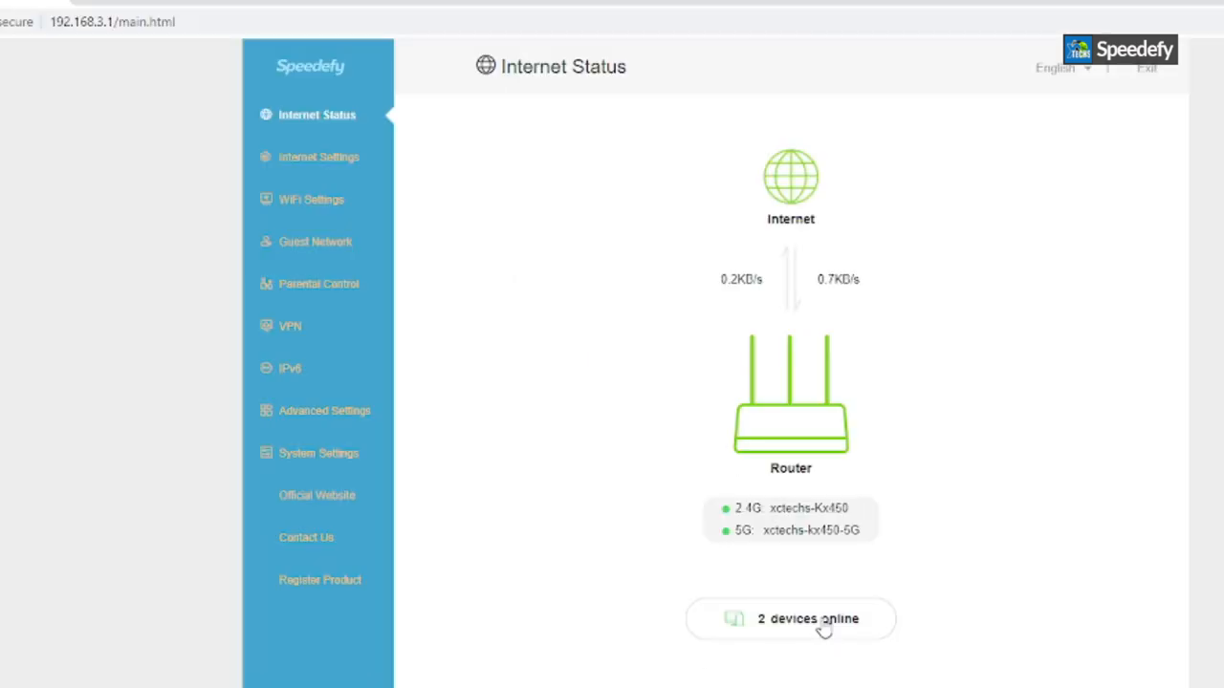
- Show the Manage Device list with Dision-Laptop wired and XCTechs-S20 on 2.4G
left_click(789, 619)
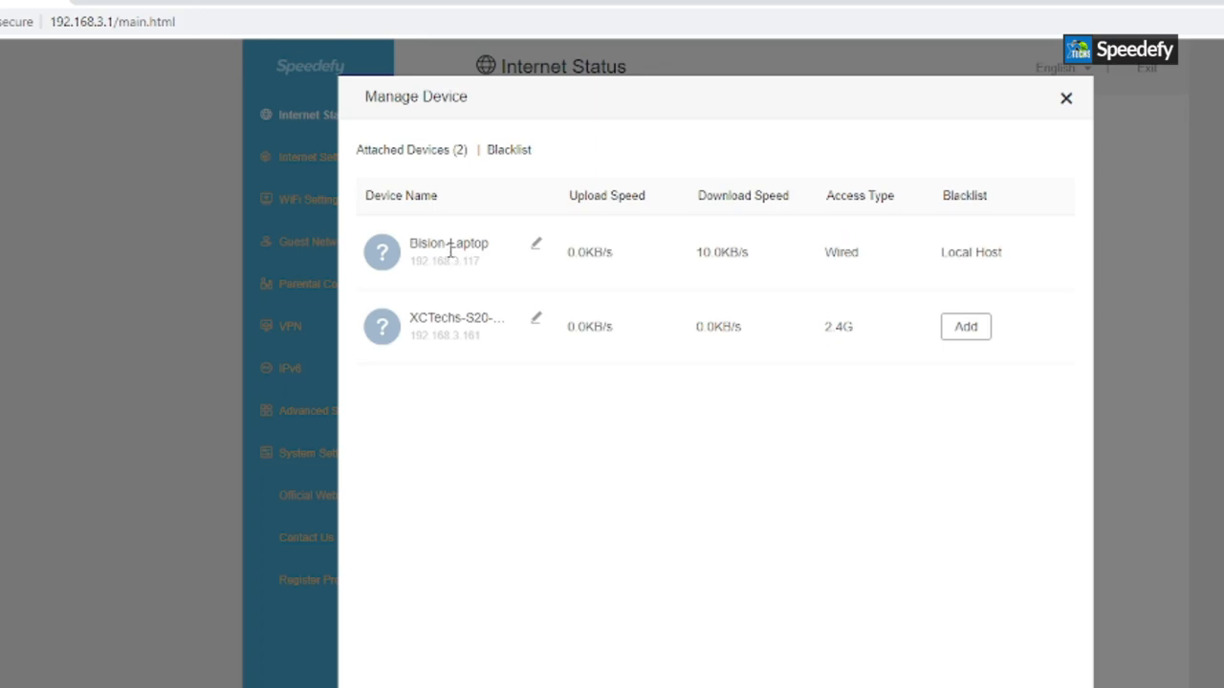
mouse_move(457, 318)
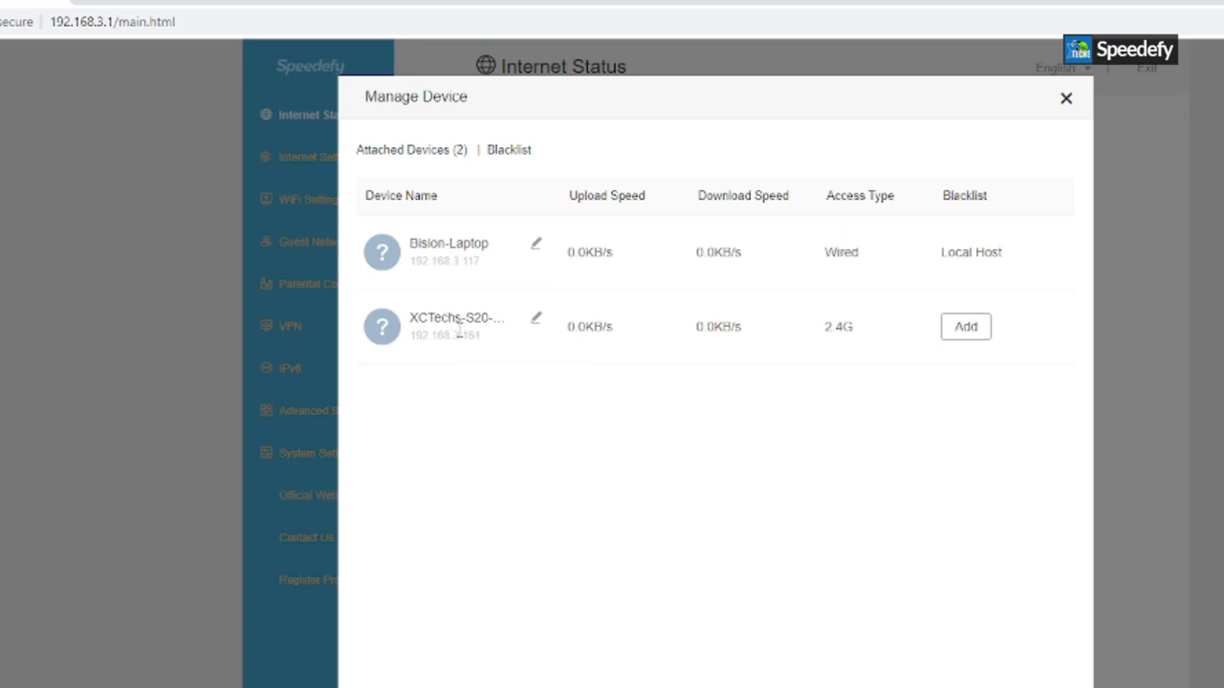
mouse_move(853, 345)
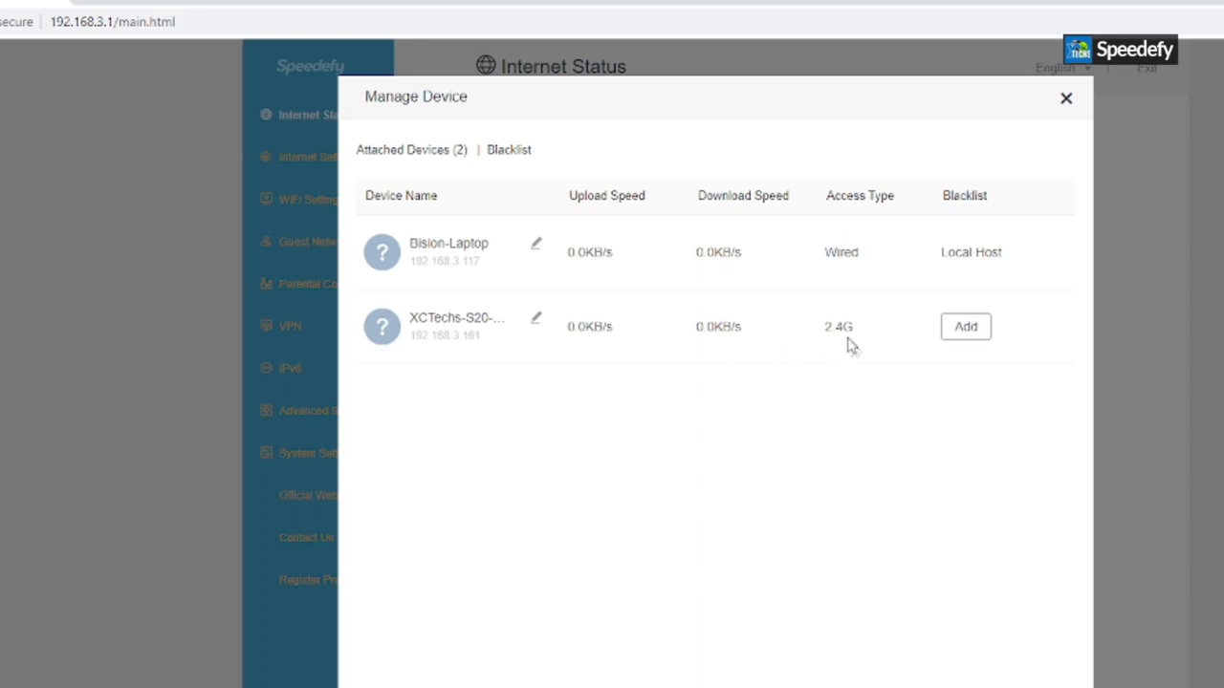
double_click(838, 325)
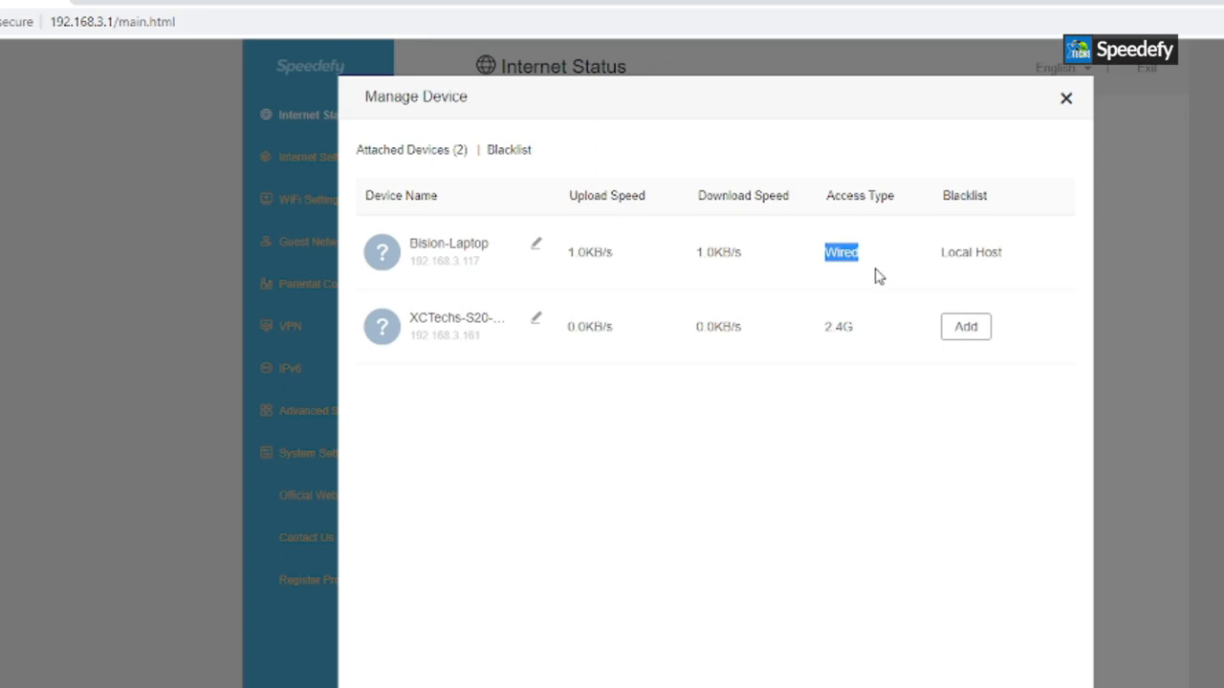
- Close the device list and view Internet Settings showing a Dynamic IP connection
left_click(1065, 97)
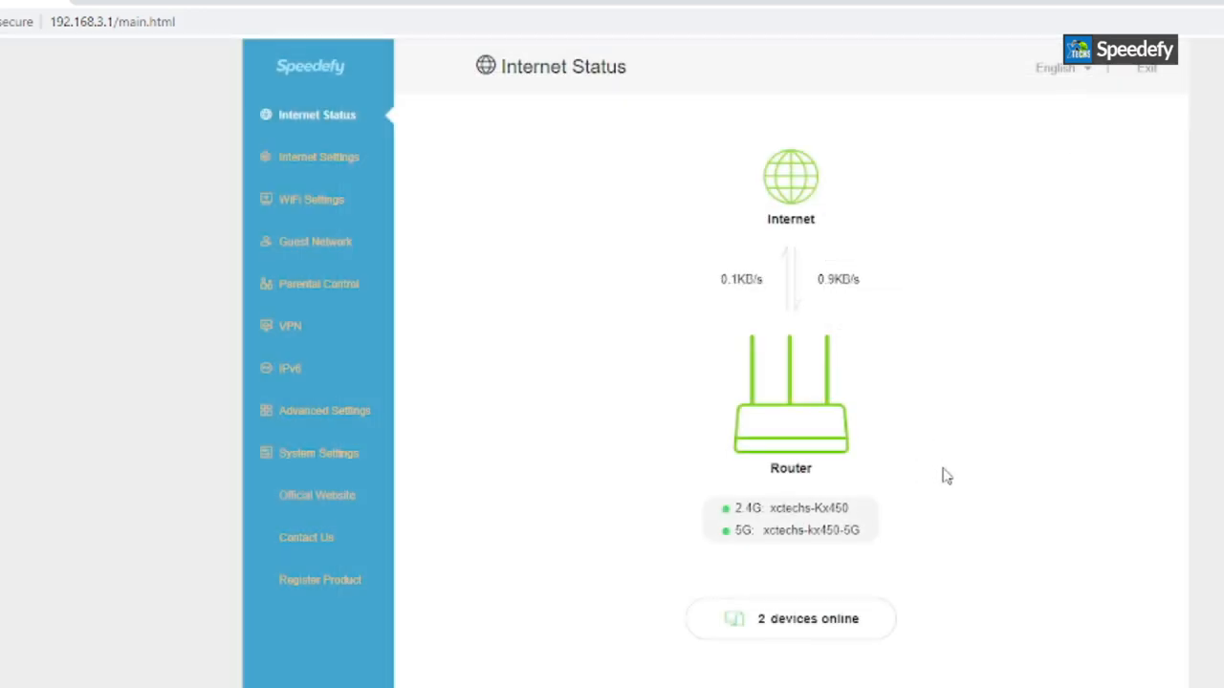
mouse_move(998, 493)
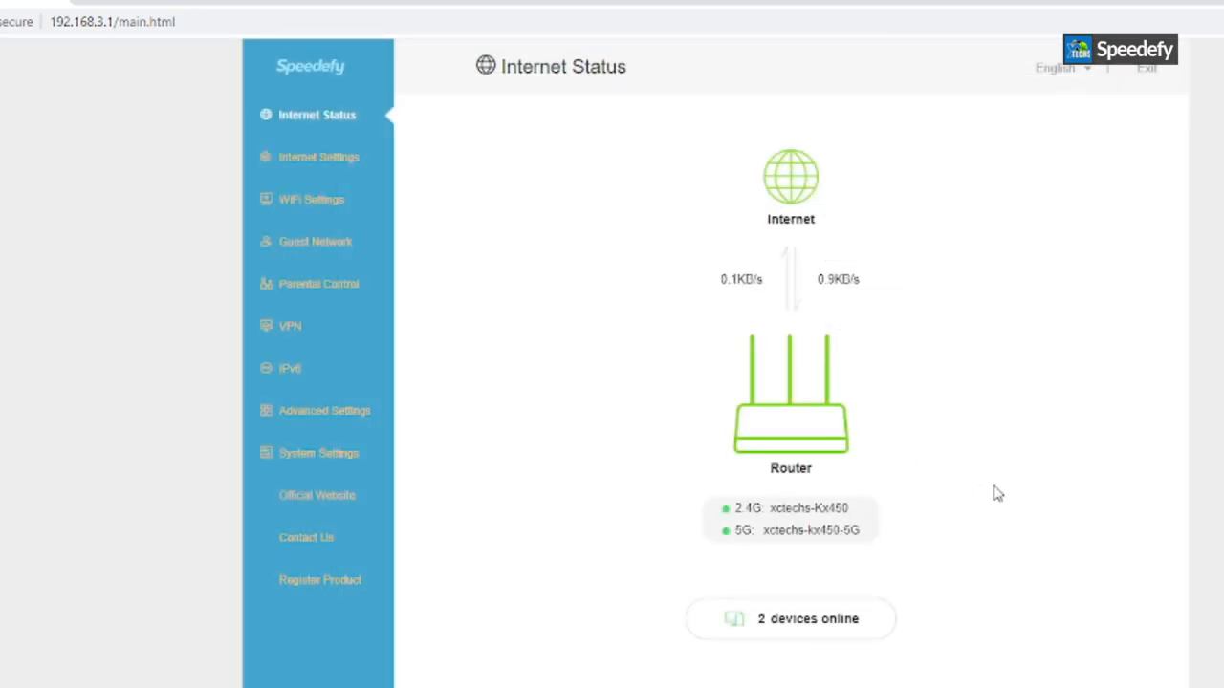
mouse_move(383, 183)
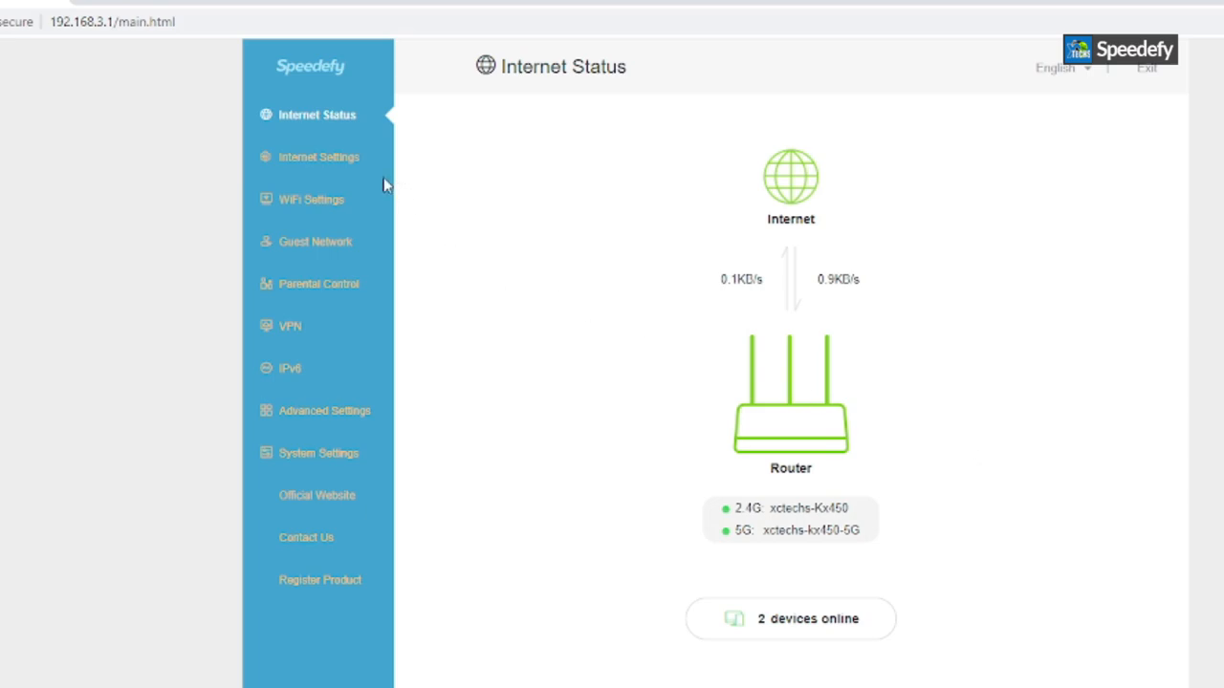
left_click(318, 156)
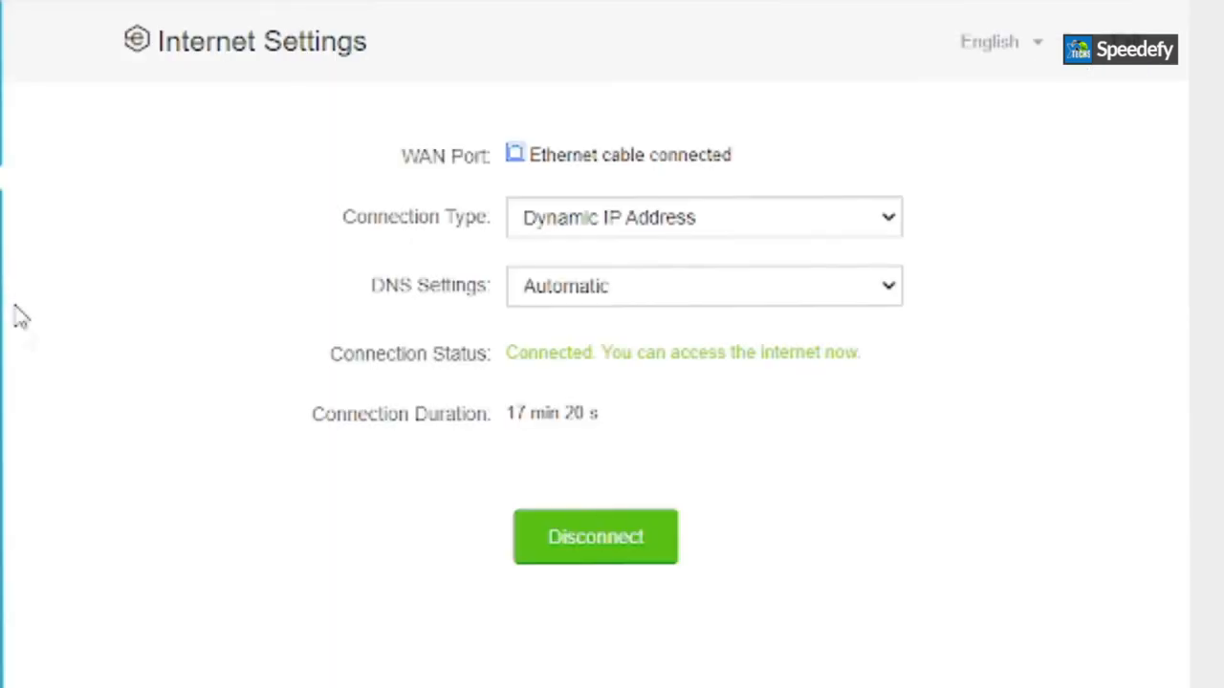
mouse_move(59, 371)
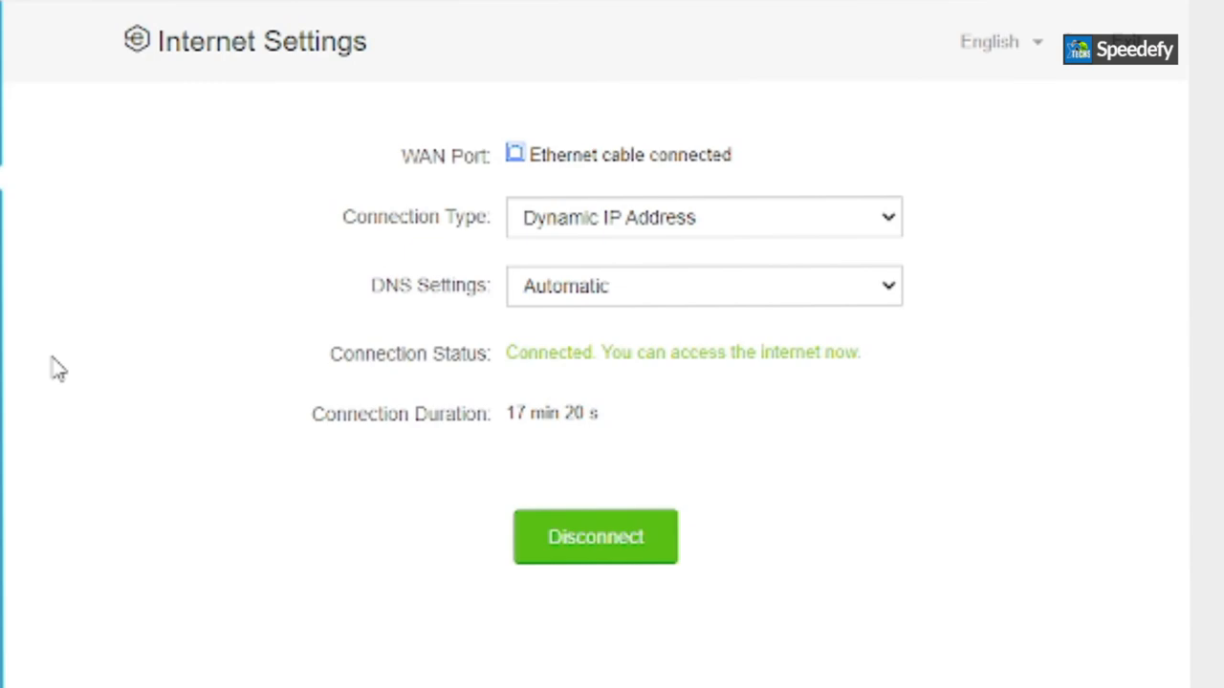
mouse_move(425, 191)
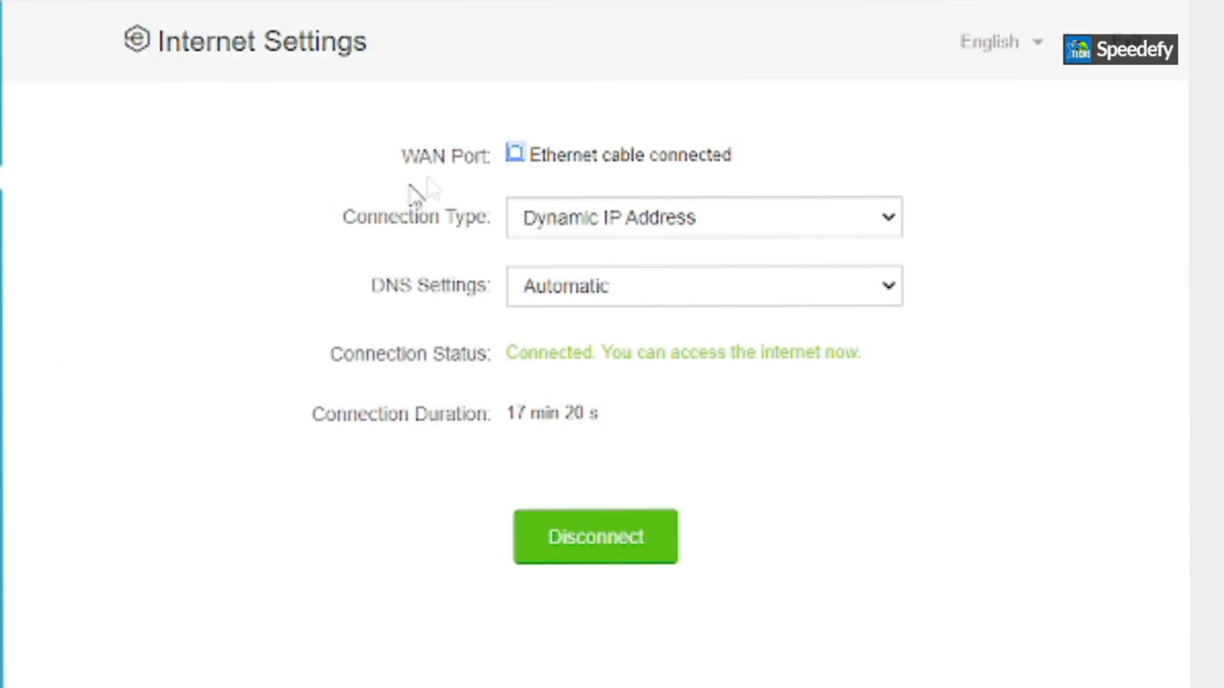
mouse_move(574, 160)
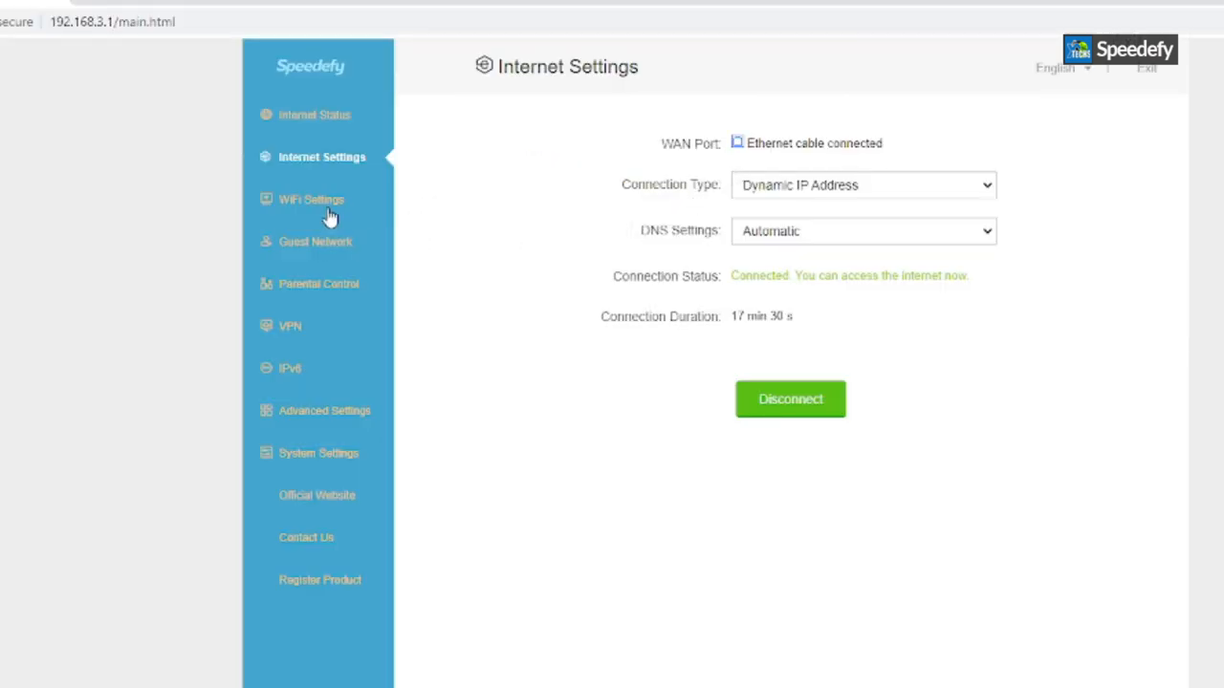
- View the WiFi Settings overview with WPS enabled and WiFi Schedule disabled
left_click(310, 198)
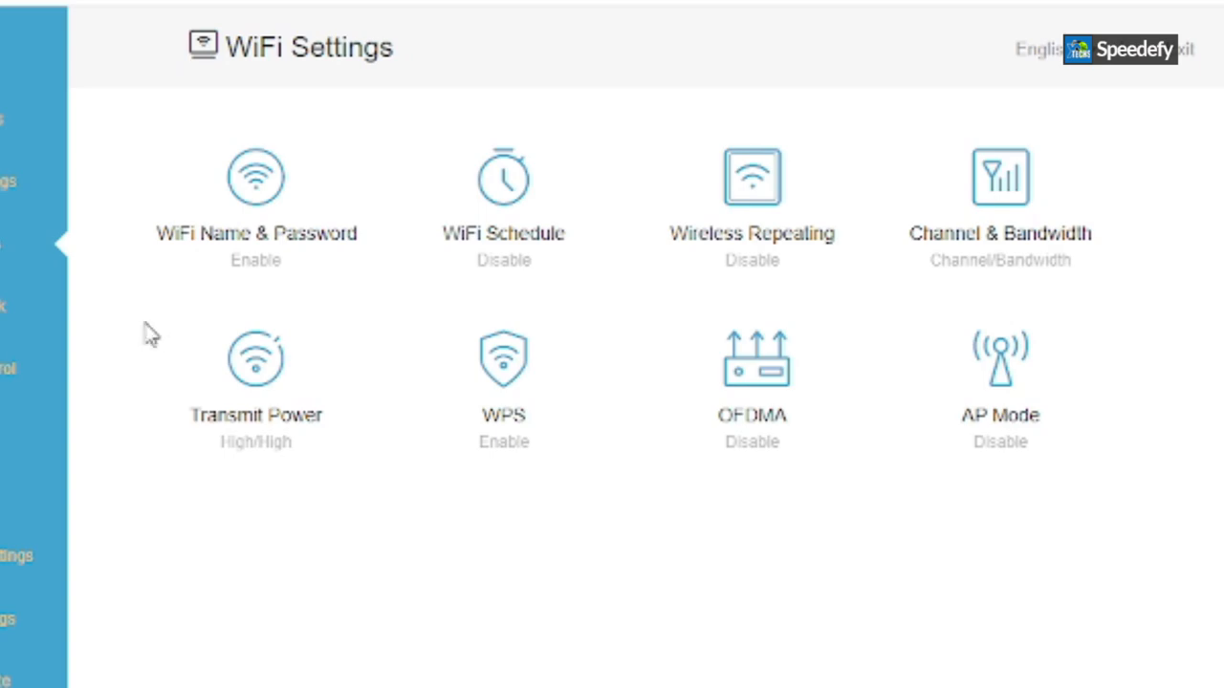
mouse_move(184, 333)
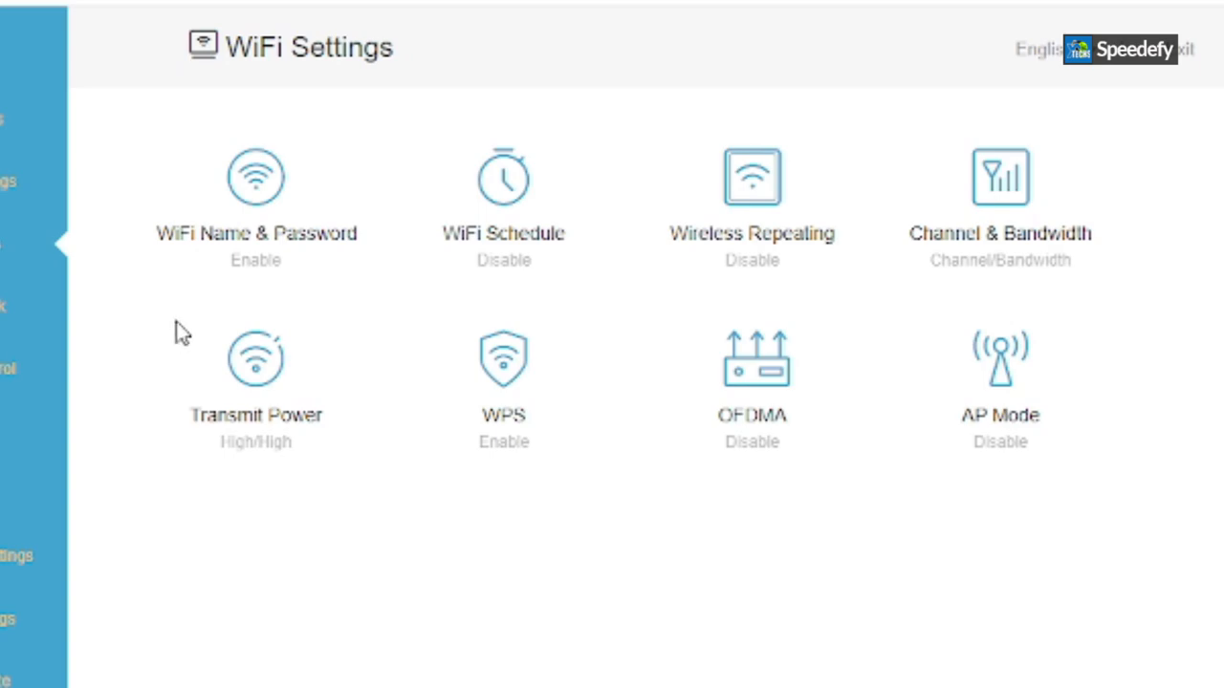
mouse_move(267, 401)
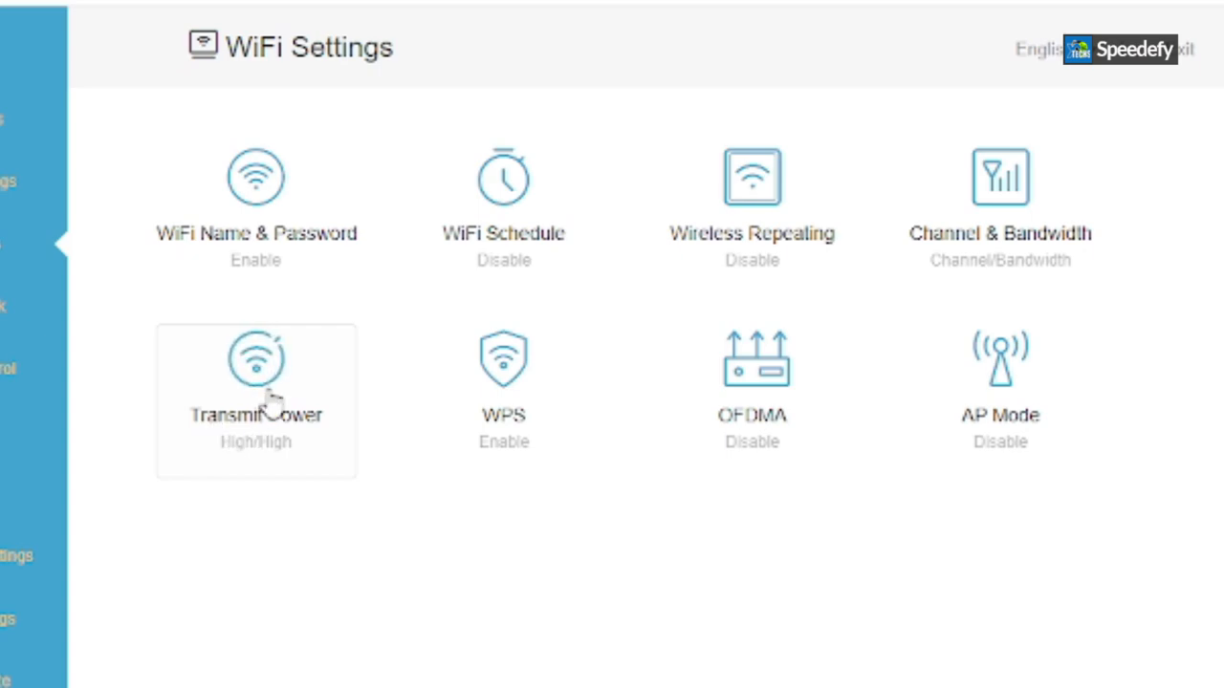
mouse_move(517, 387)
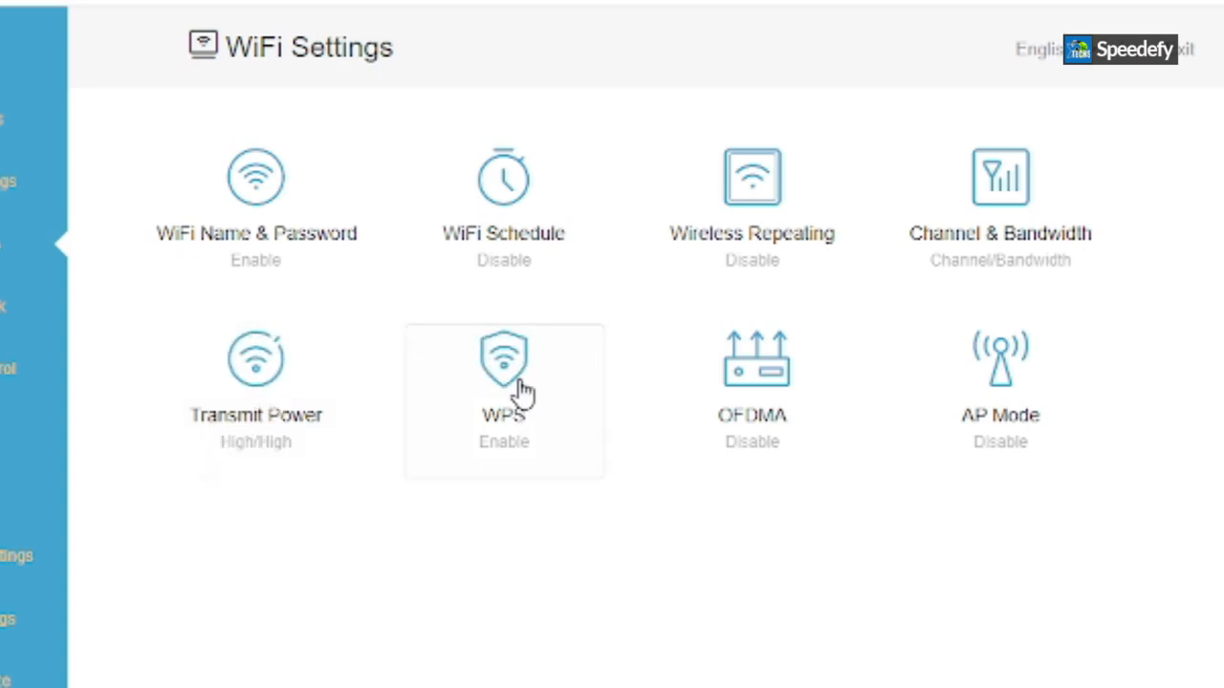
mouse_move(1000, 386)
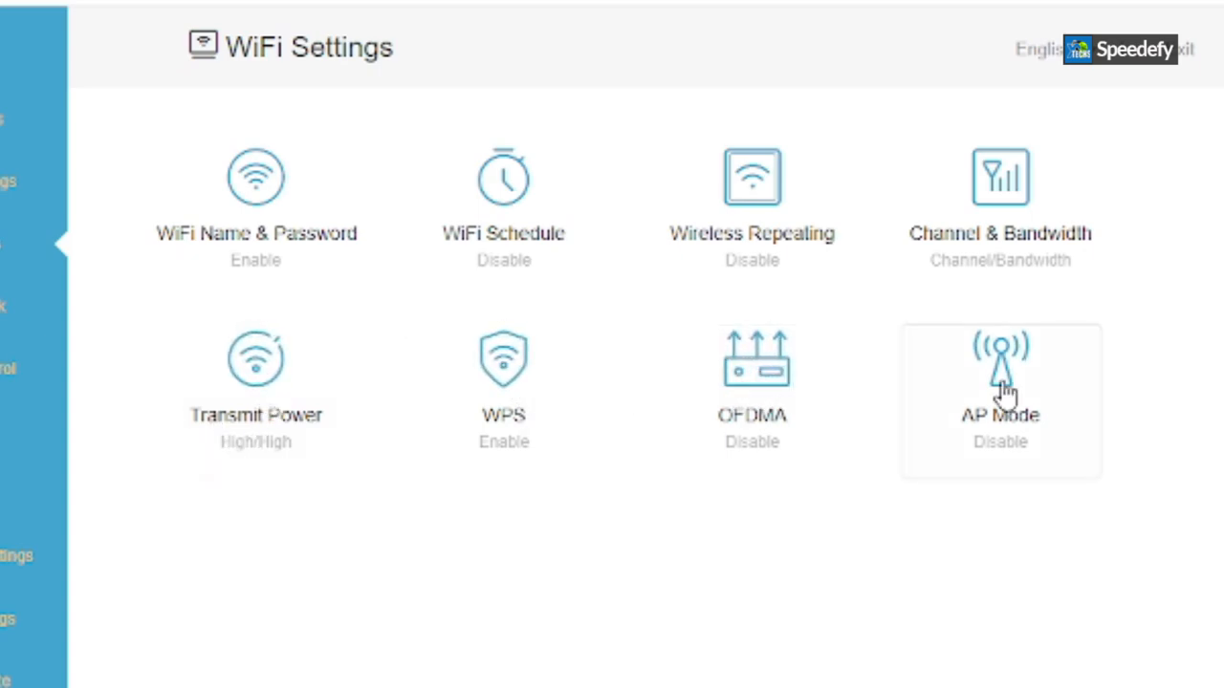
mouse_move(1001, 401)
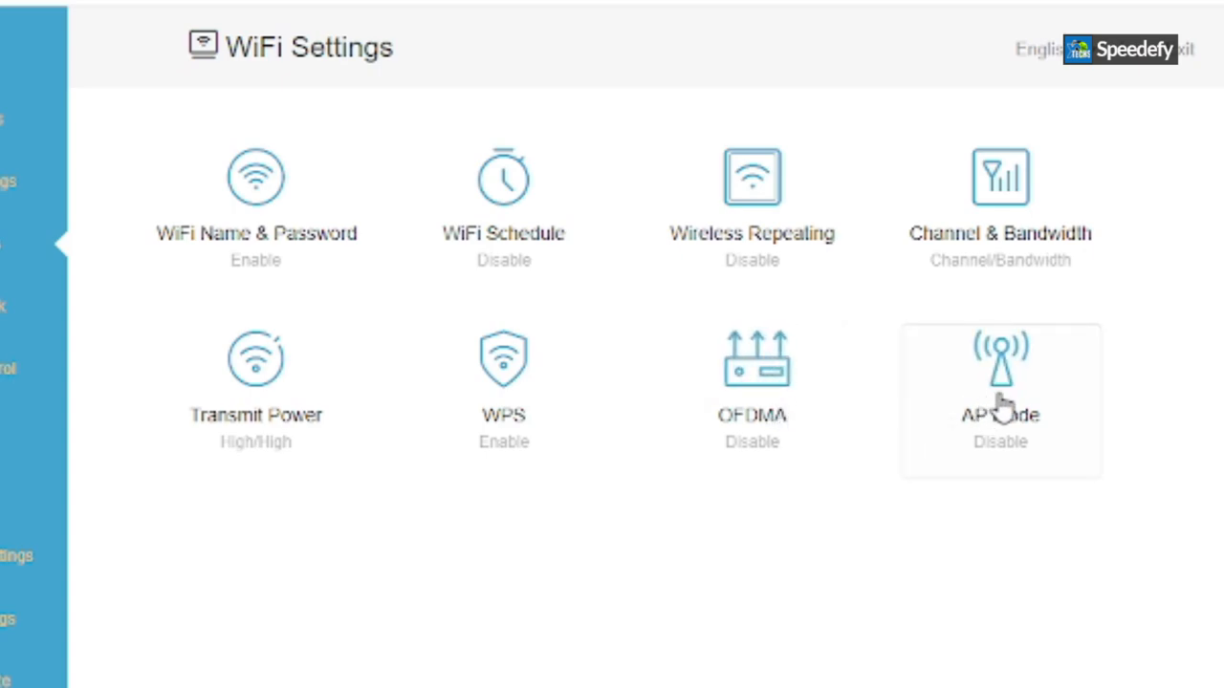
mouse_move(1010, 395)
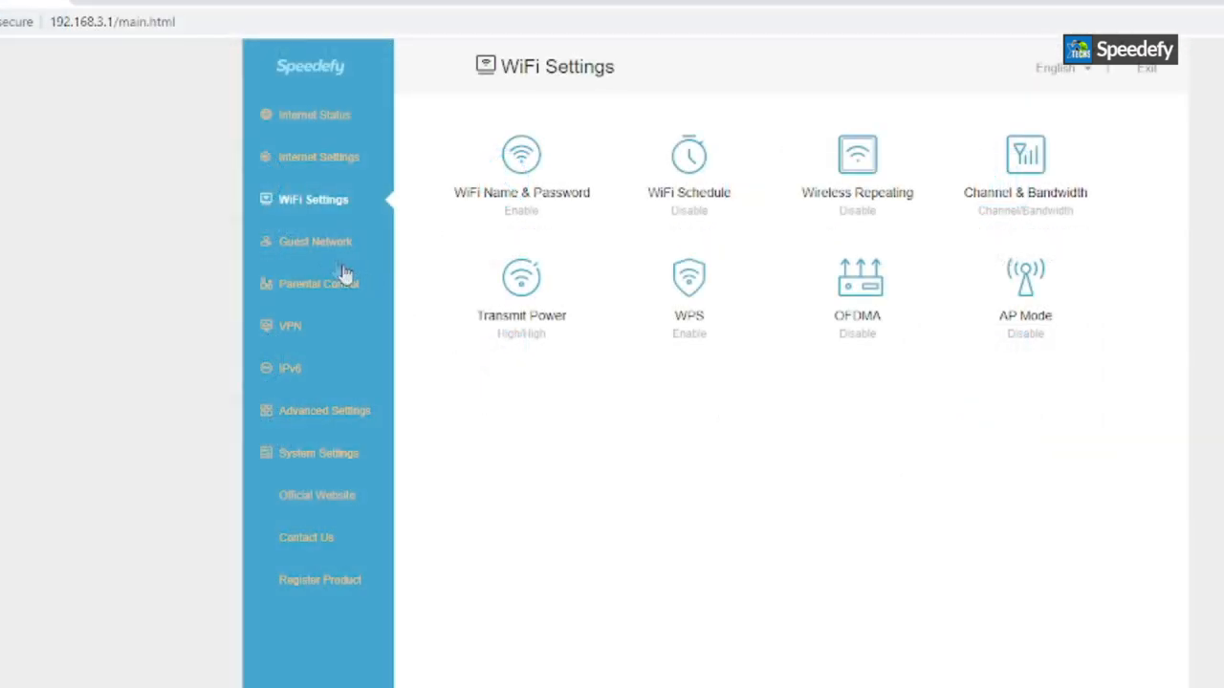
- View the Guest Network page with MyWiFi_VIP and MyWiFi_VIP_5G names and 8-hour validity
left_click(315, 241)
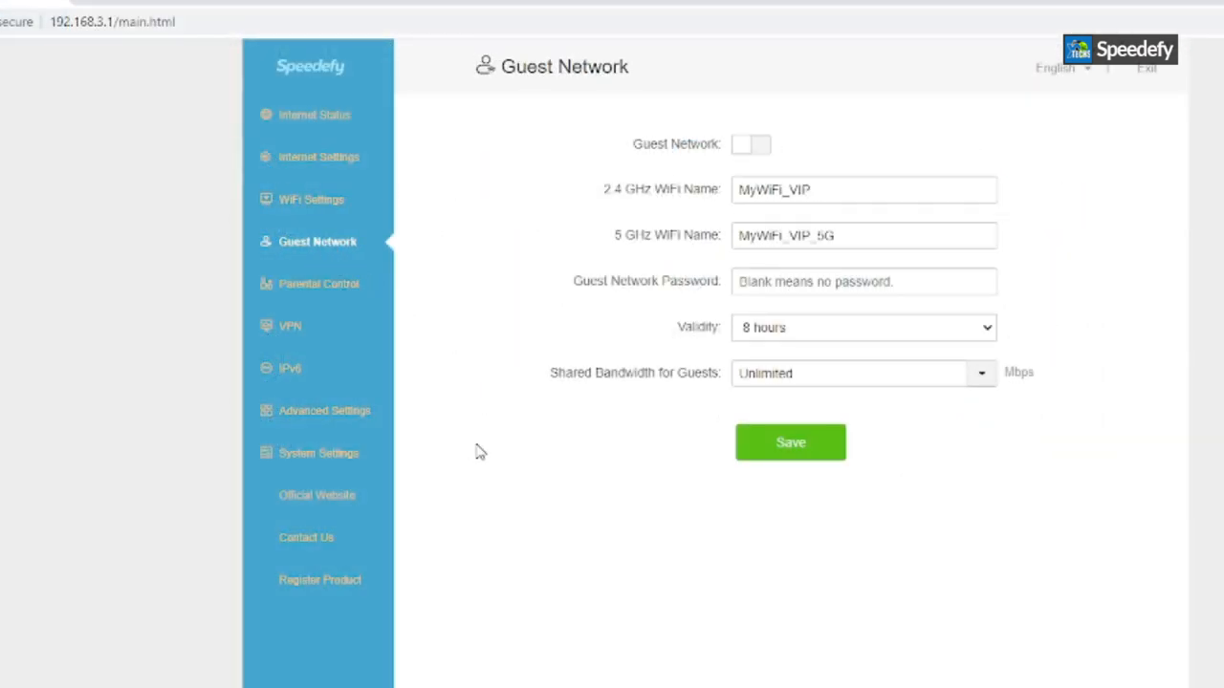
mouse_move(348, 318)
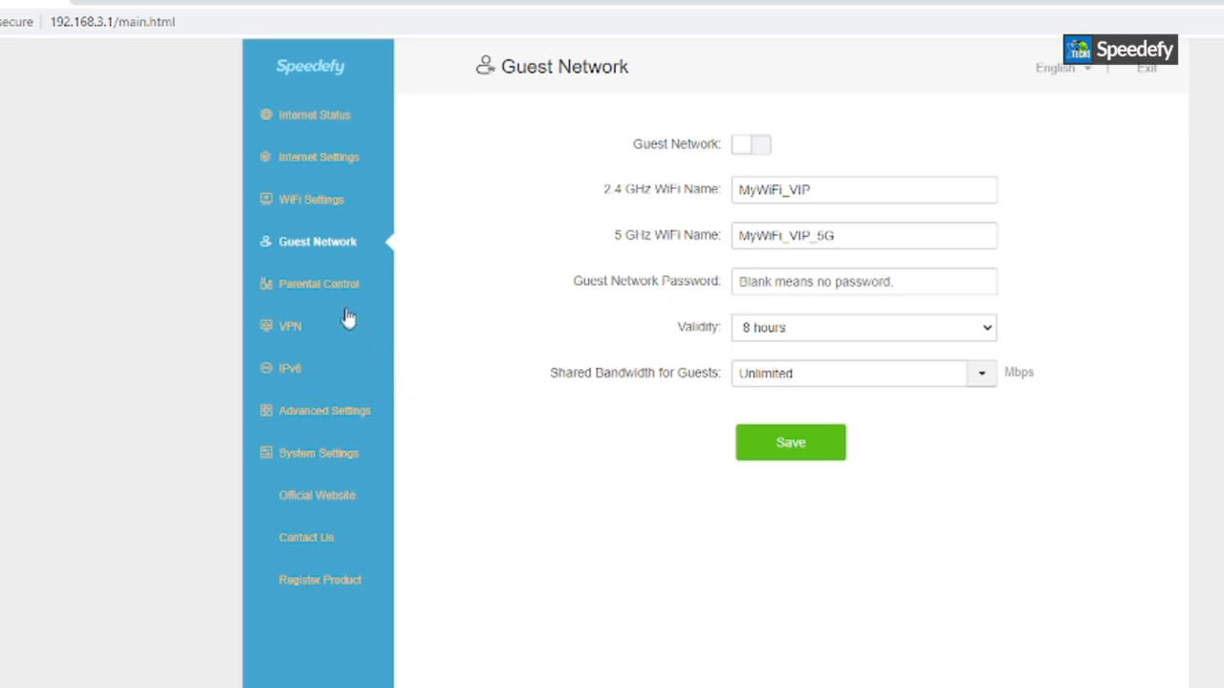
mouse_move(340, 291)
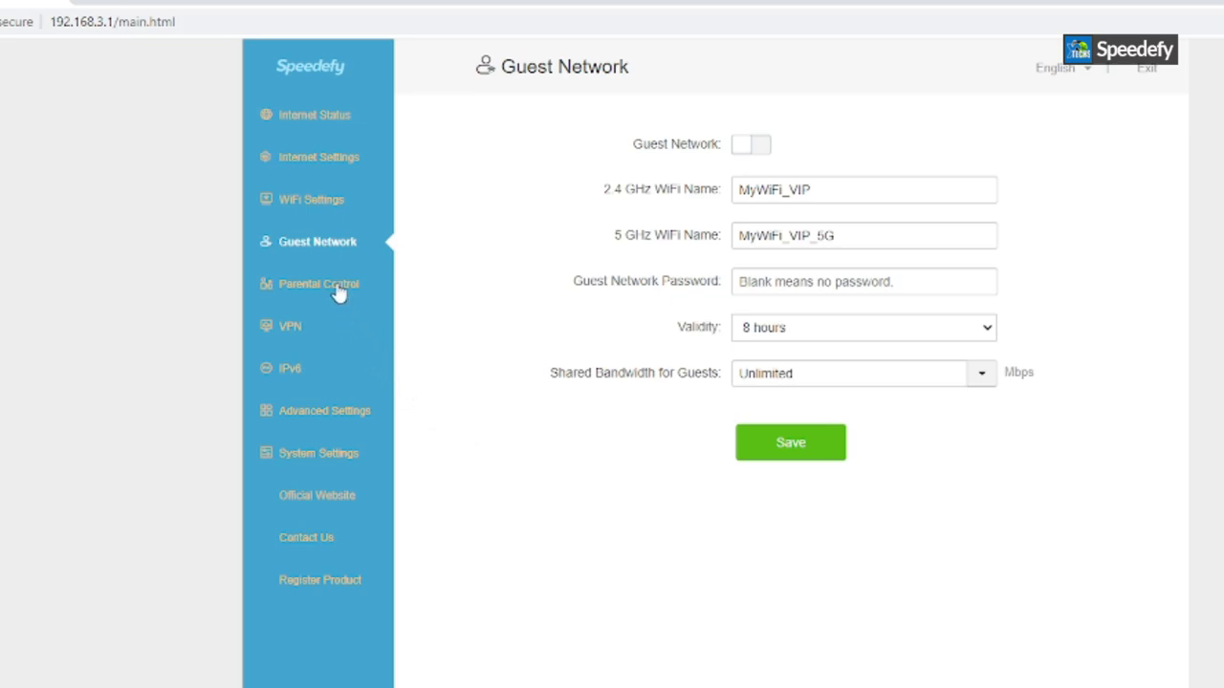
mouse_move(692, 384)
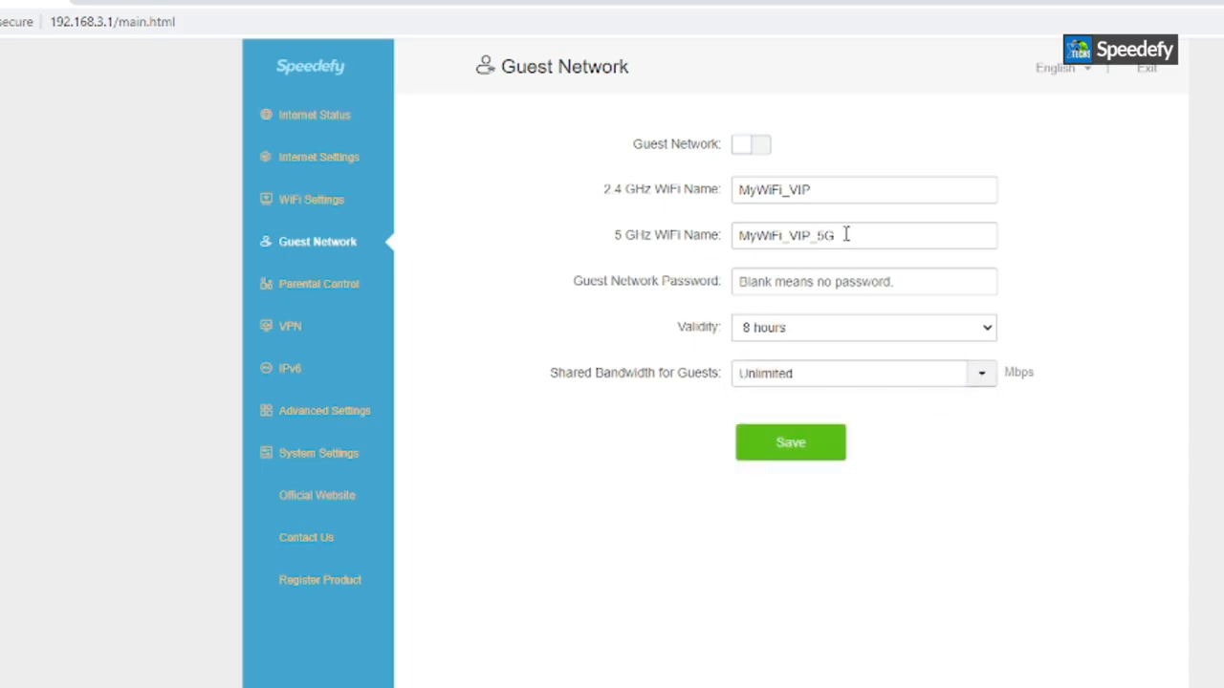
left_click(861, 327)
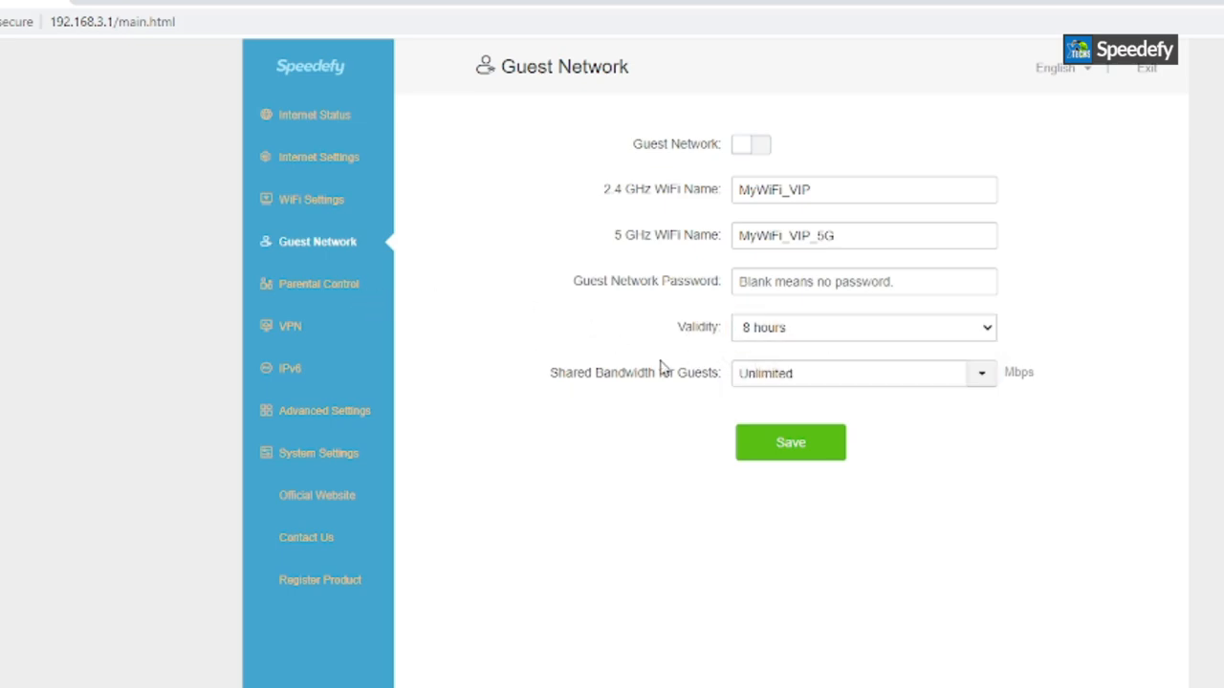
- Review Parental Control and the laptop's schedule, then view the VPN page with PPTP/L2TP disabled
left_click(321, 283)
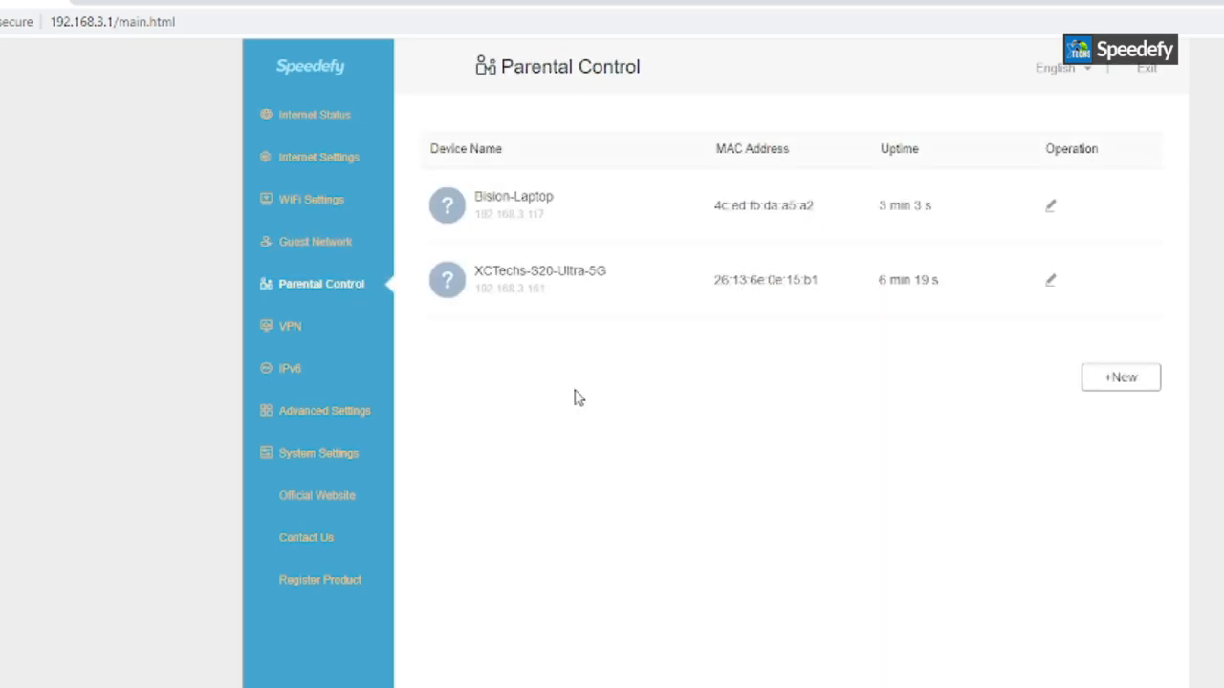
mouse_move(1055, 226)
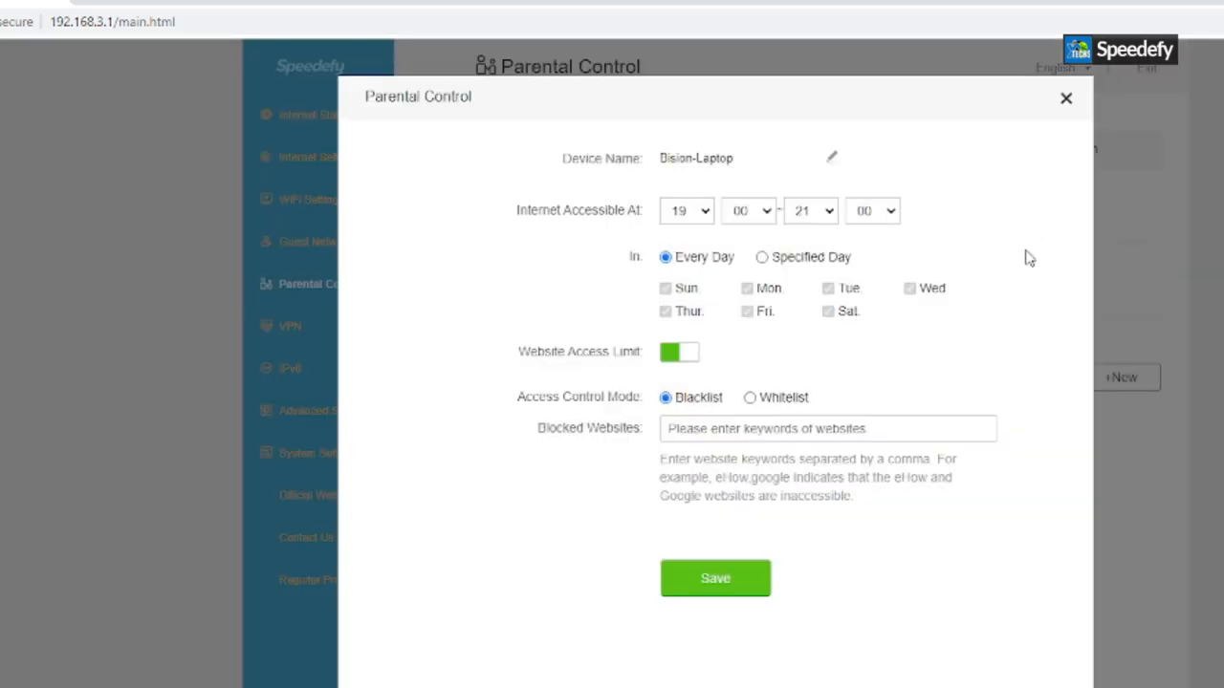
mouse_move(803, 302)
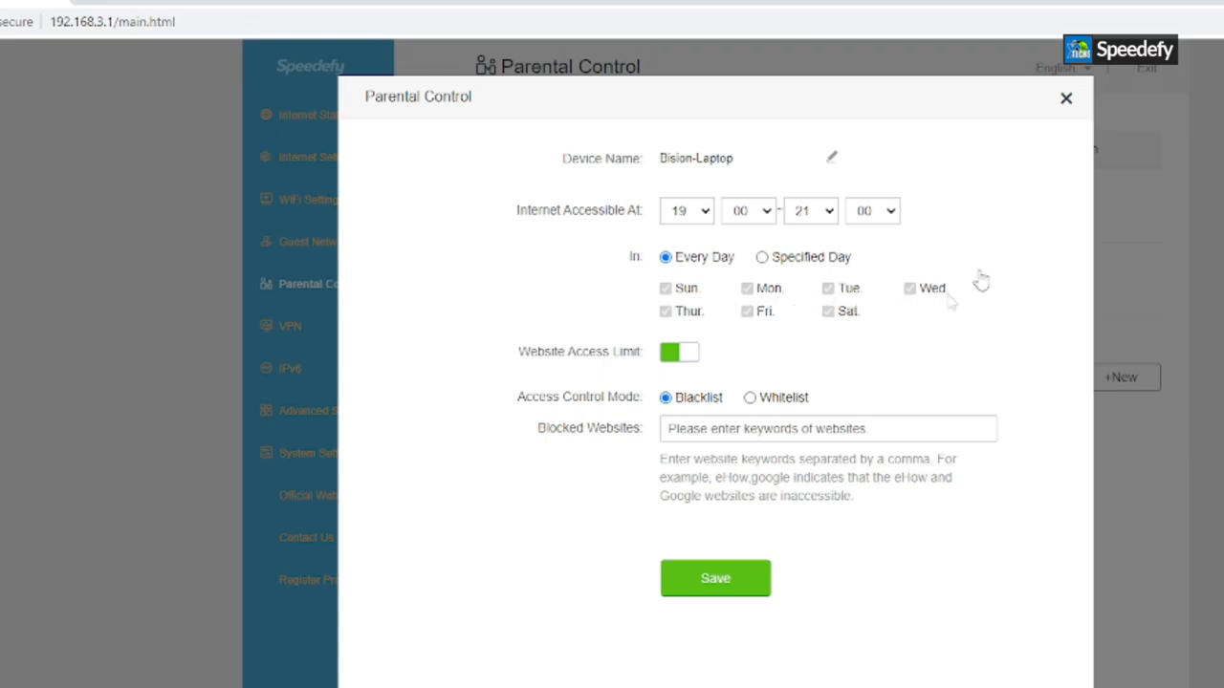
left_click(1065, 98)
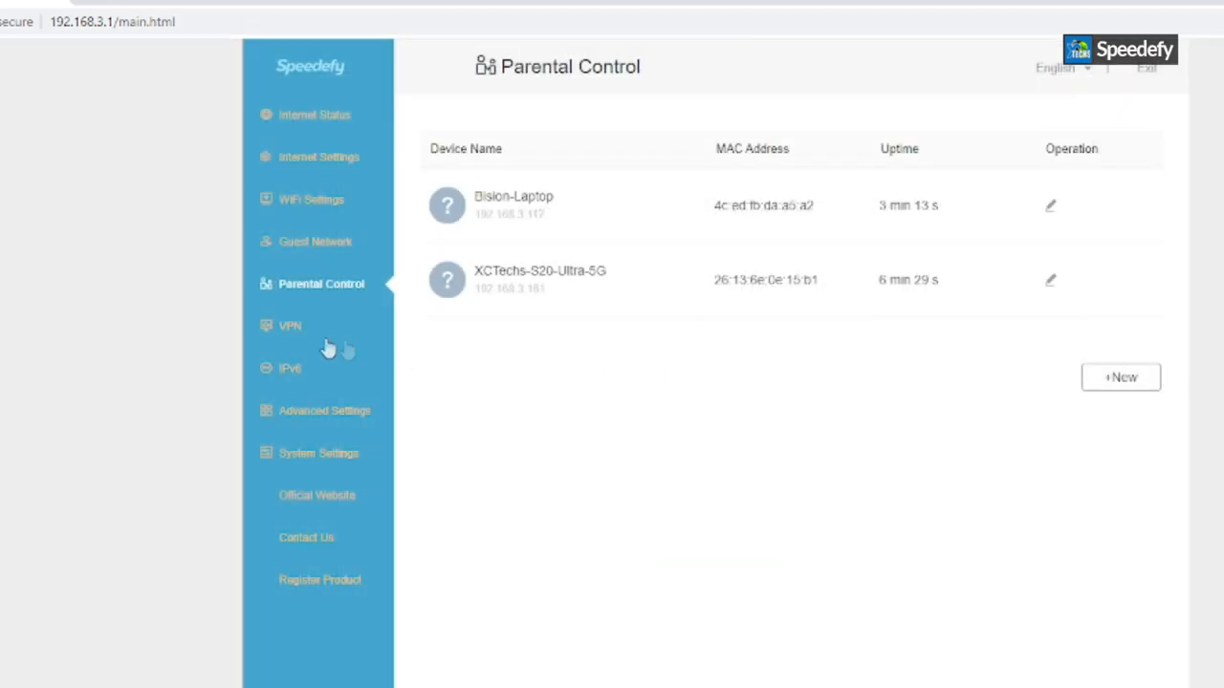
left_click(290, 325)
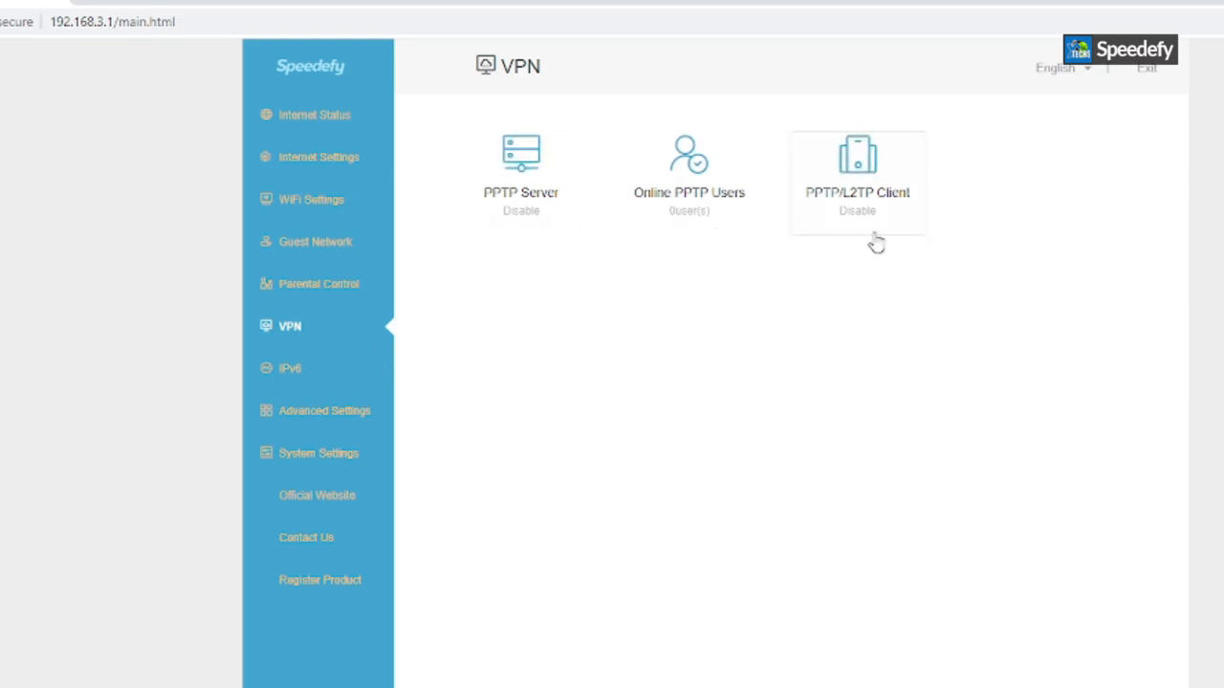
mouse_move(295, 371)
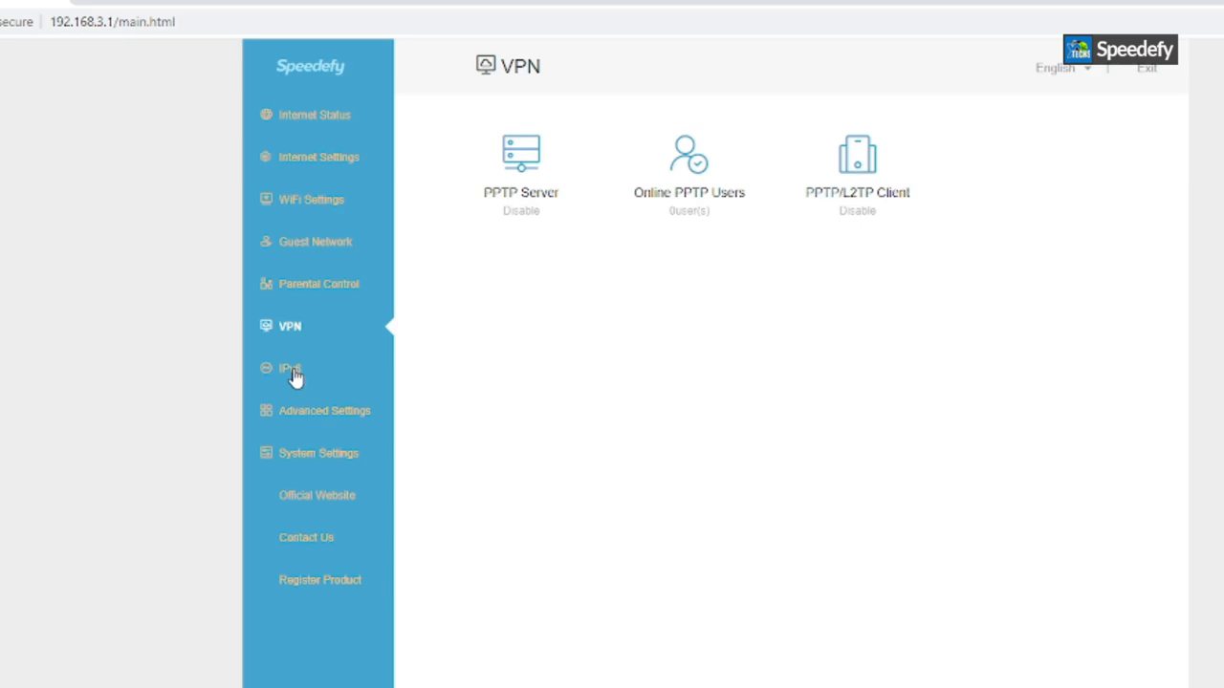
- Check IPv6, then view Bandwidth Control showing both devices unlimited under Advanced Settings
left_click(291, 368)
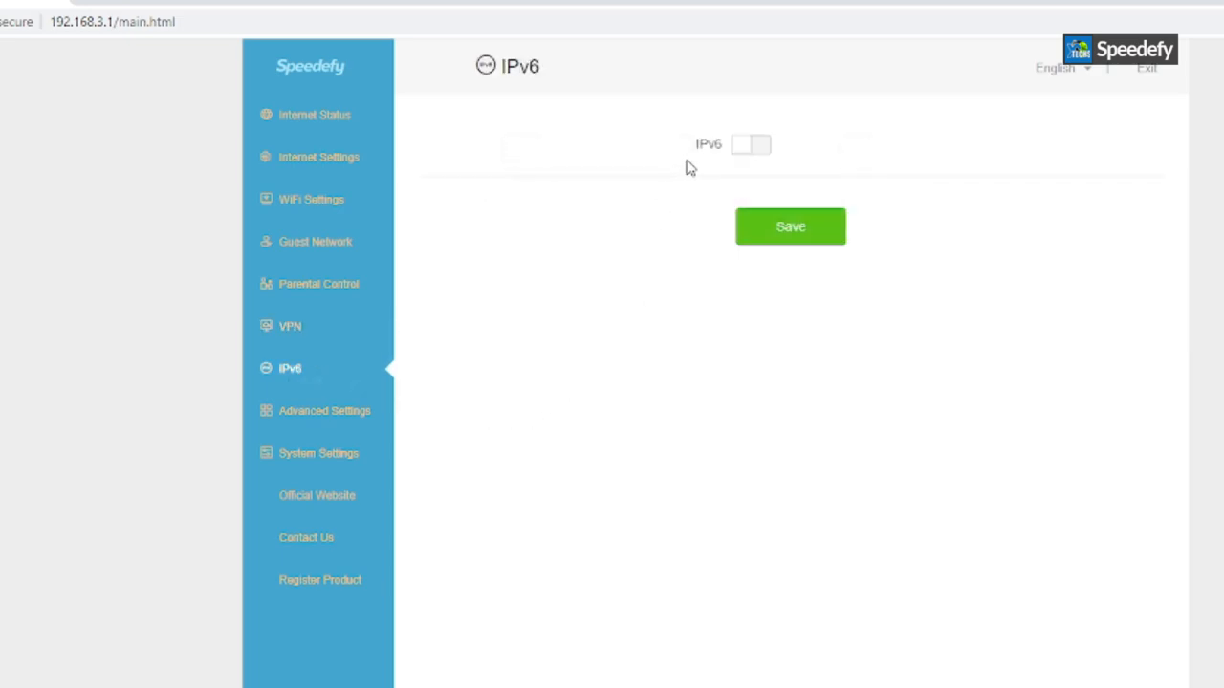
left_click(325, 409)
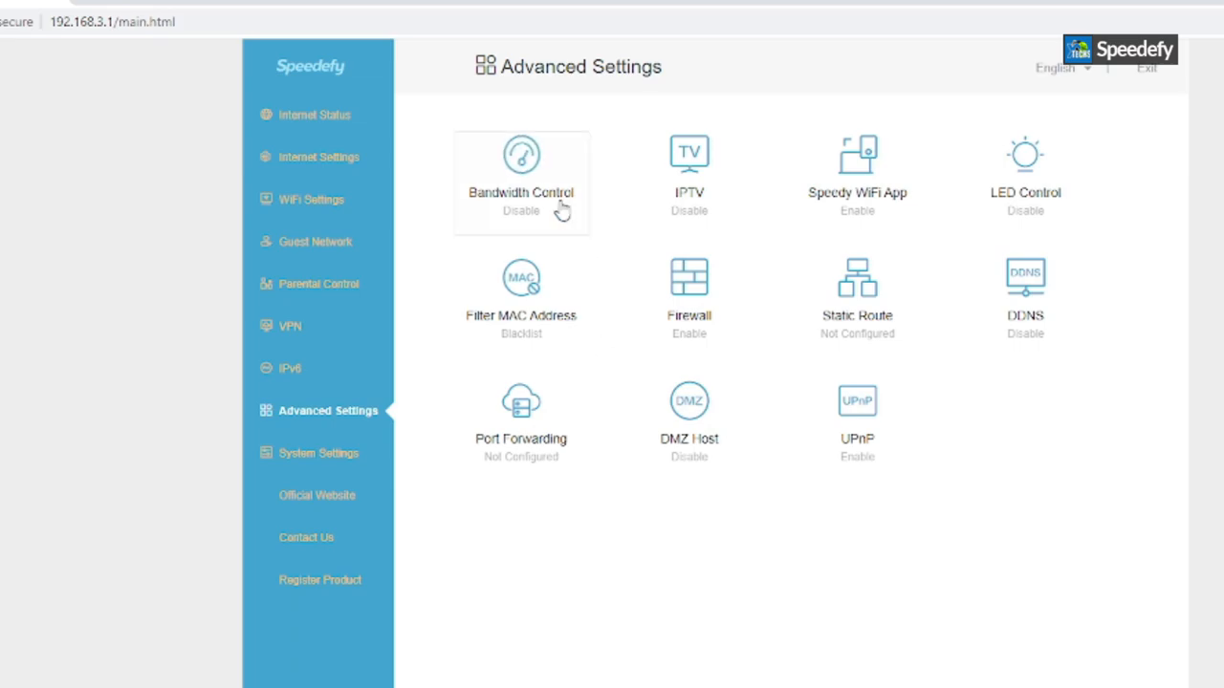
left_click(520, 182)
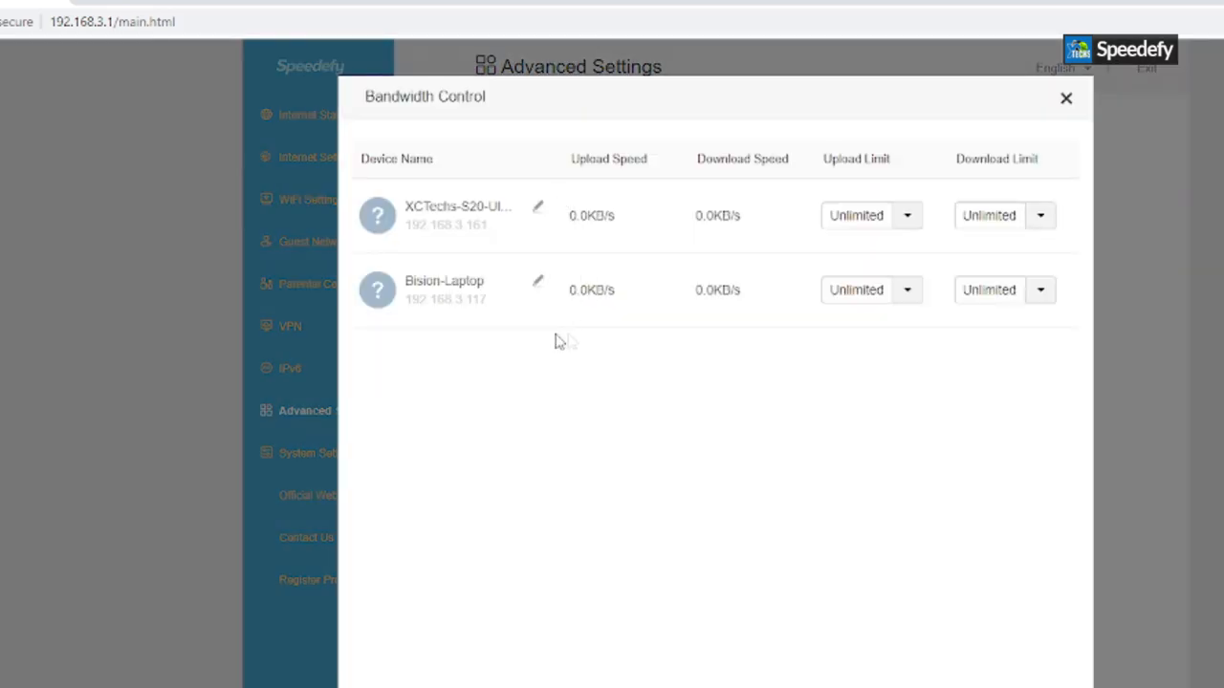
mouse_move(1093, 124)
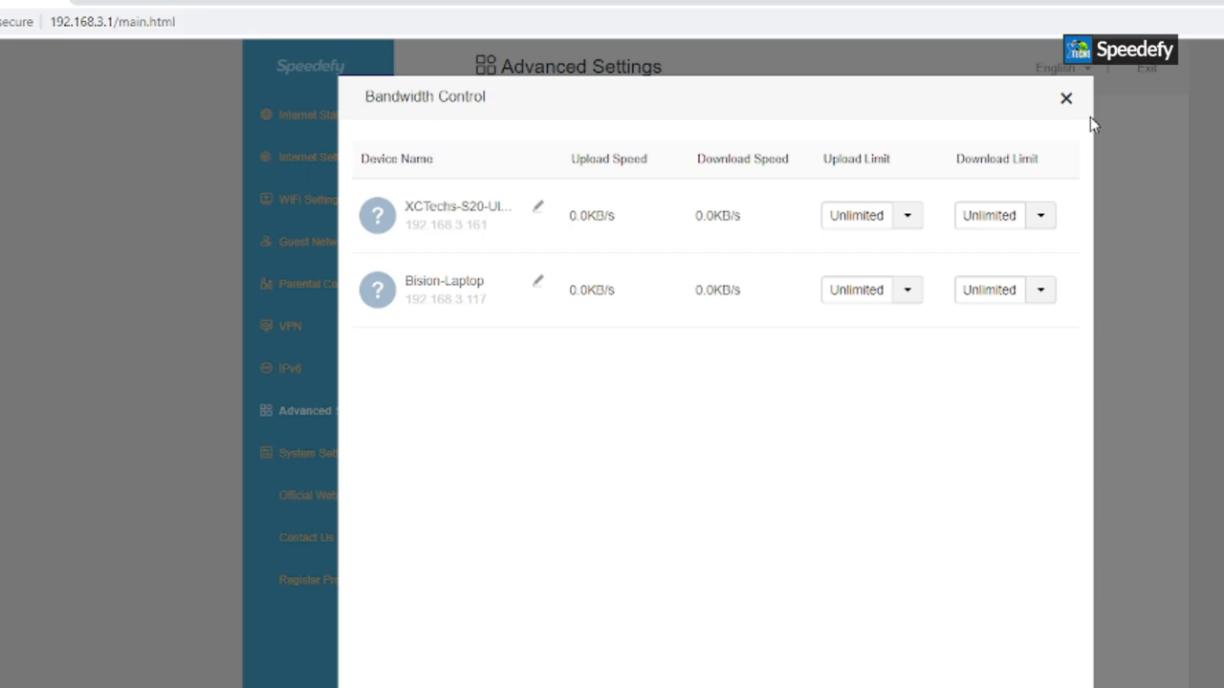
left_click(1065, 97)
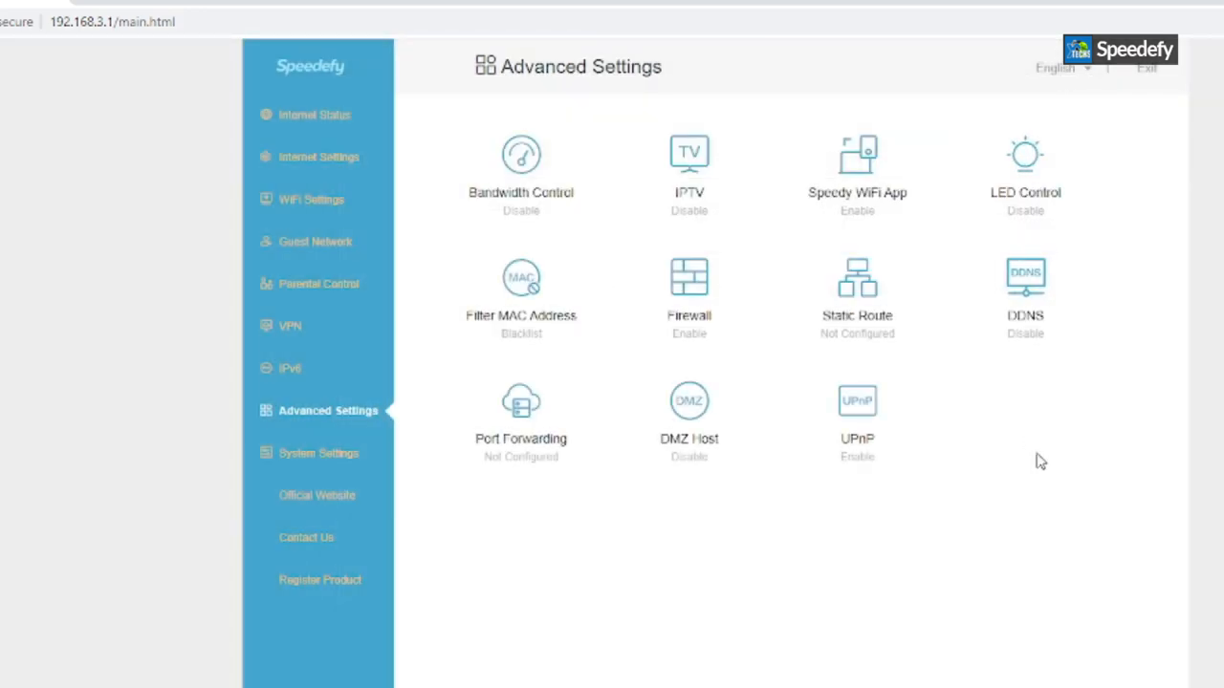
mouse_move(711, 182)
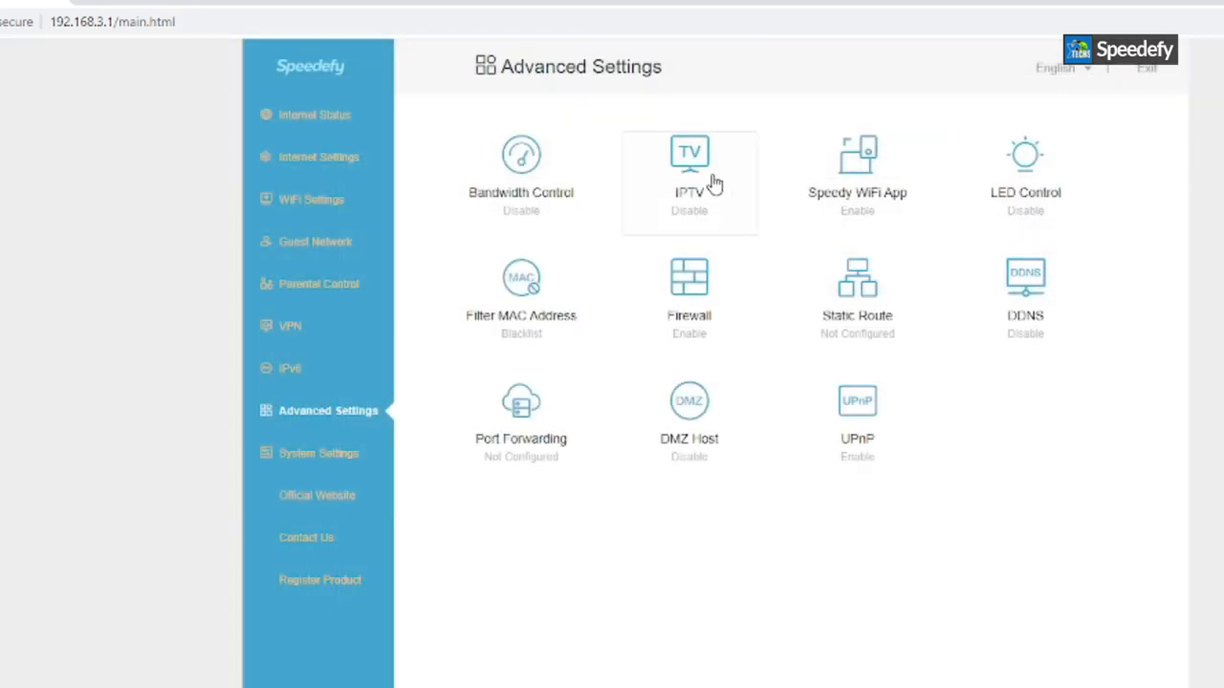
left_click(689, 176)
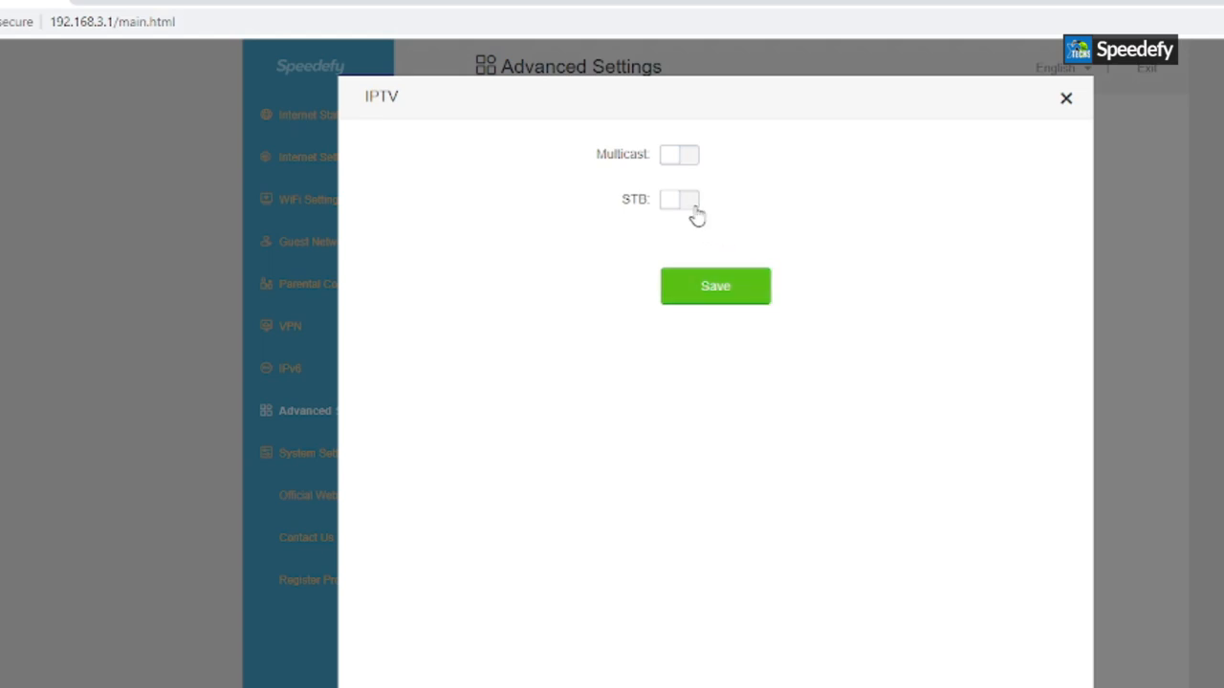
left_click(679, 199)
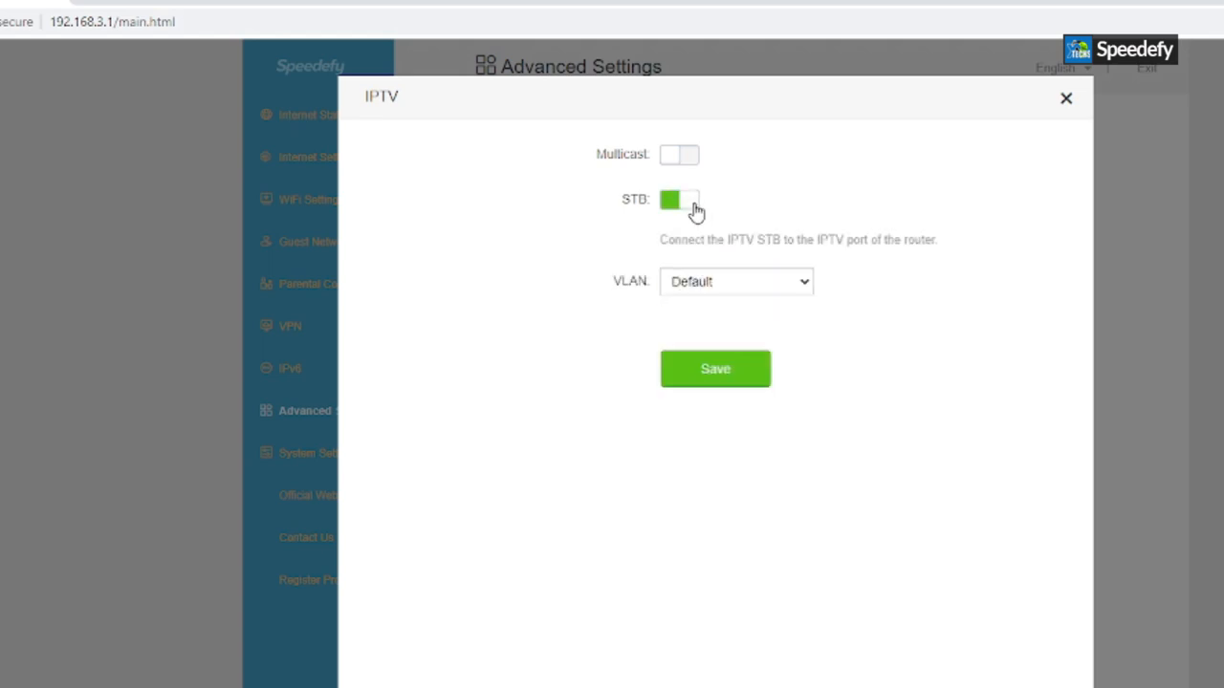
left_click(679, 153)
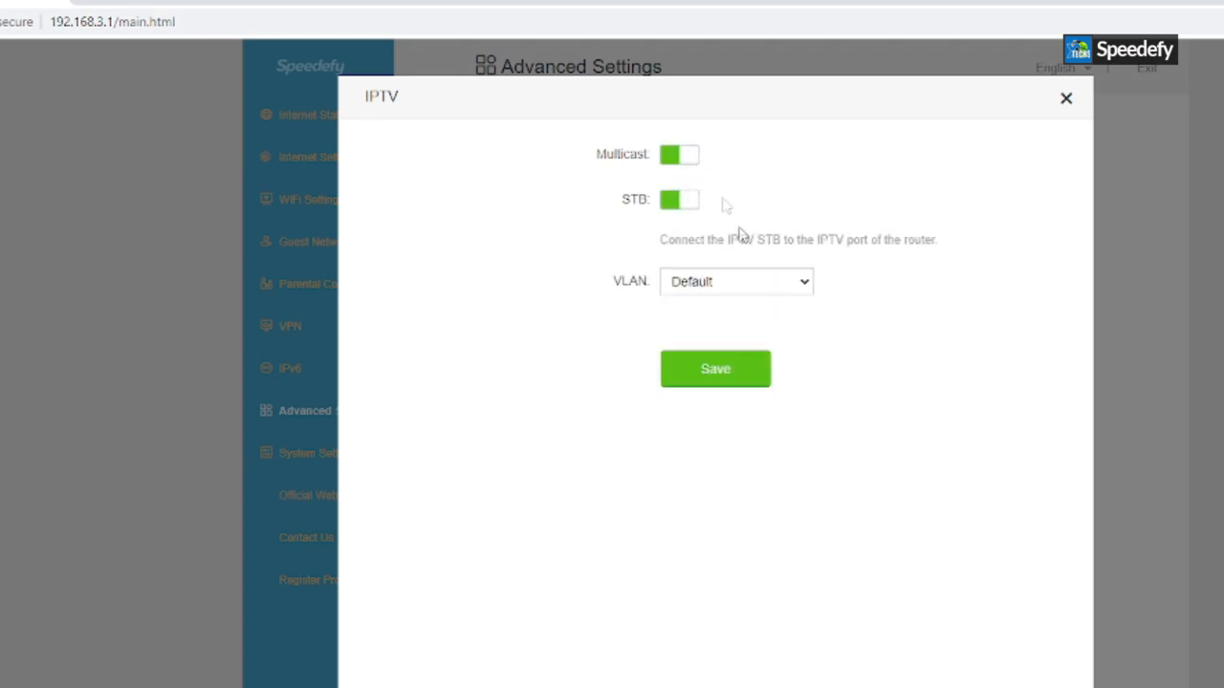
left_click(734, 281)
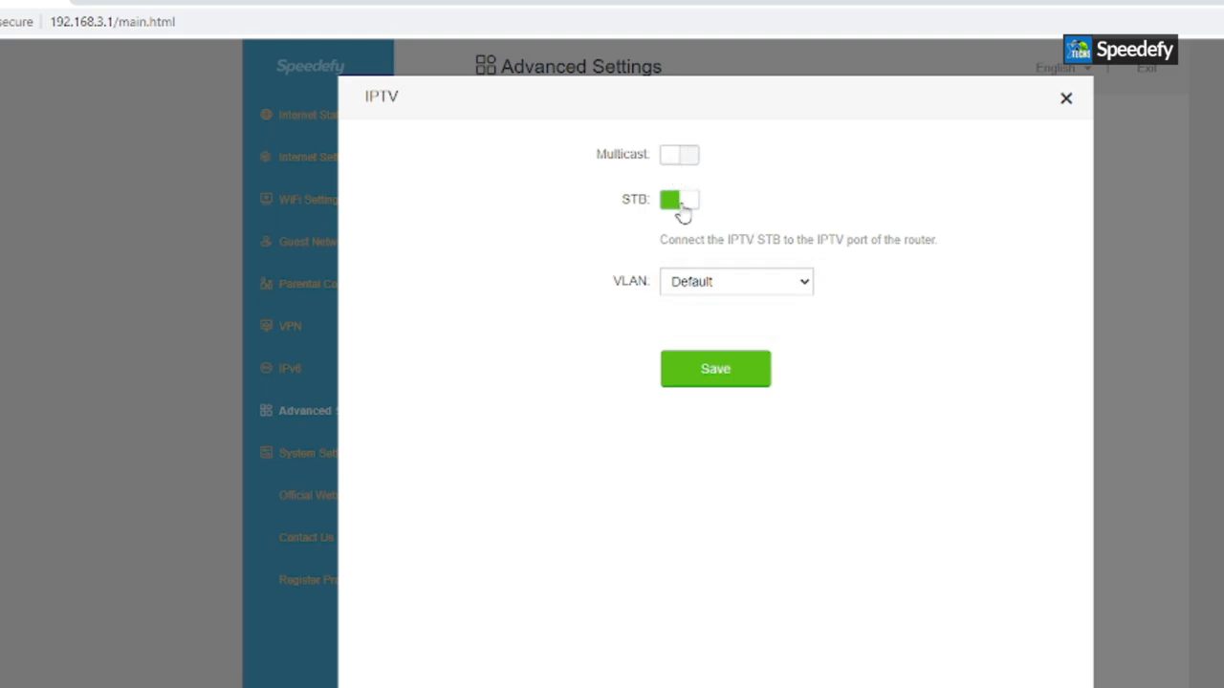
left_click(1065, 97)
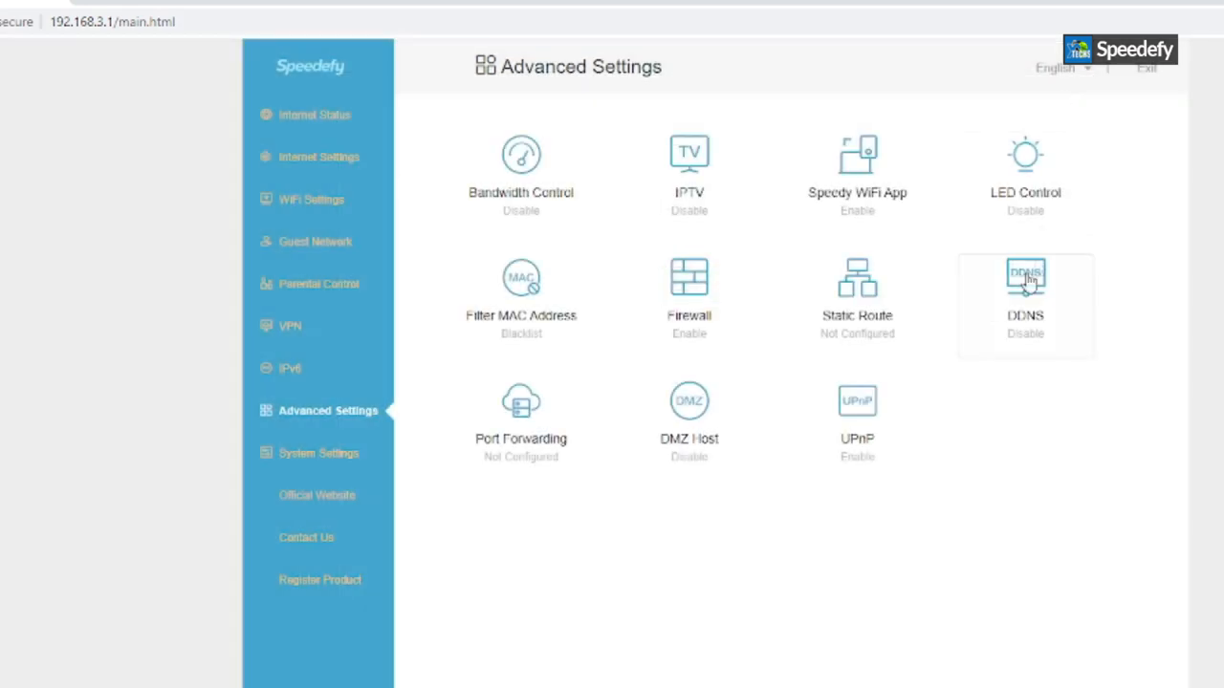
mouse_move(945, 330)
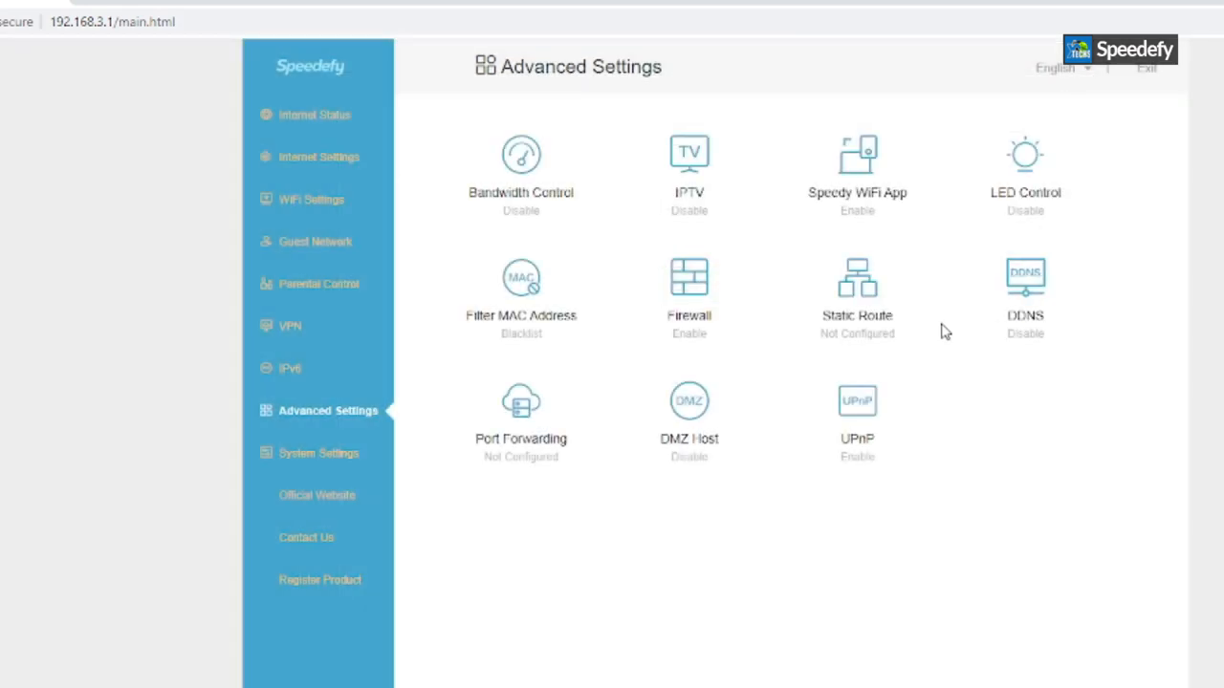
mouse_move(870, 218)
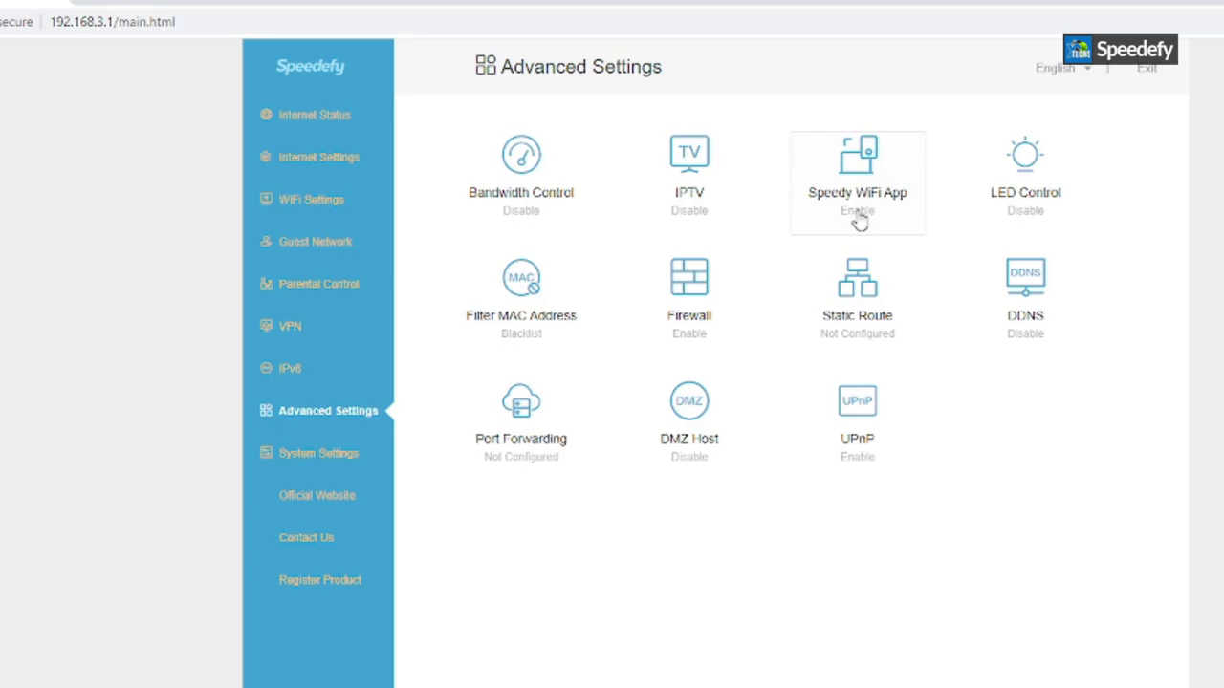
left_click(857, 182)
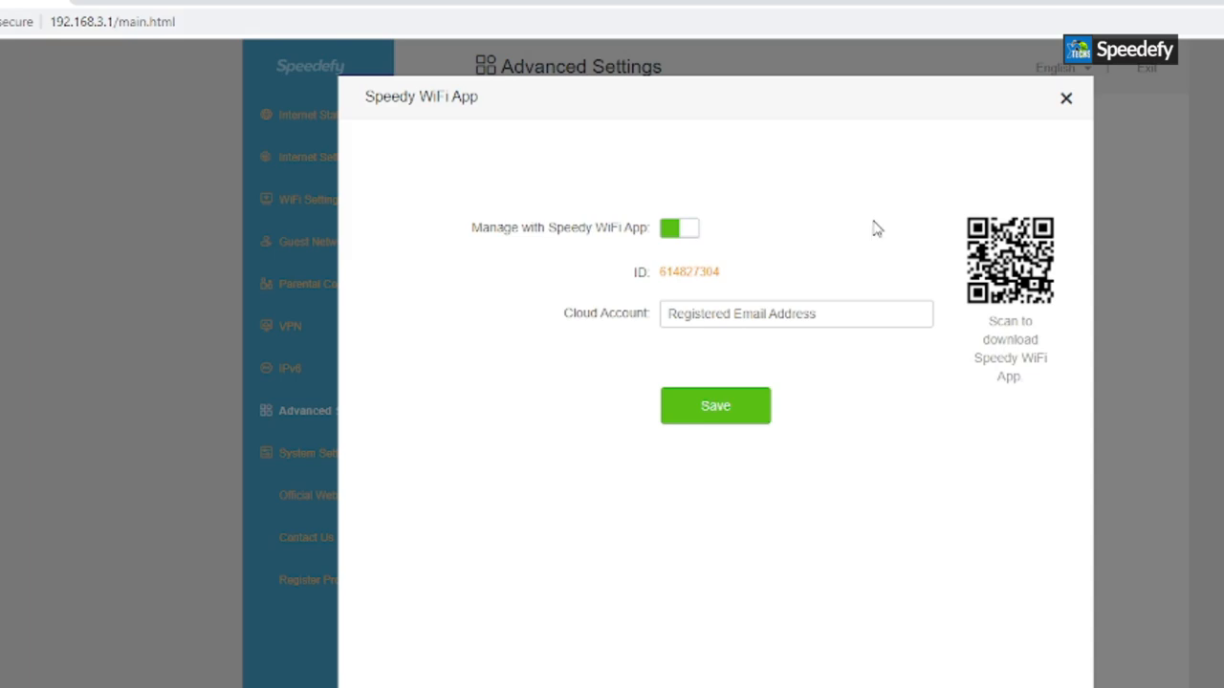
left_click(1065, 97)
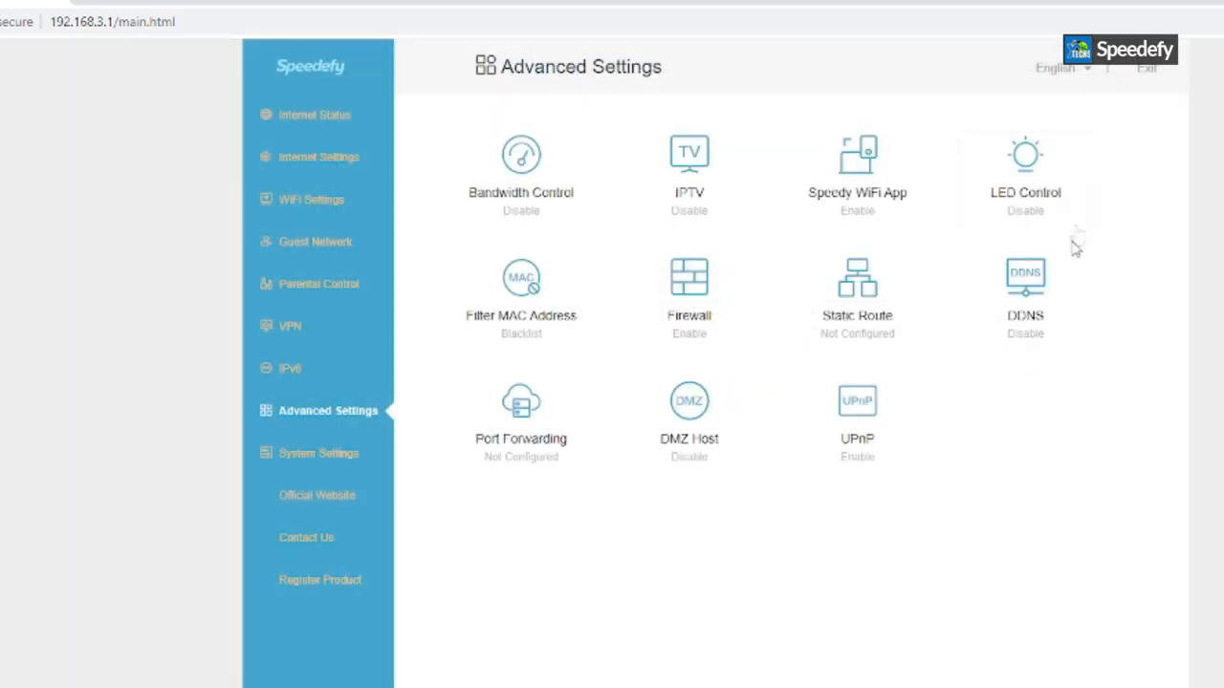
left_click(1025, 172)
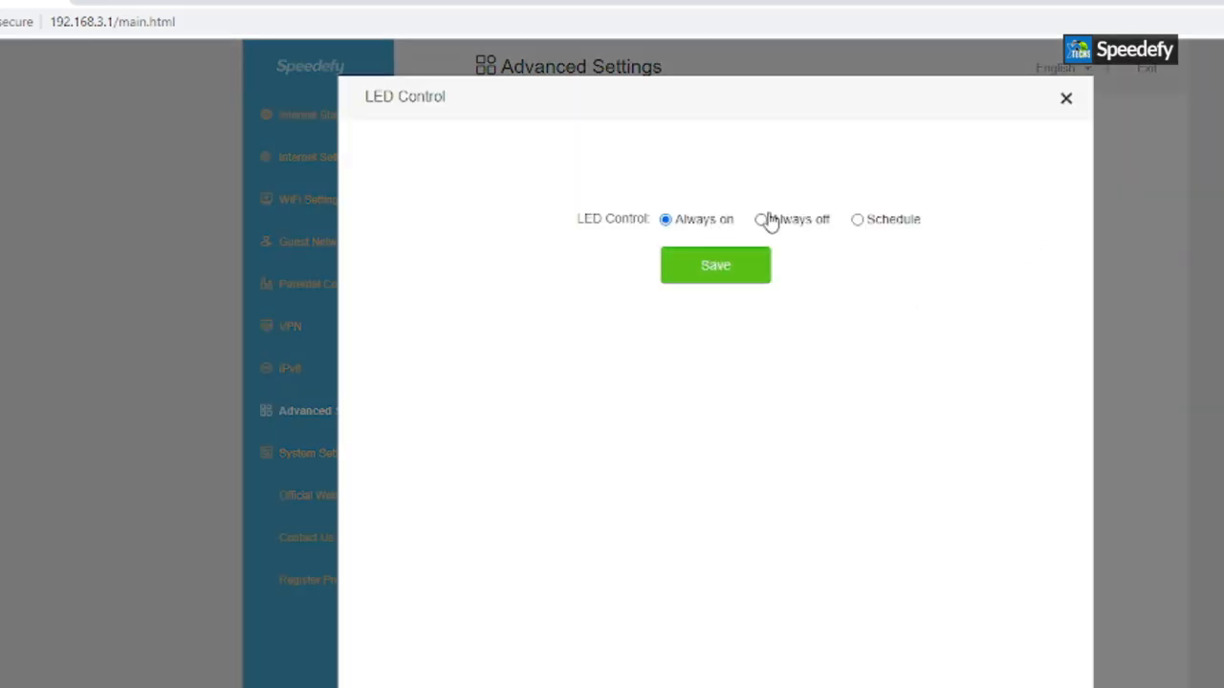
left_click(1065, 98)
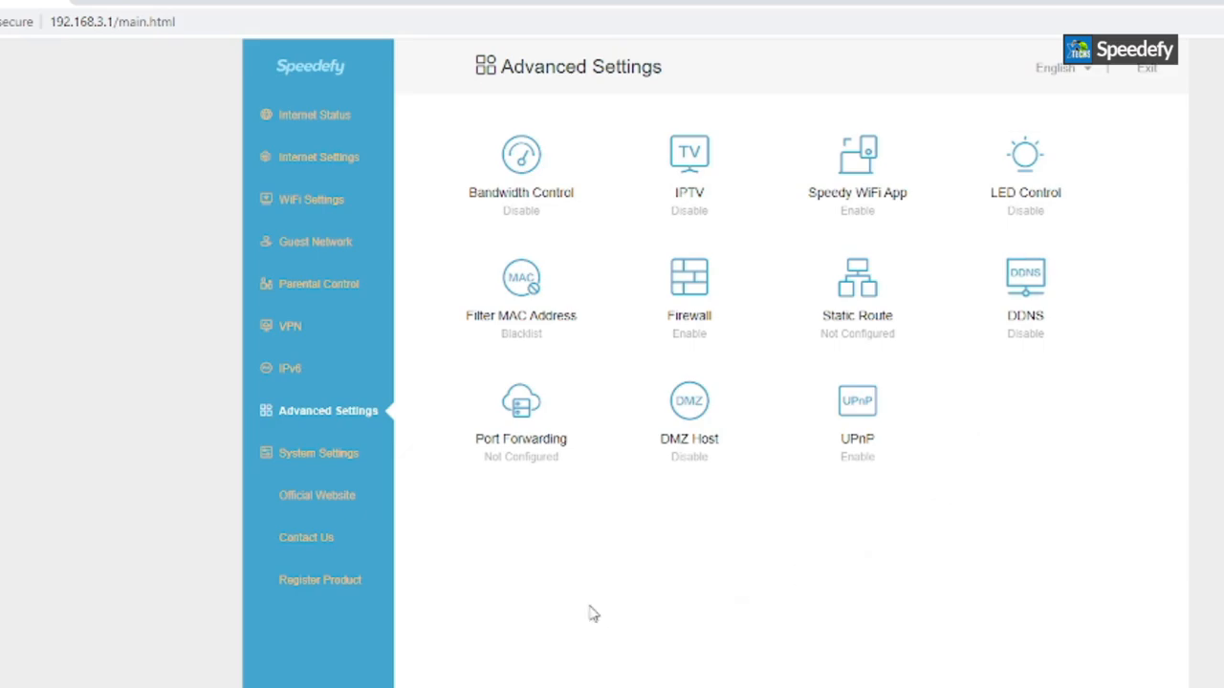
left_click(520, 277)
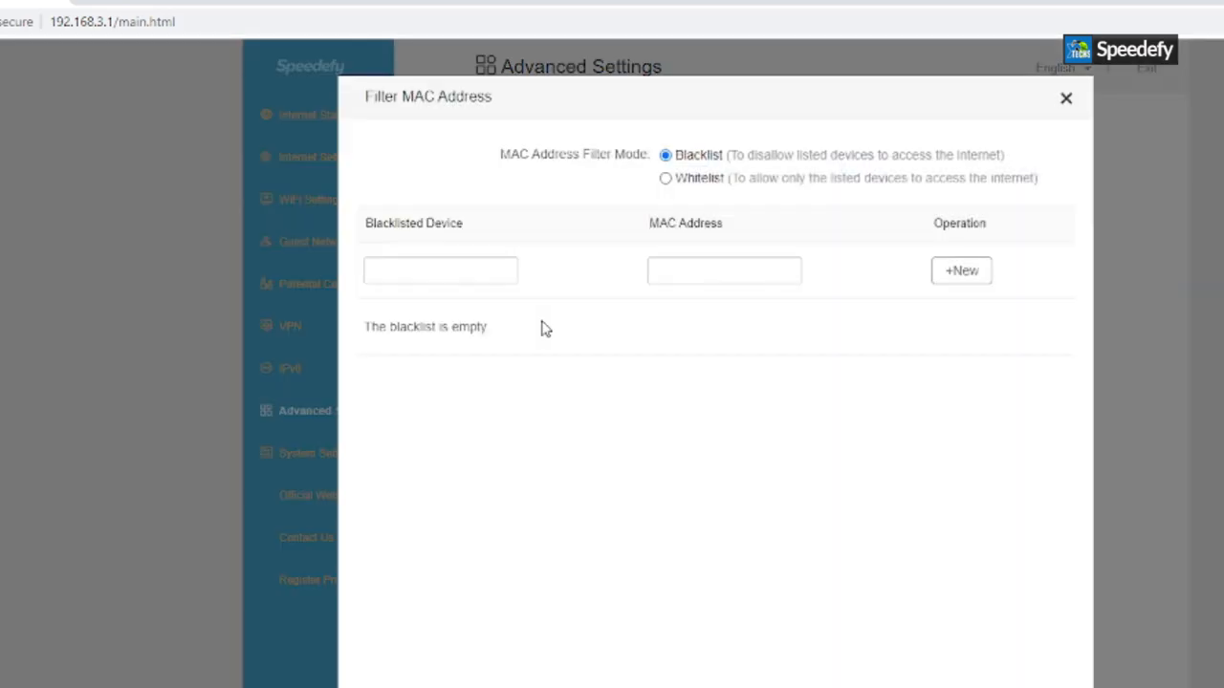
left_click(1065, 97)
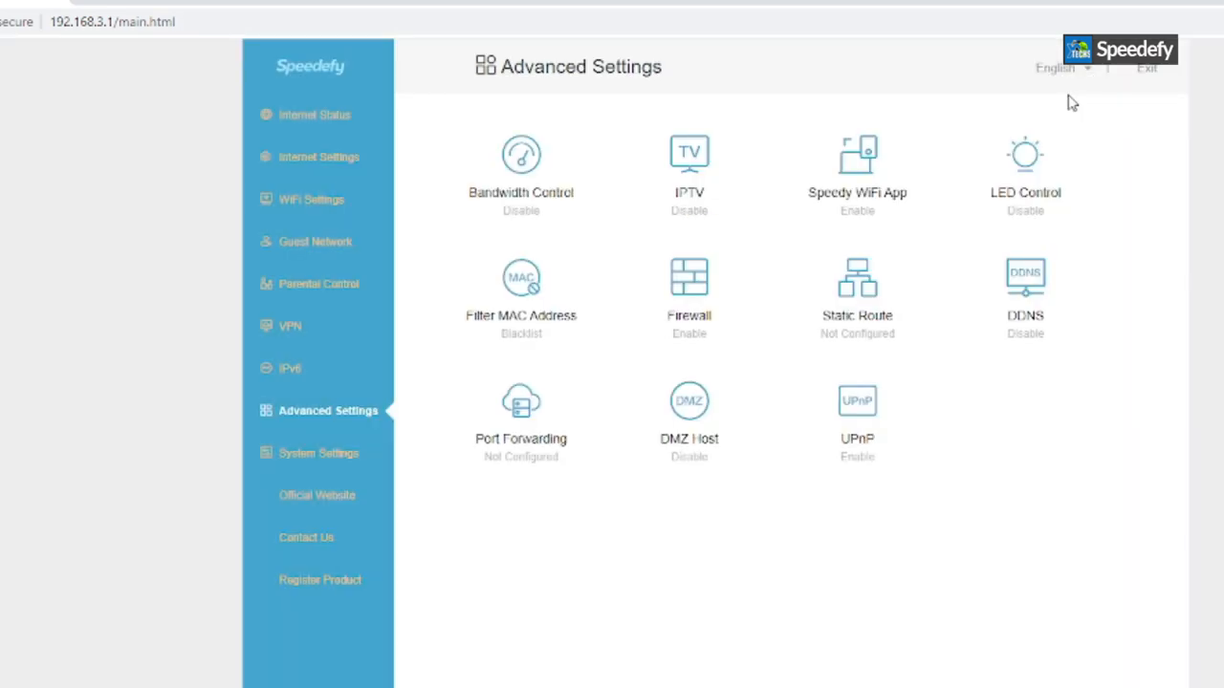
mouse_move(723, 315)
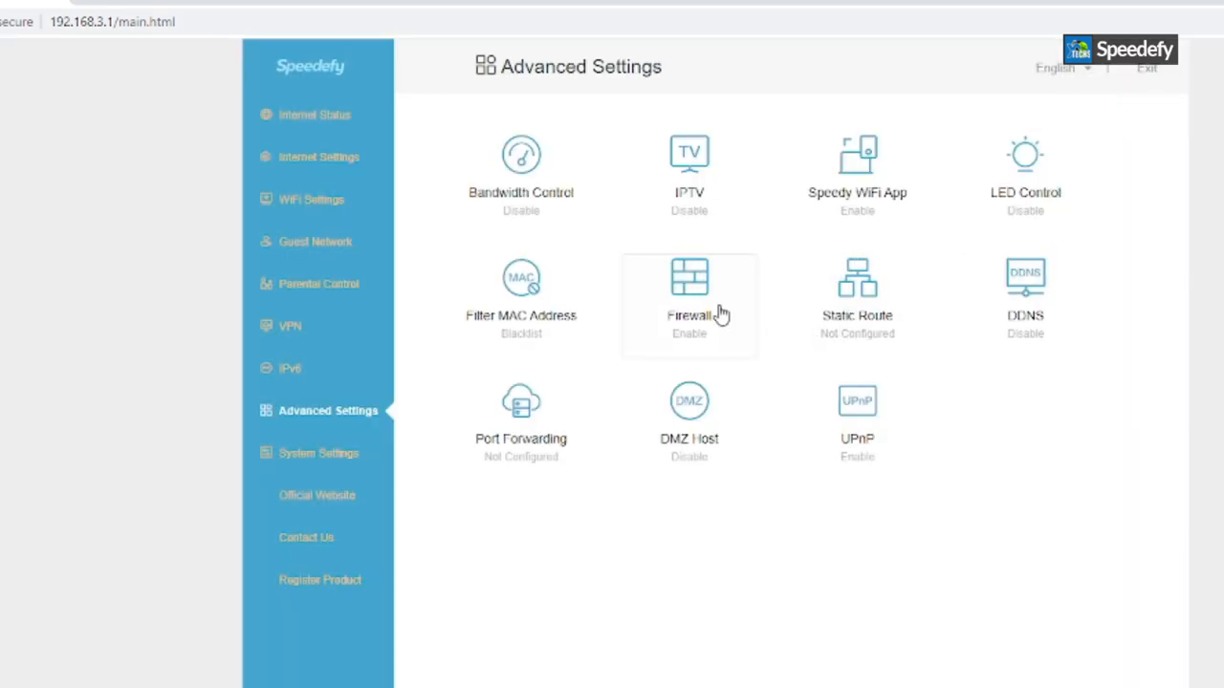
left_click(688, 286)
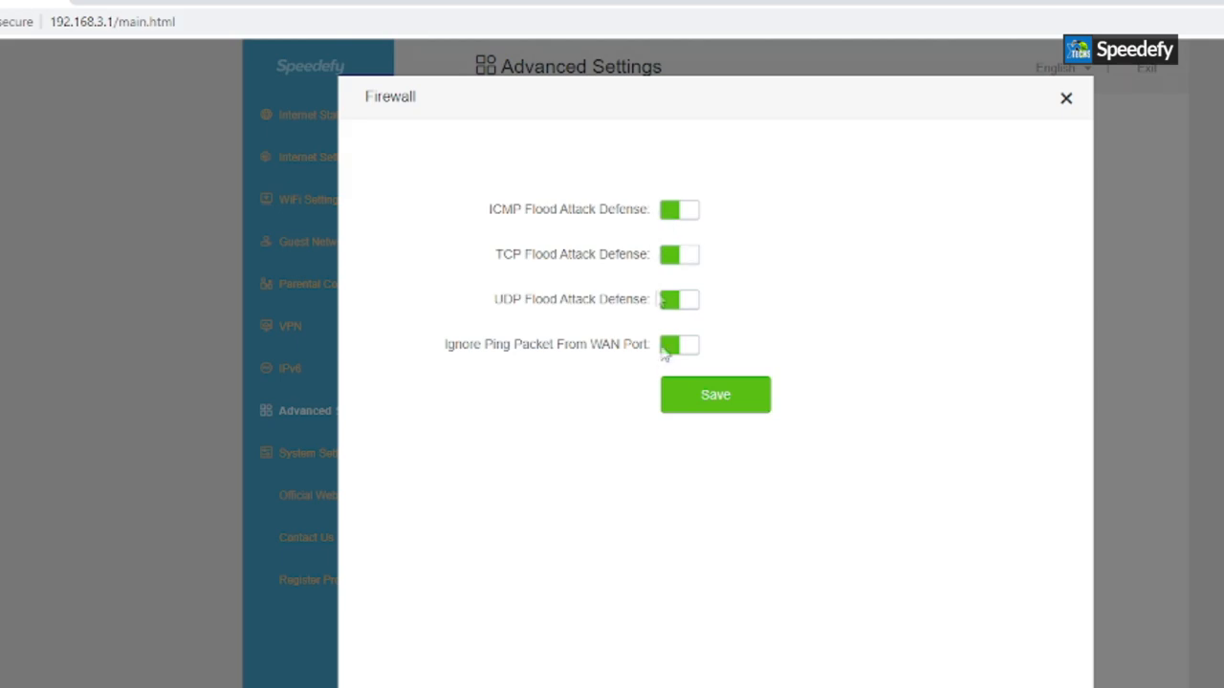
left_click(1065, 97)
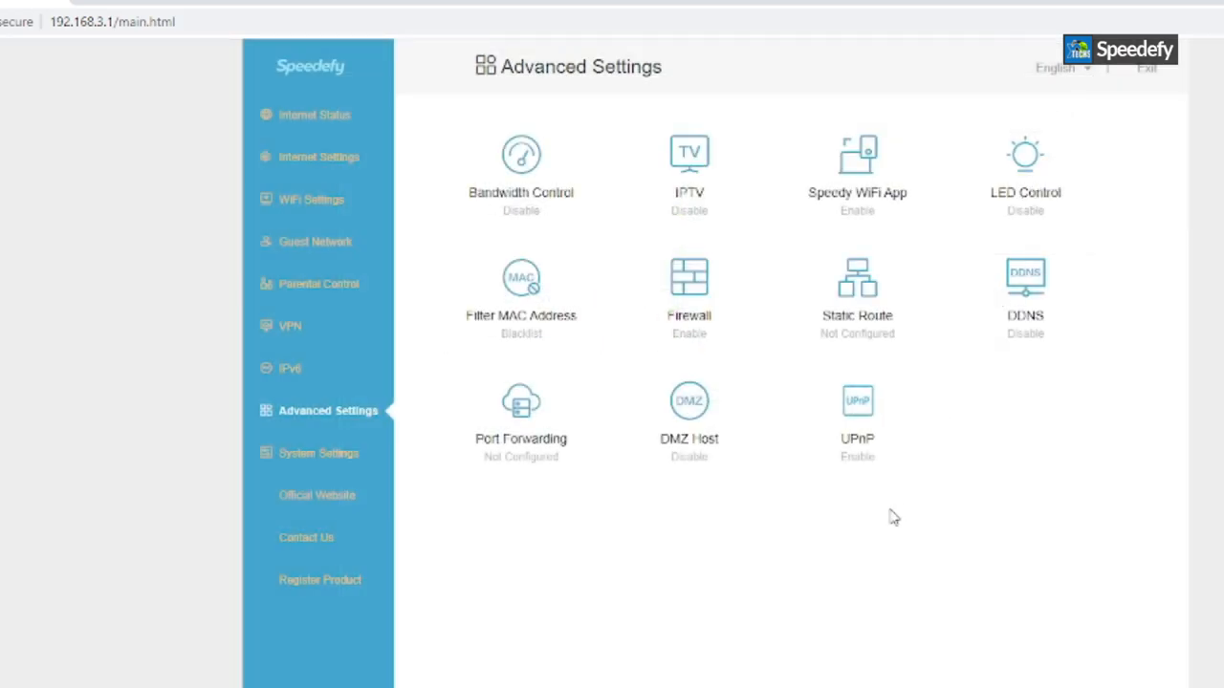
mouse_move(856, 296)
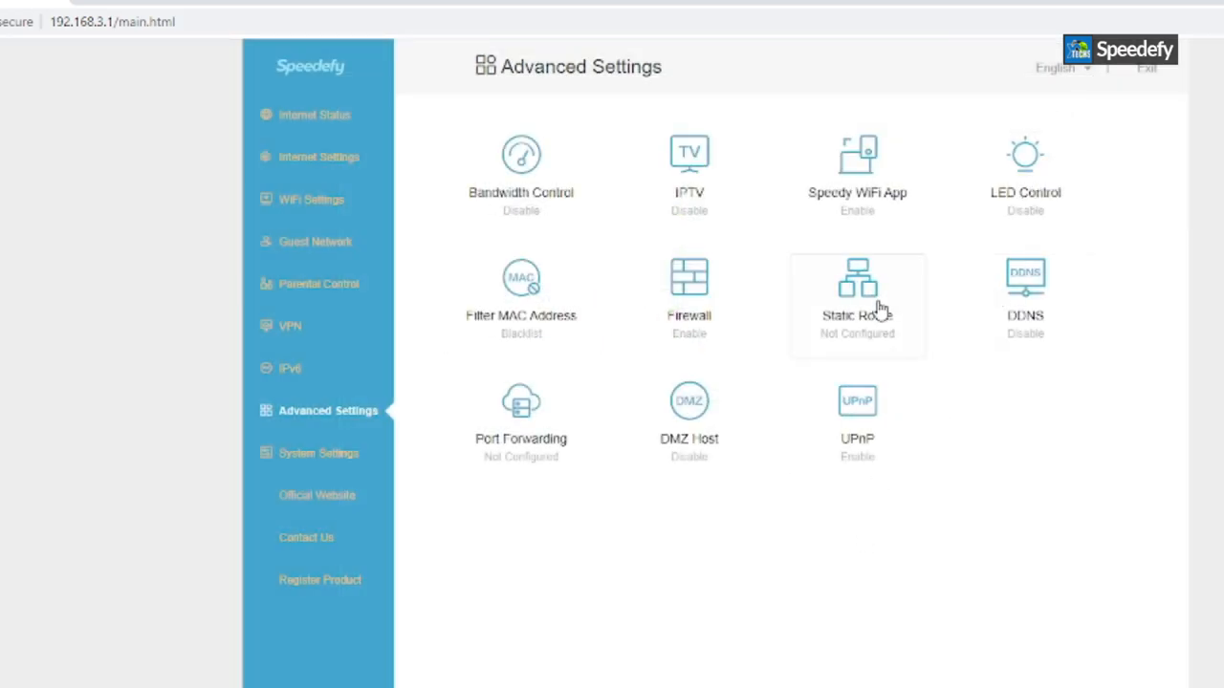
mouse_move(883, 332)
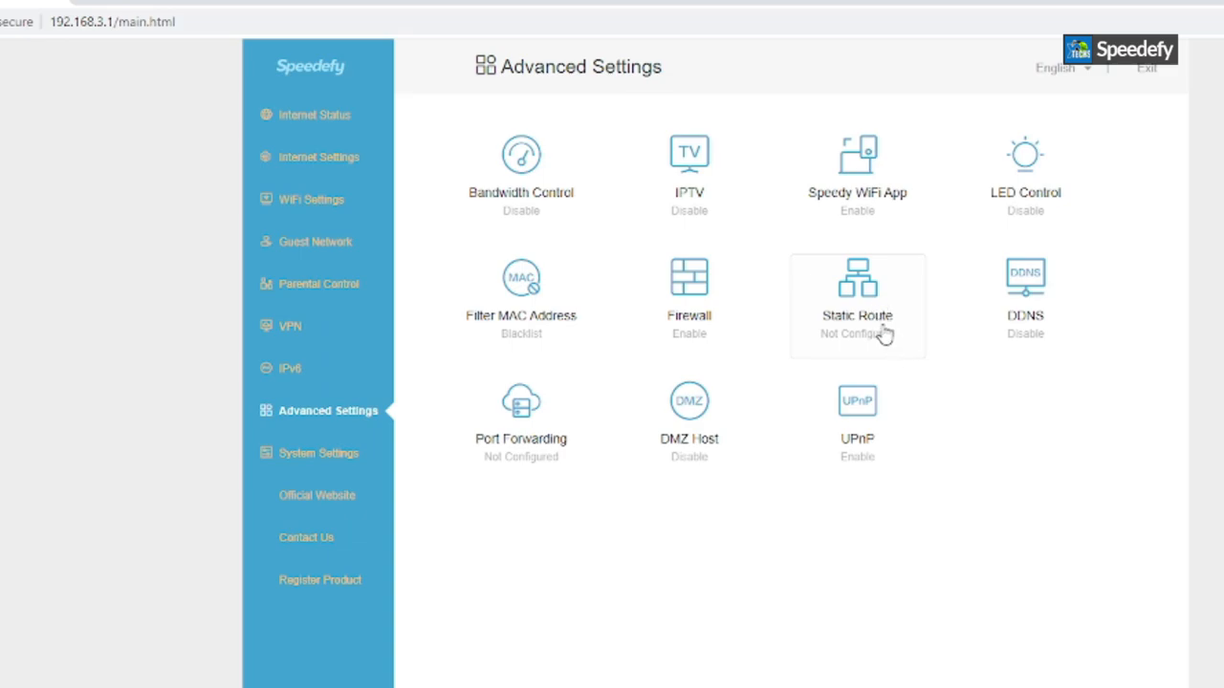
left_click(856, 287)
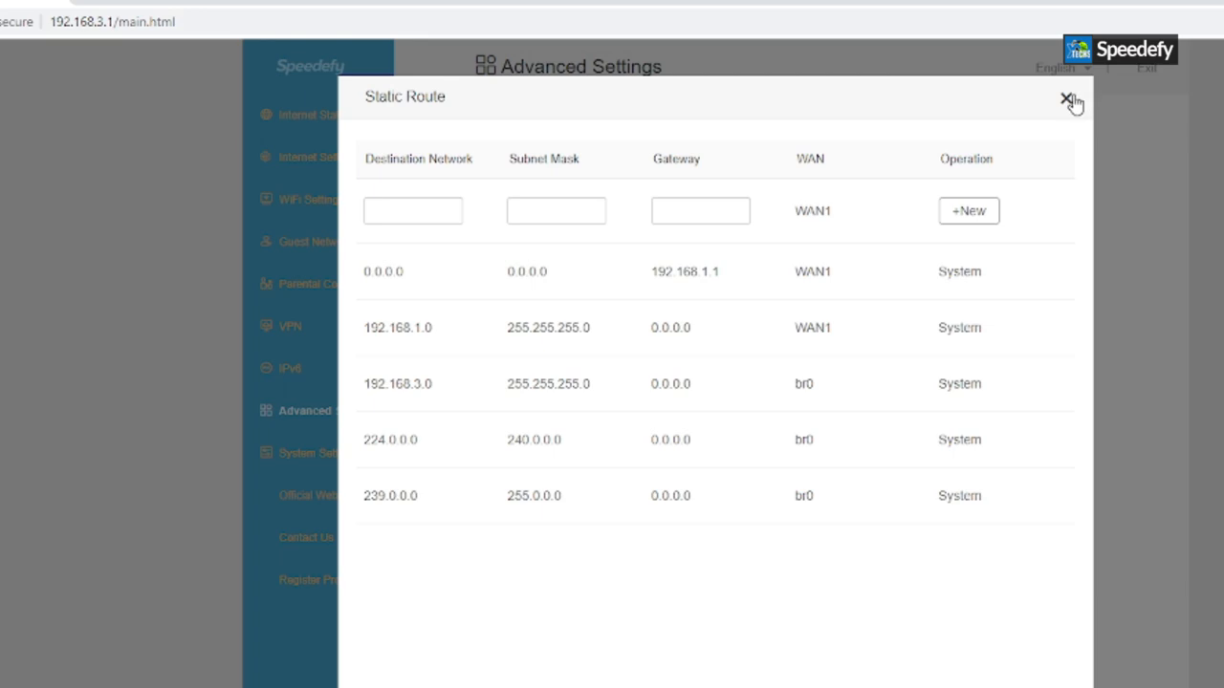
left_click(1063, 99)
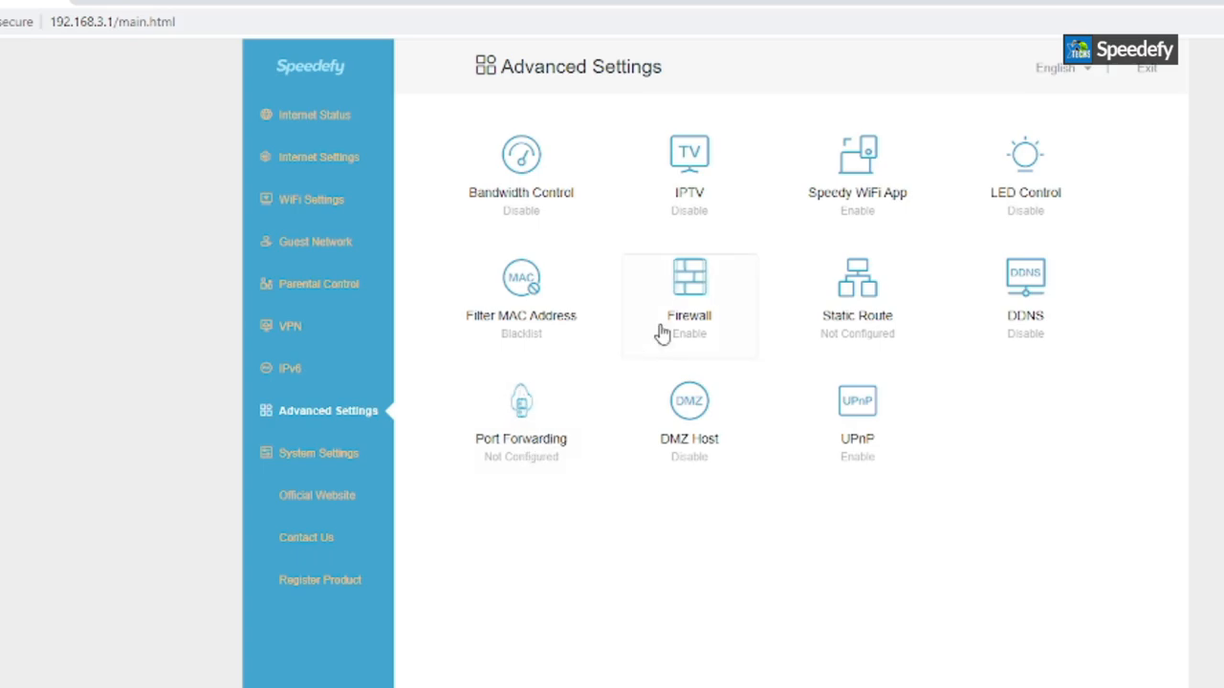
mouse_move(535, 365)
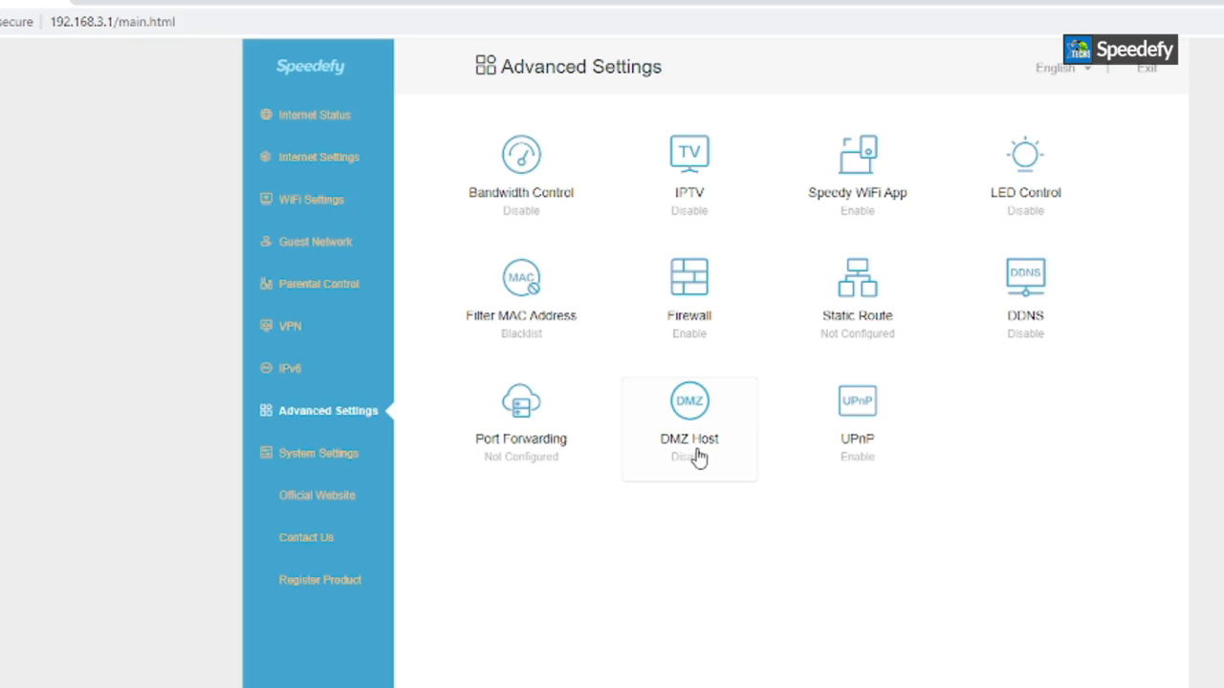
mouse_move(845, 452)
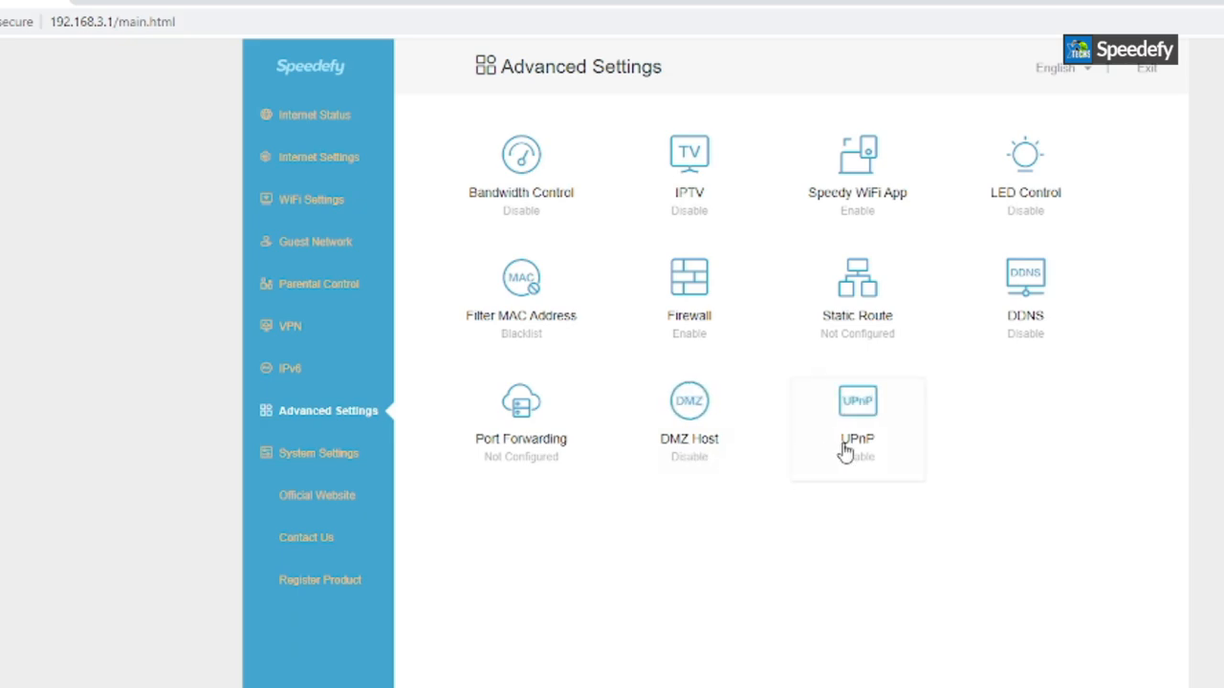
- View the System Settings overview with LAN 192.168.3.1 and firmware V16.03.15.05_multi
left_click(318, 451)
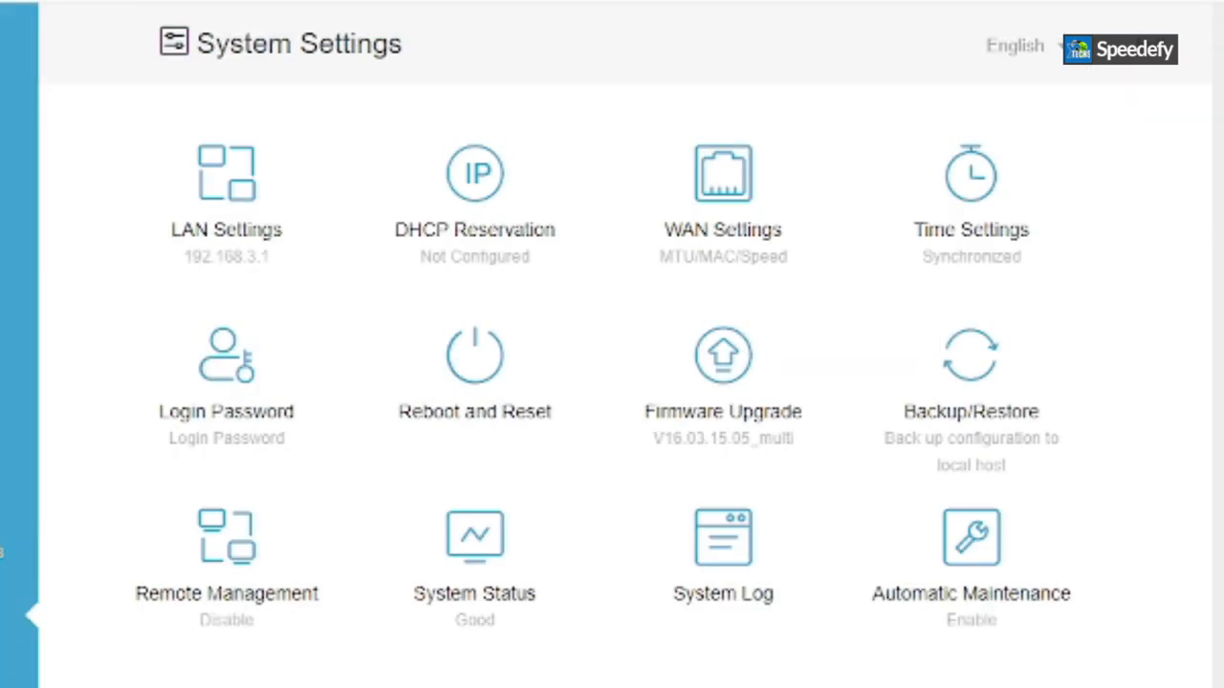
mouse_move(928, 253)
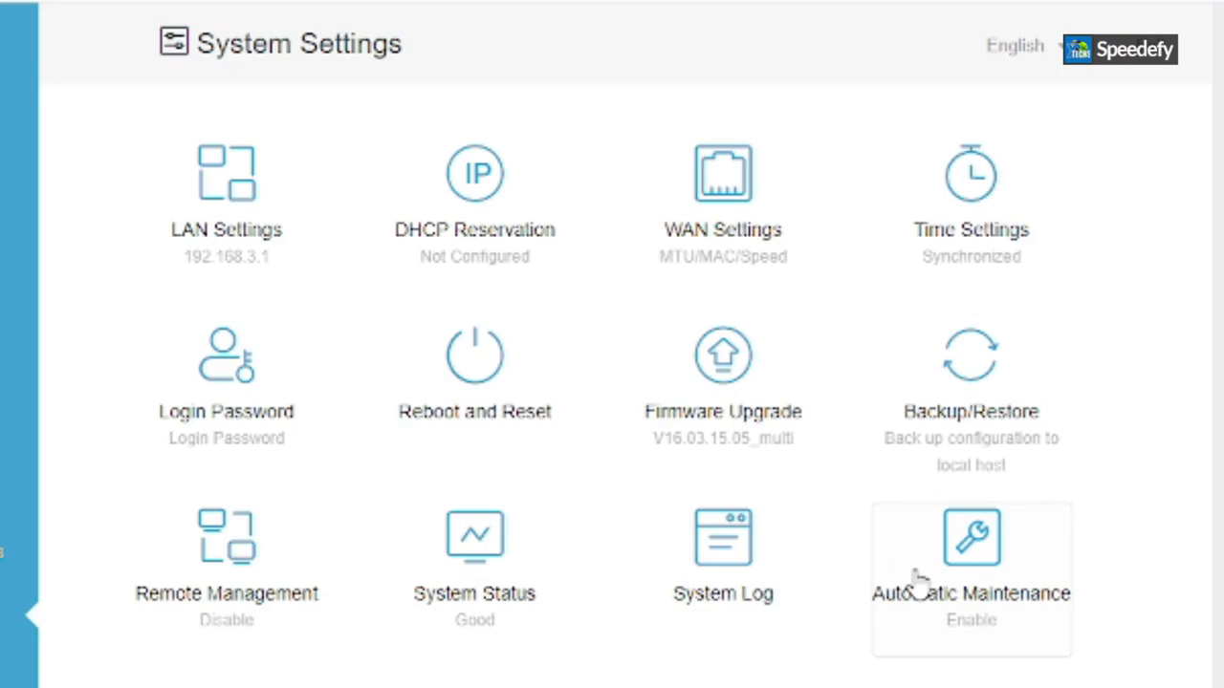
mouse_move(723, 373)
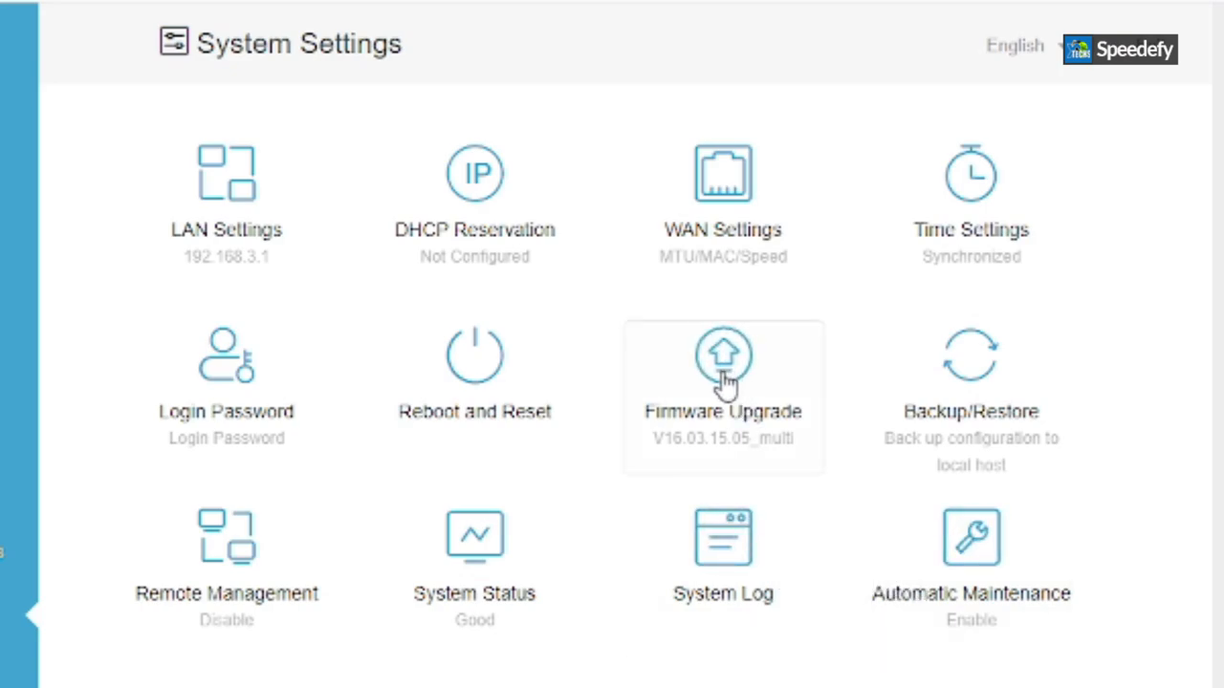
mouse_move(975, 392)
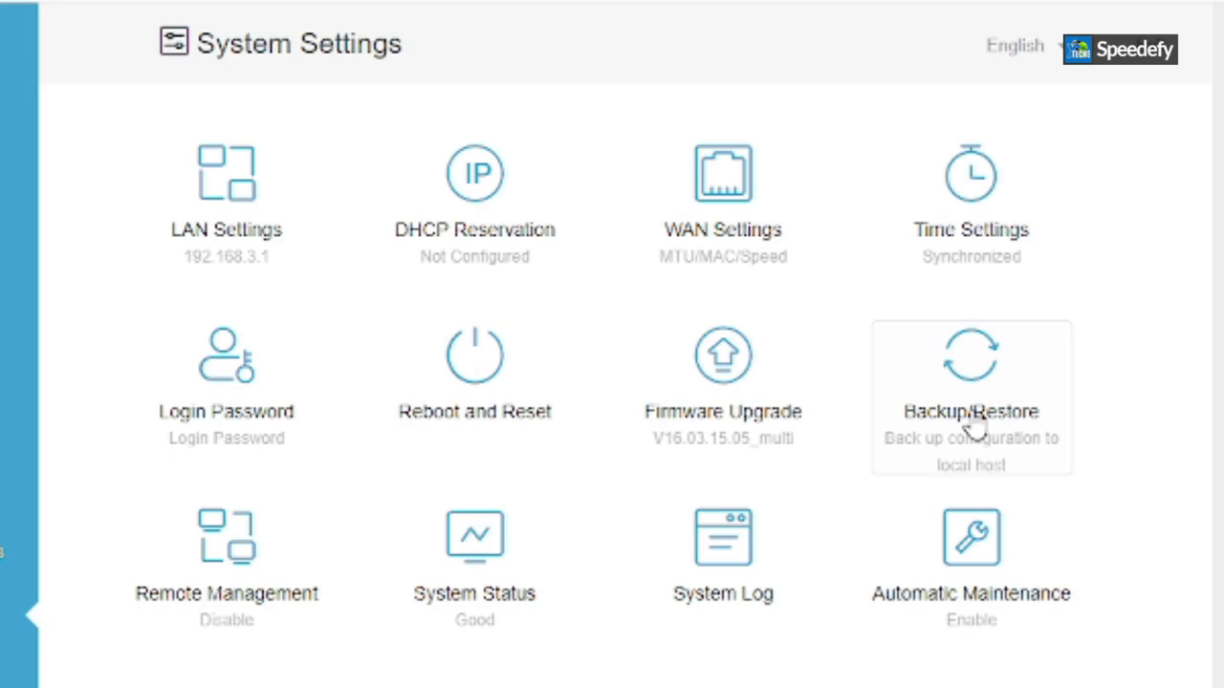
mouse_move(774, 436)
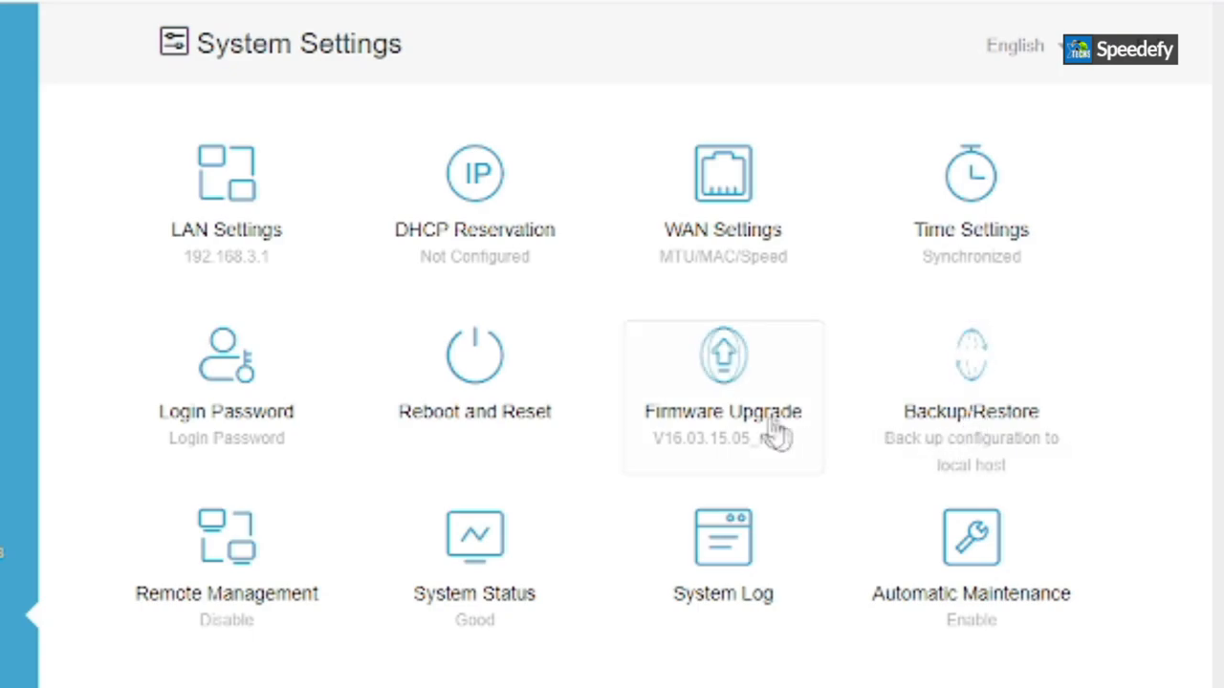
left_click(723, 383)
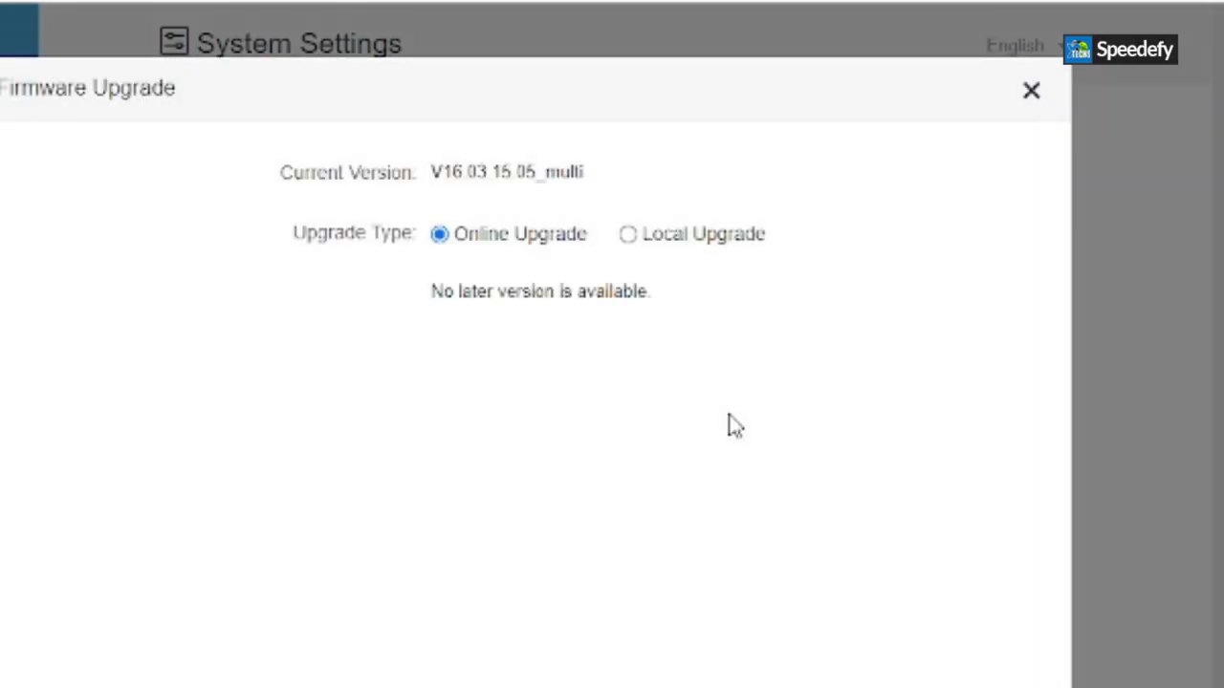
mouse_move(631, 291)
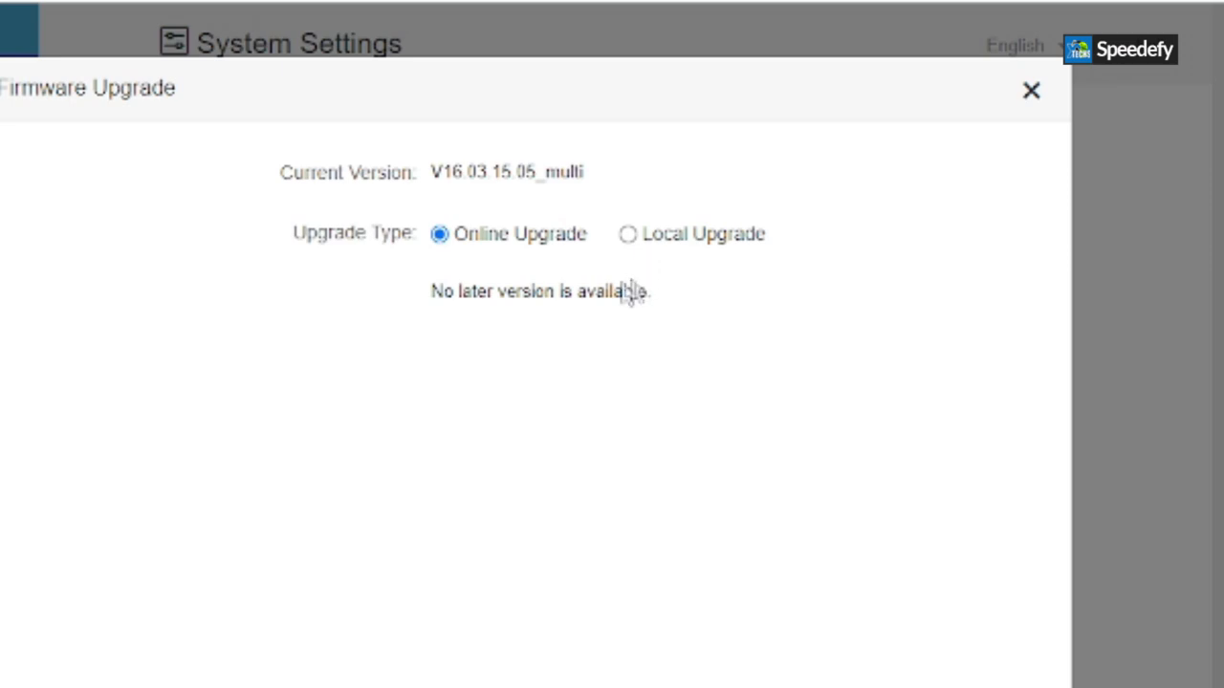
mouse_move(210, 333)
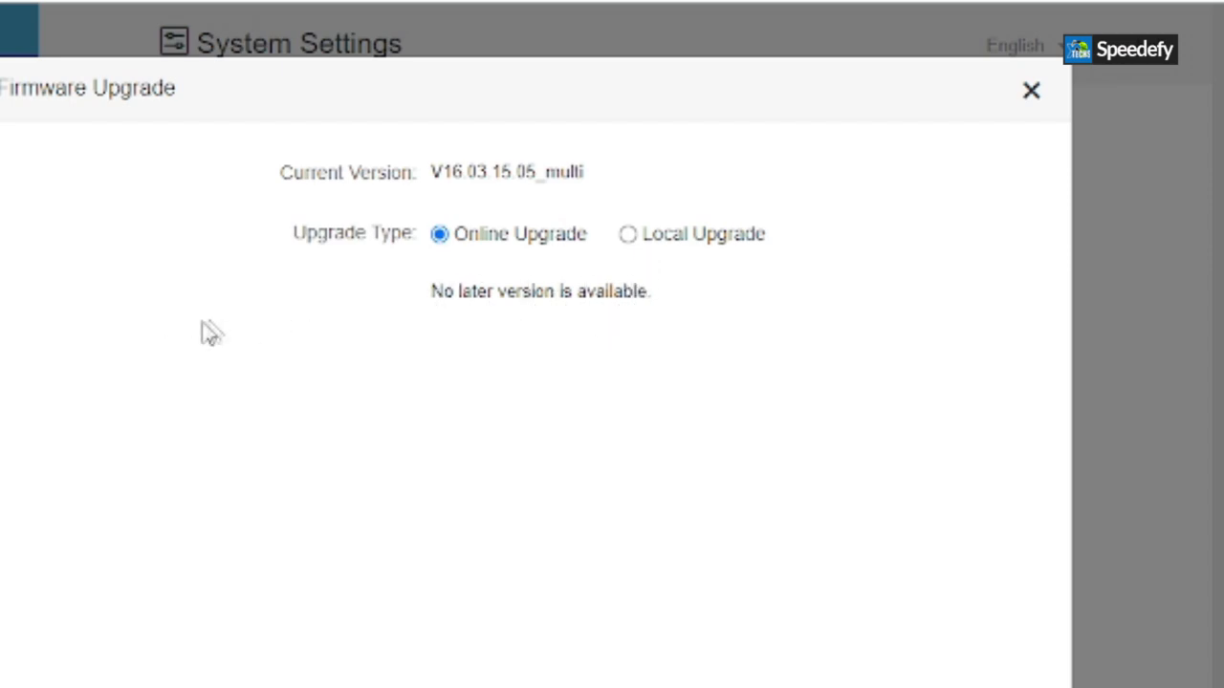
mouse_move(629, 239)
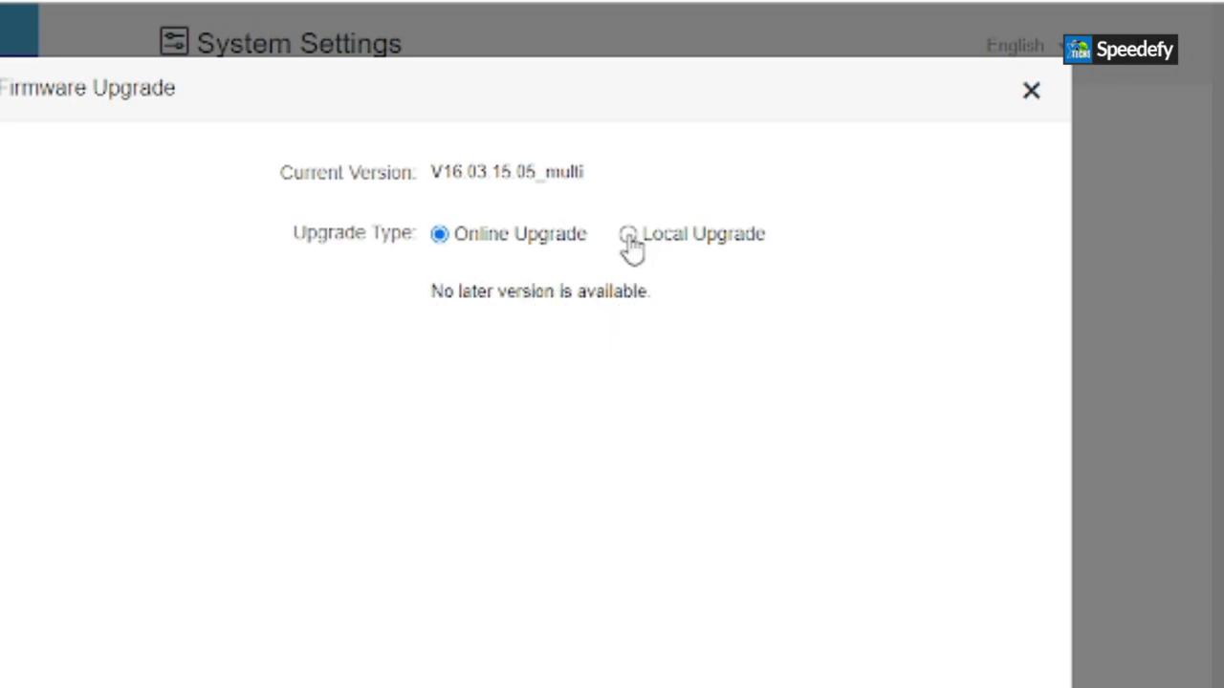
left_click(628, 233)
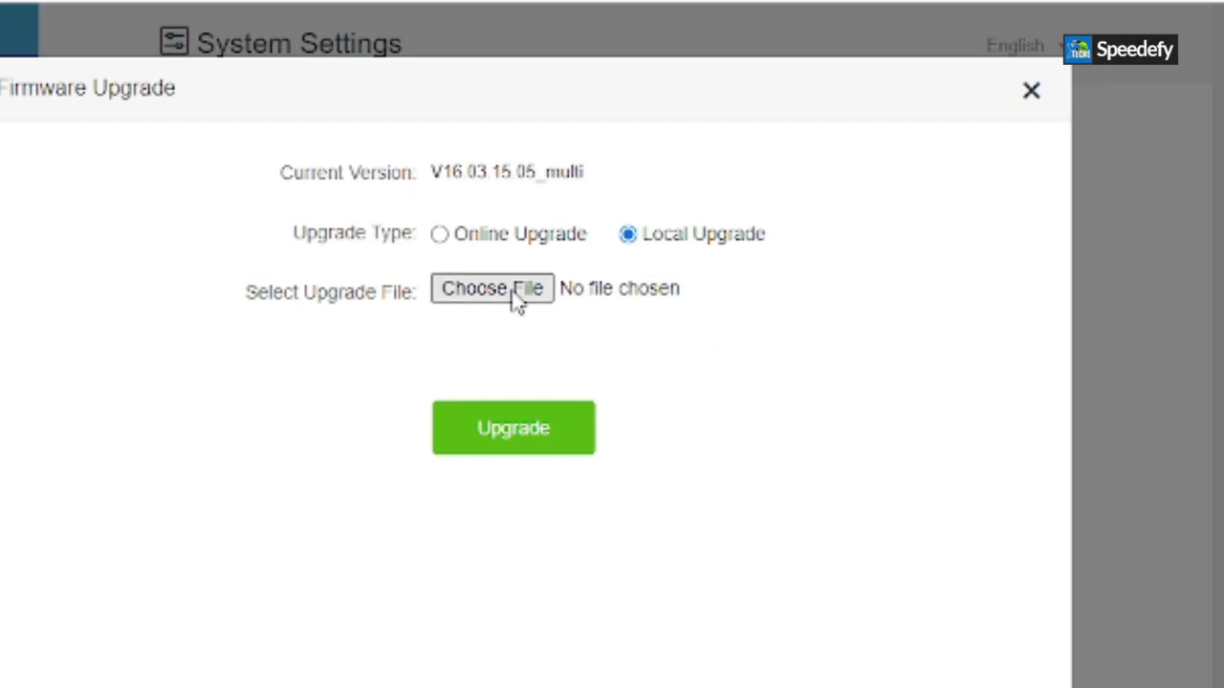
mouse_move(1094, 184)
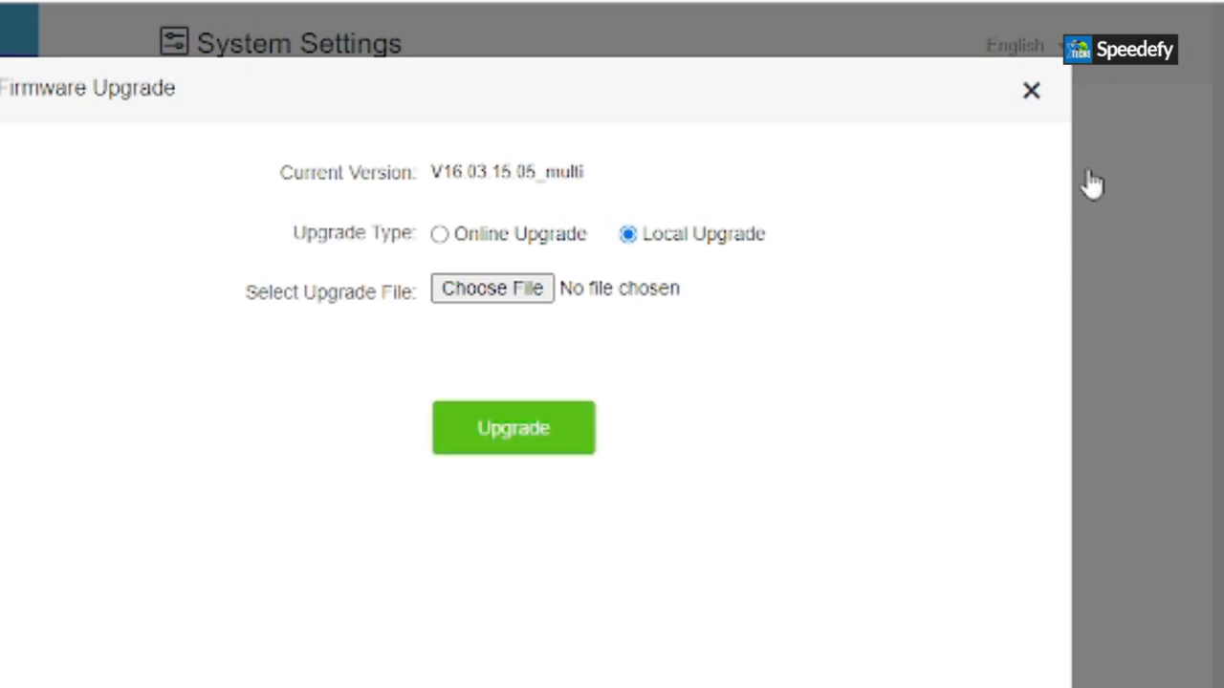
left_click(1031, 90)
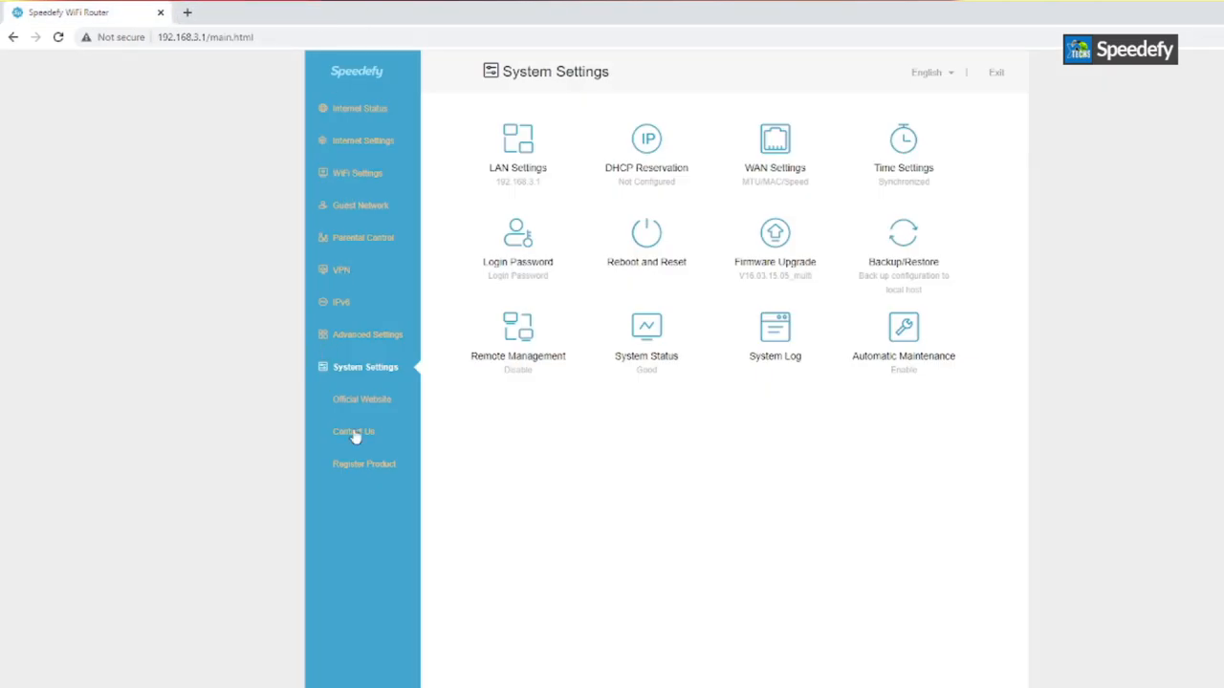
- Switch from the browser to the Speedtest Windows app, ready to test with Rogers
left_click(354, 432)
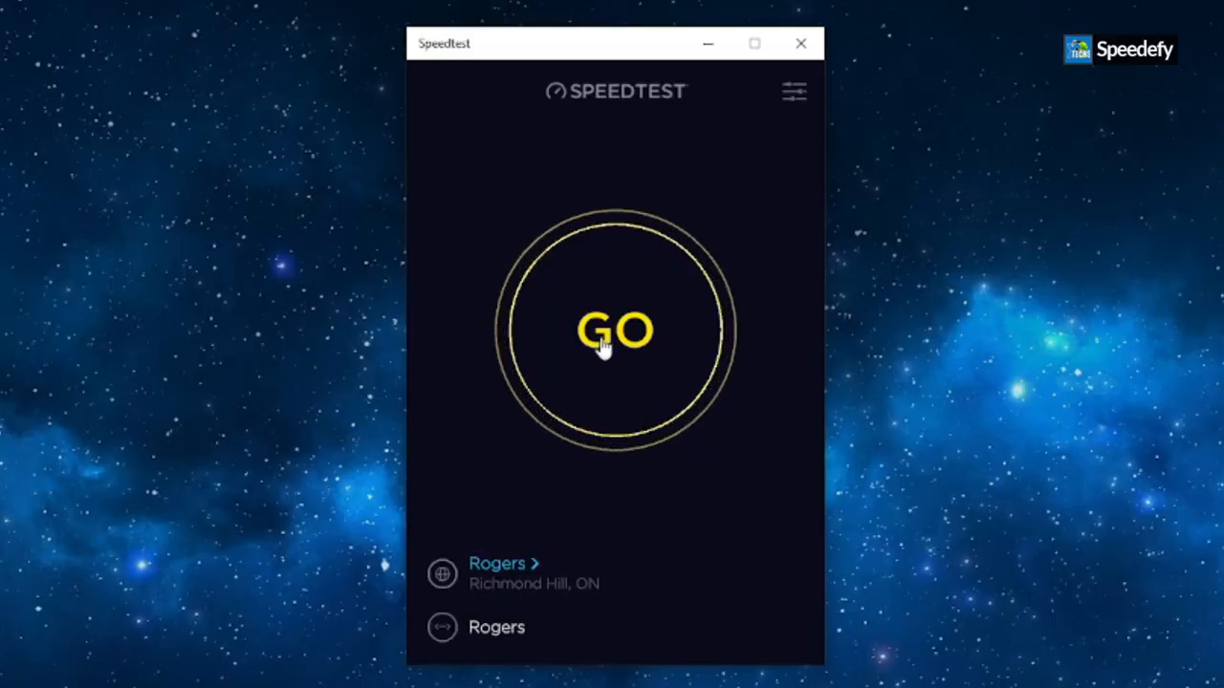
- Run a Speedtest (11 ms ping, 684.65 Mbps down, 32.50 Mbps up) and start another run
left_click(616, 329)
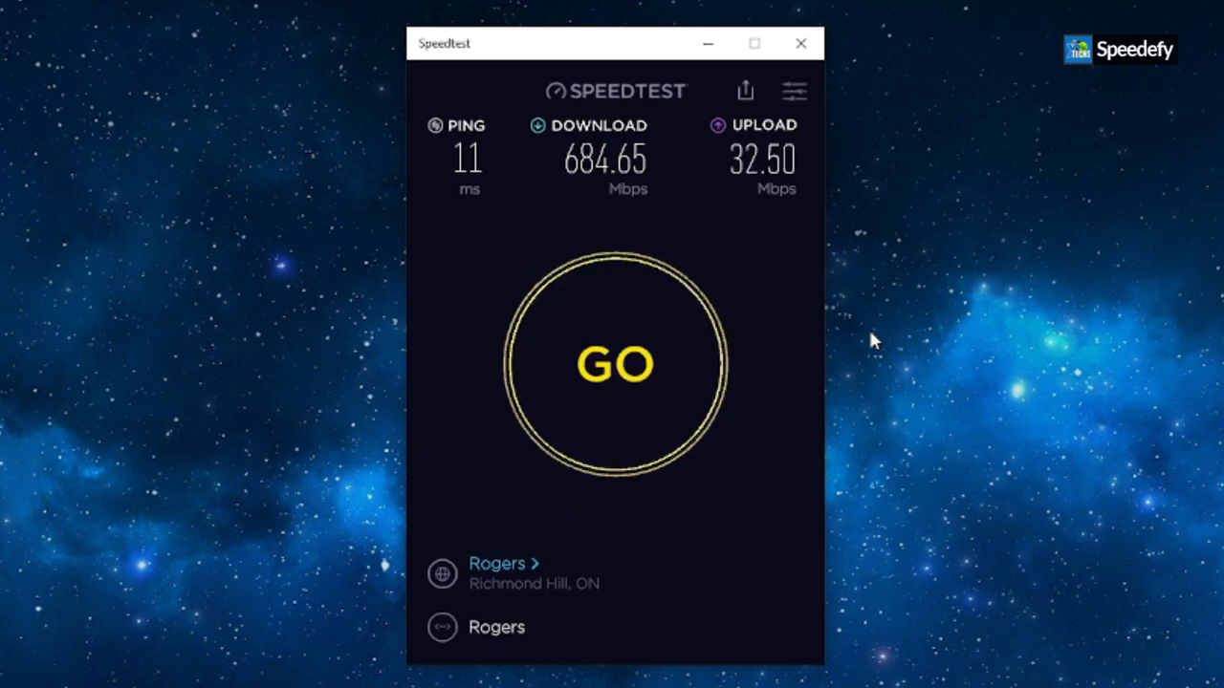
left_click(613, 365)
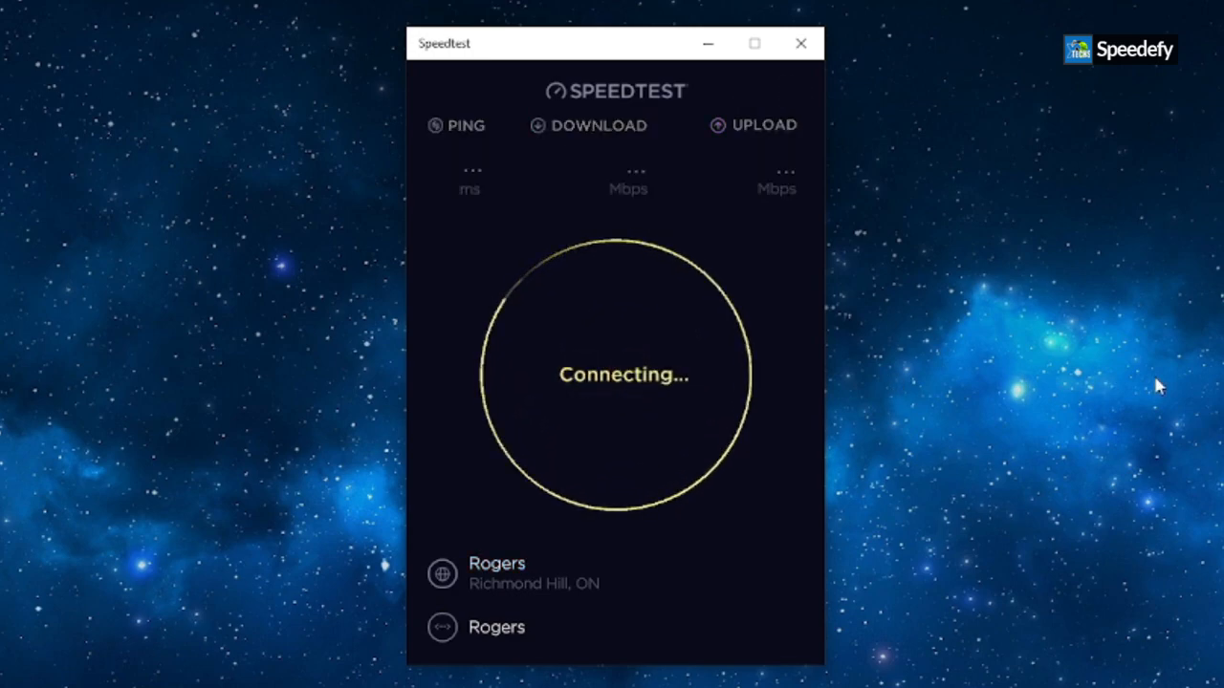